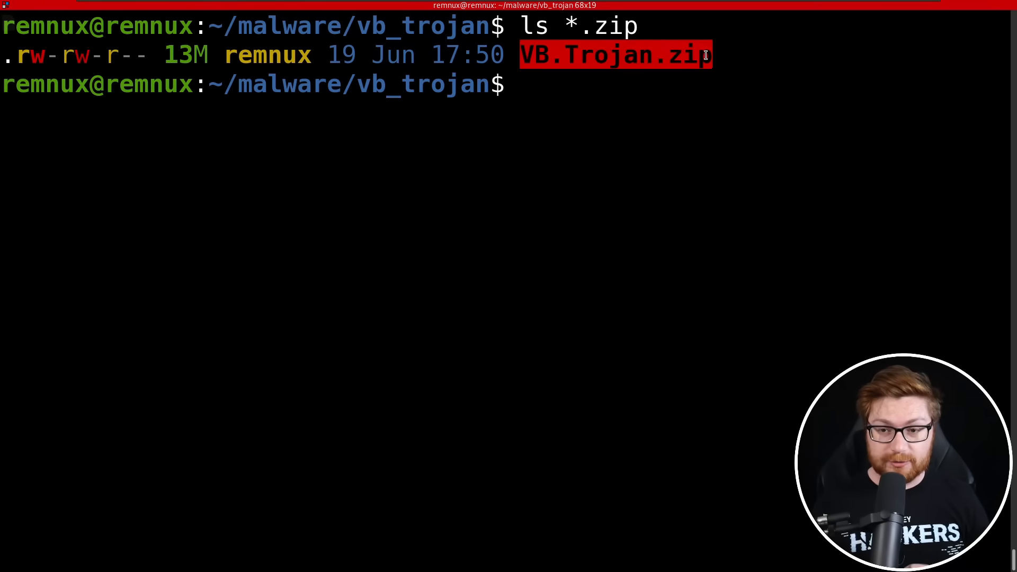
# List the zip and folders, run file * in folders 1 and 2, then cd back to vb_trojan
pyautogui.write('ls -R')
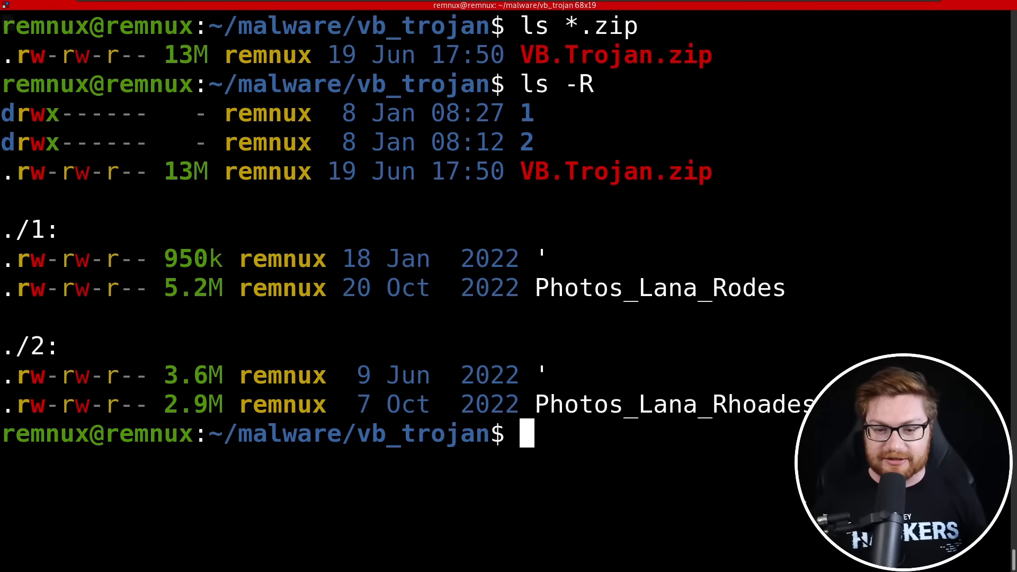
pyautogui.write('file *')
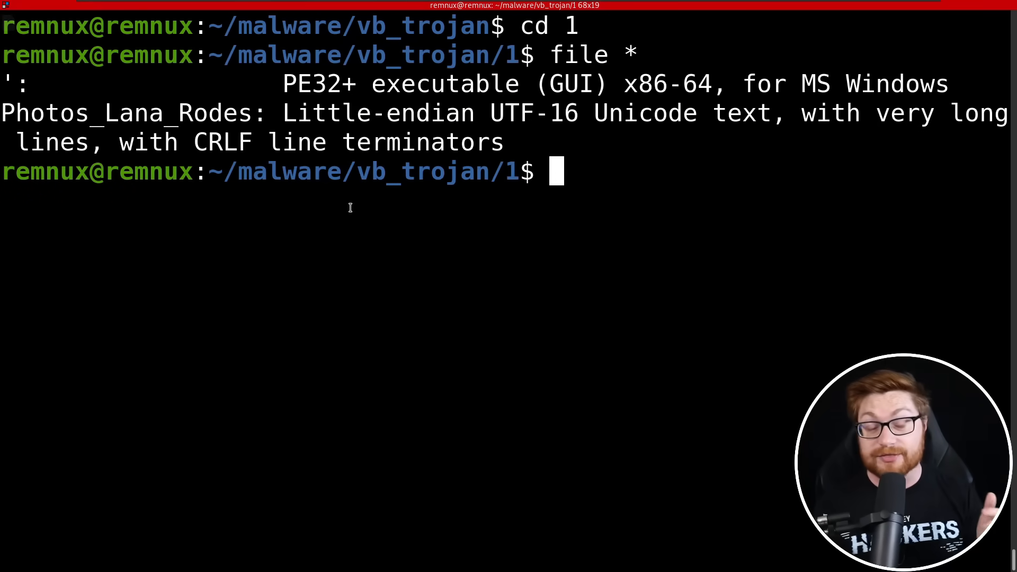
pyautogui.doubleClick(122, 112)
pyautogui.write('file')
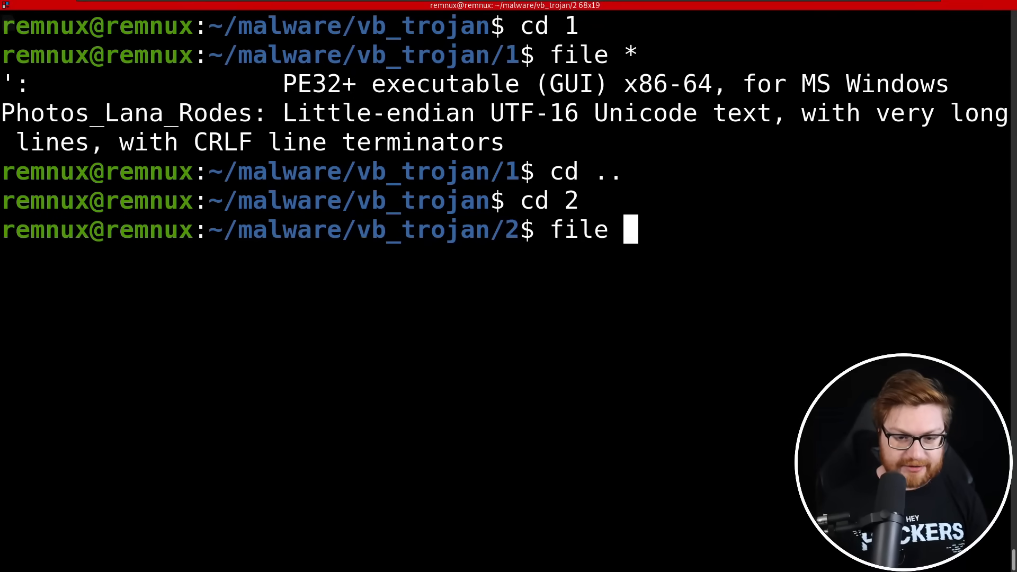
pyautogui.write('*')
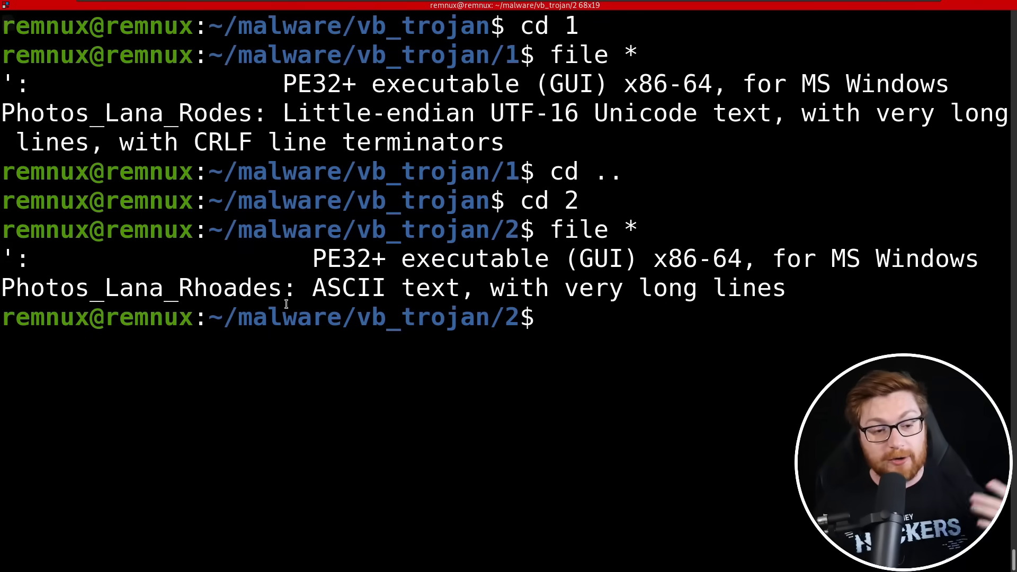
pyautogui.write('c ..')
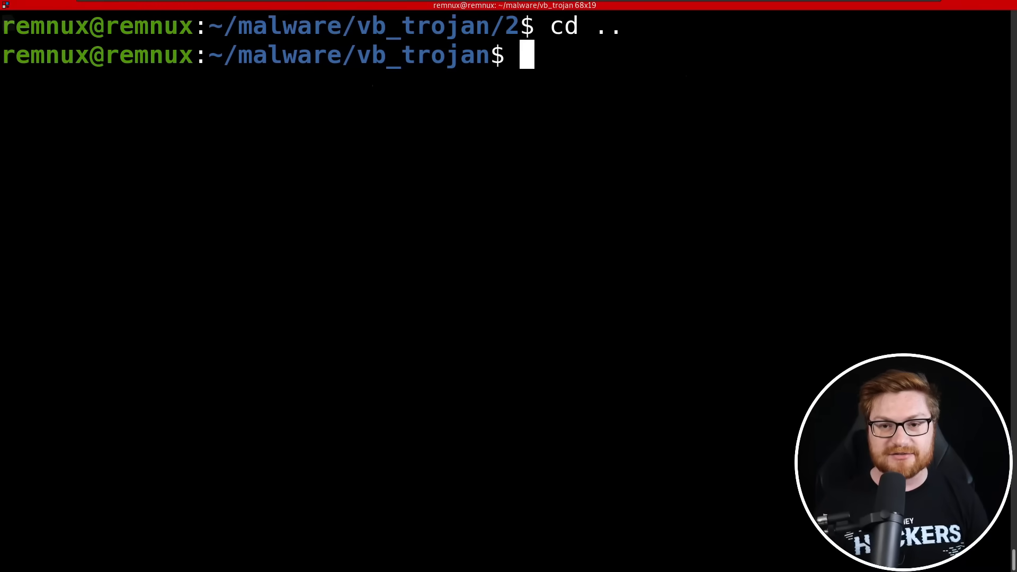
# Launch subl 1/Photos_Lana_Rodes to view the folder 1 text file in Sublime Text
pyautogui.write('subl 1')
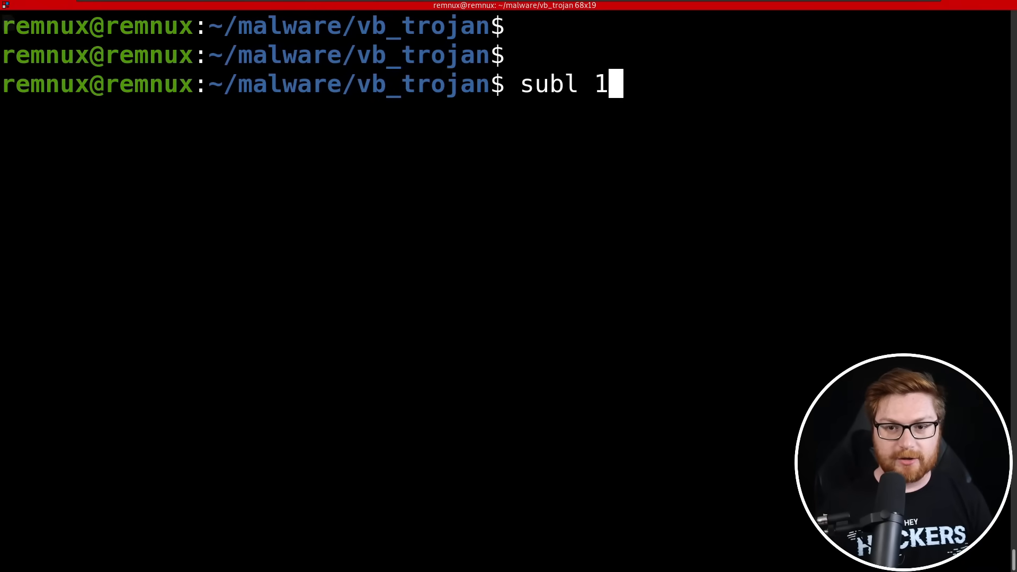
pyautogui.write('/Photos_Lana_Rodes')
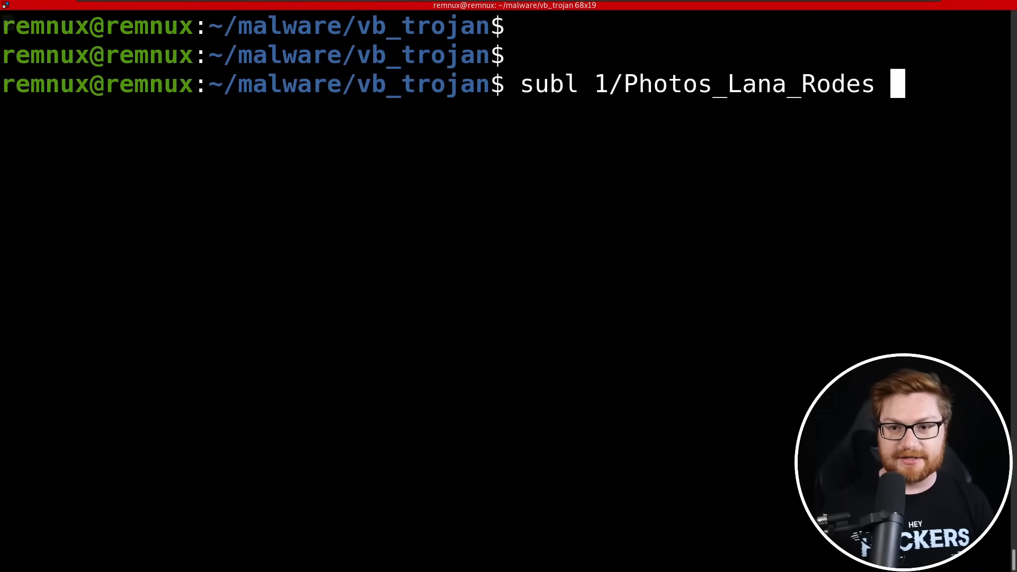
pyautogui.press('Return')
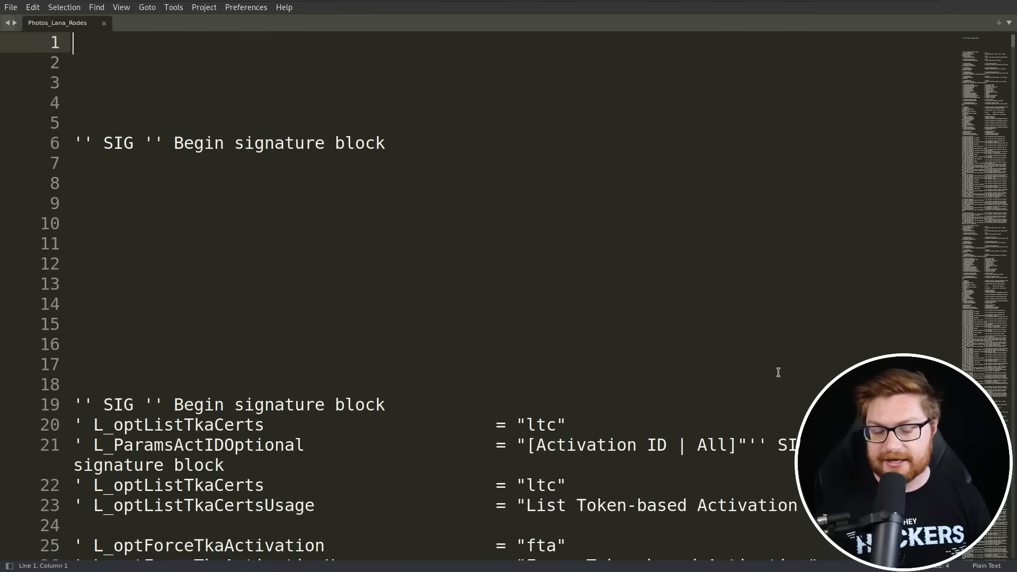
pyautogui.moveTo(741, 358)
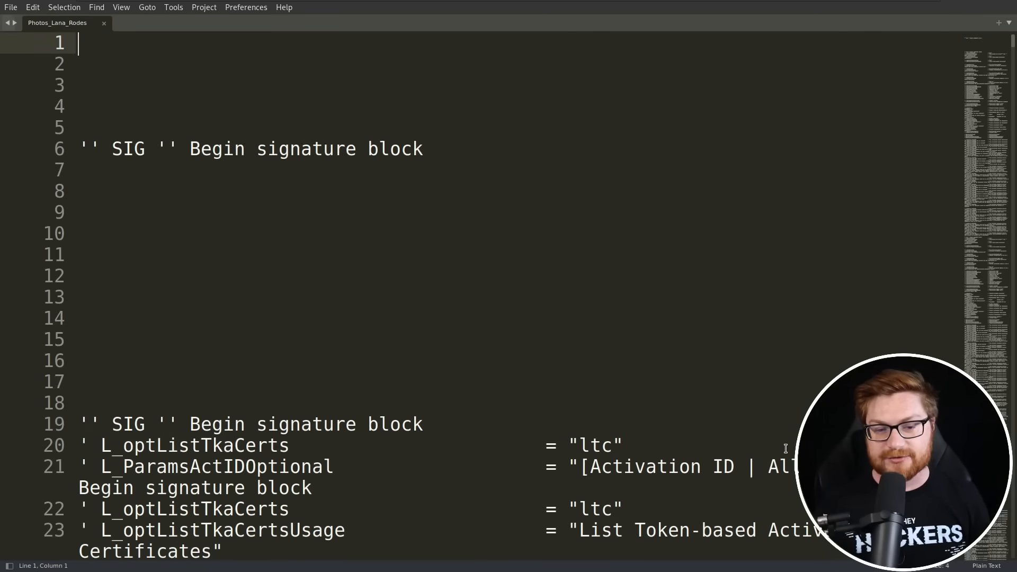
pyautogui.moveTo(768, 390)
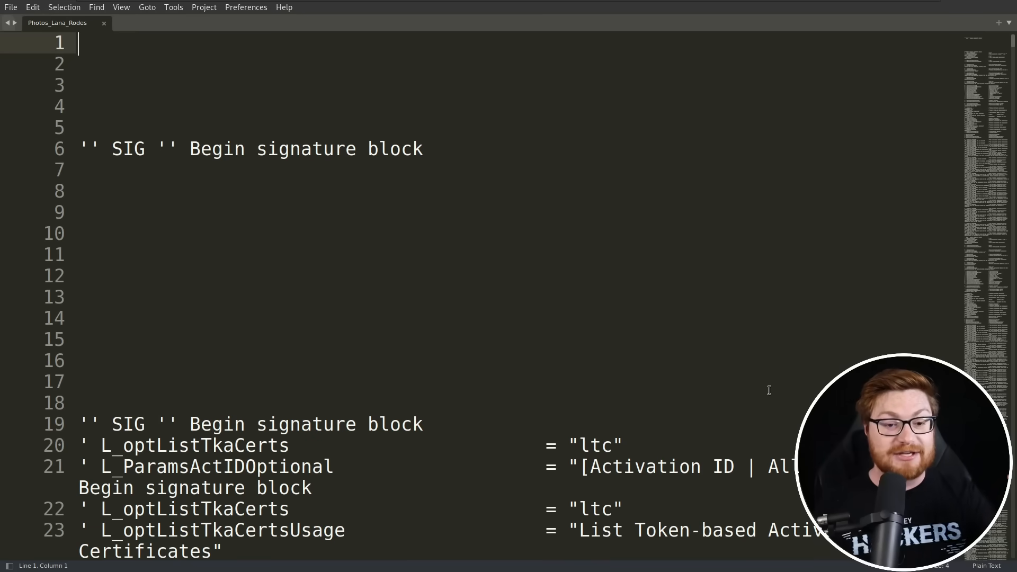
pyautogui.moveTo(754, 377)
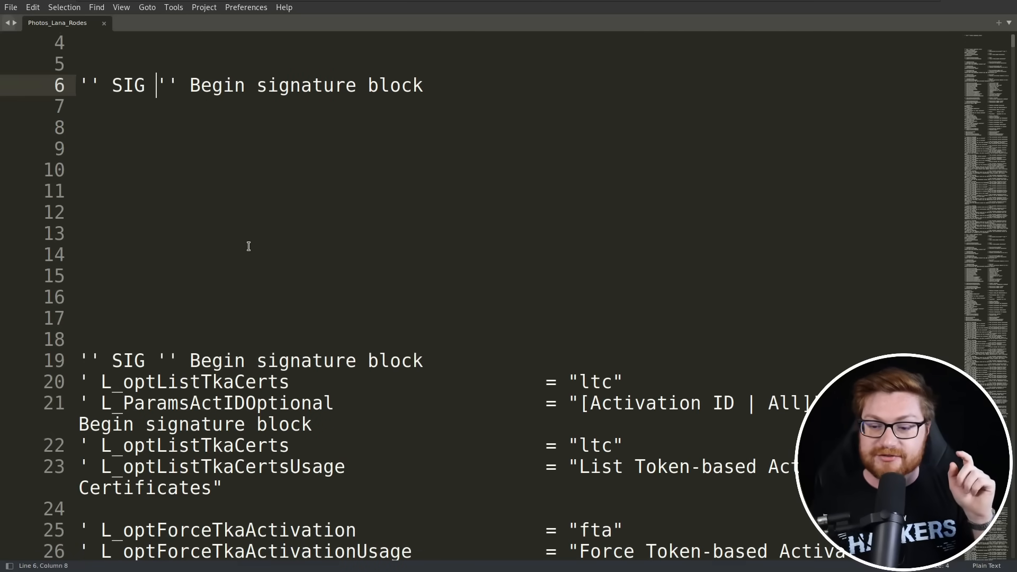
pyautogui.scroll(-3)
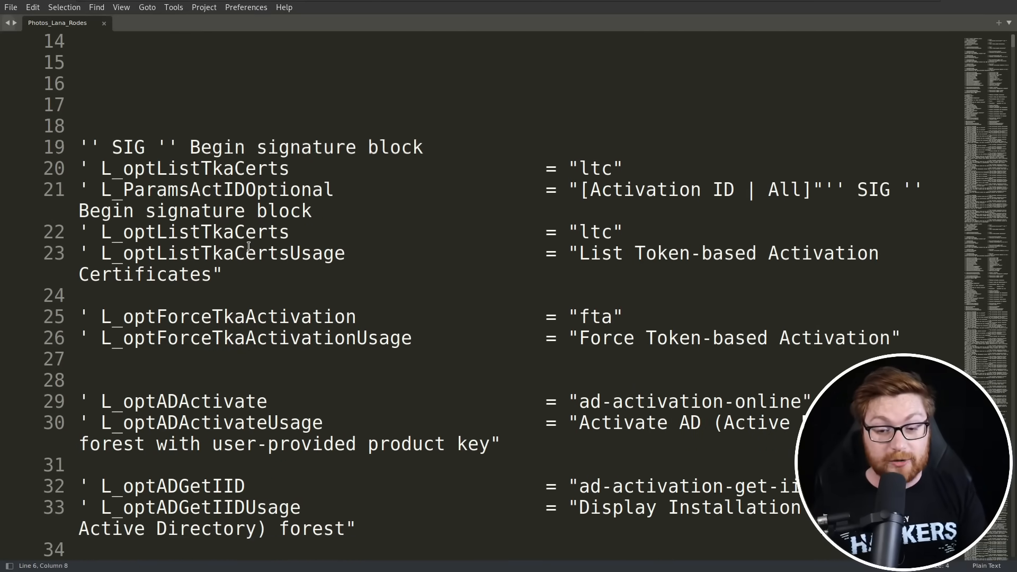
pyautogui.scroll(-3)
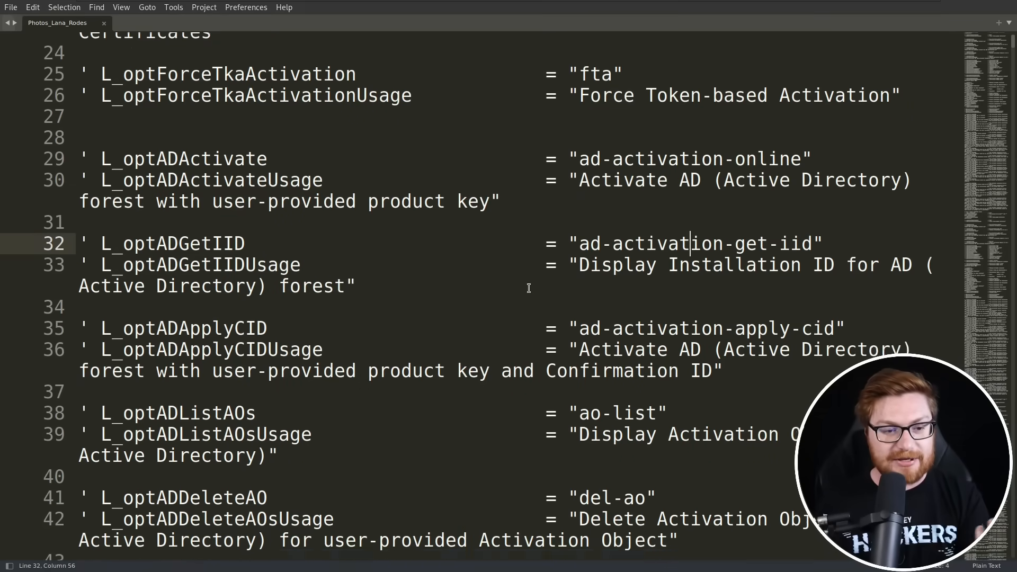
pyautogui.scroll(-3)
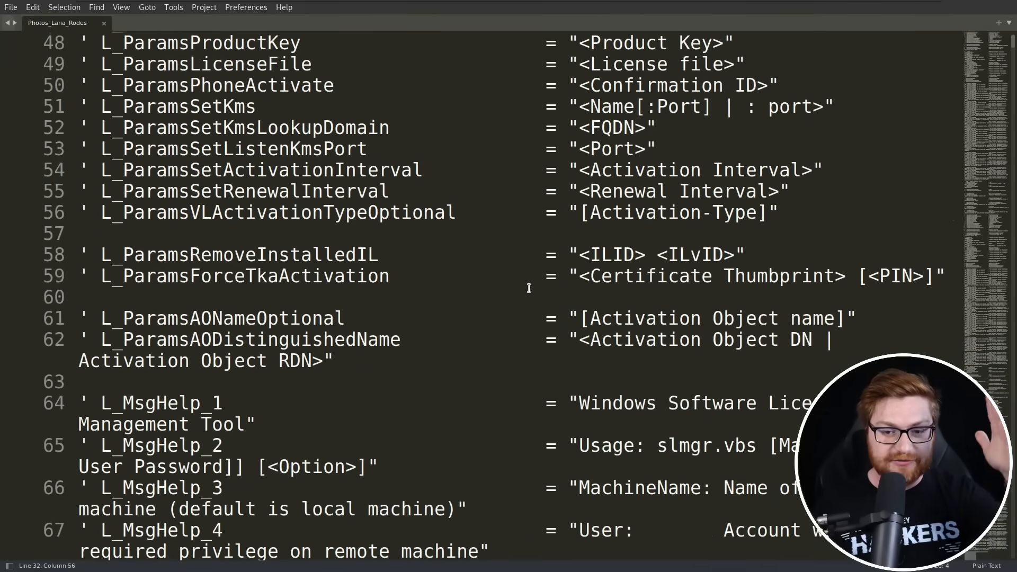
pyautogui.scroll(-3)
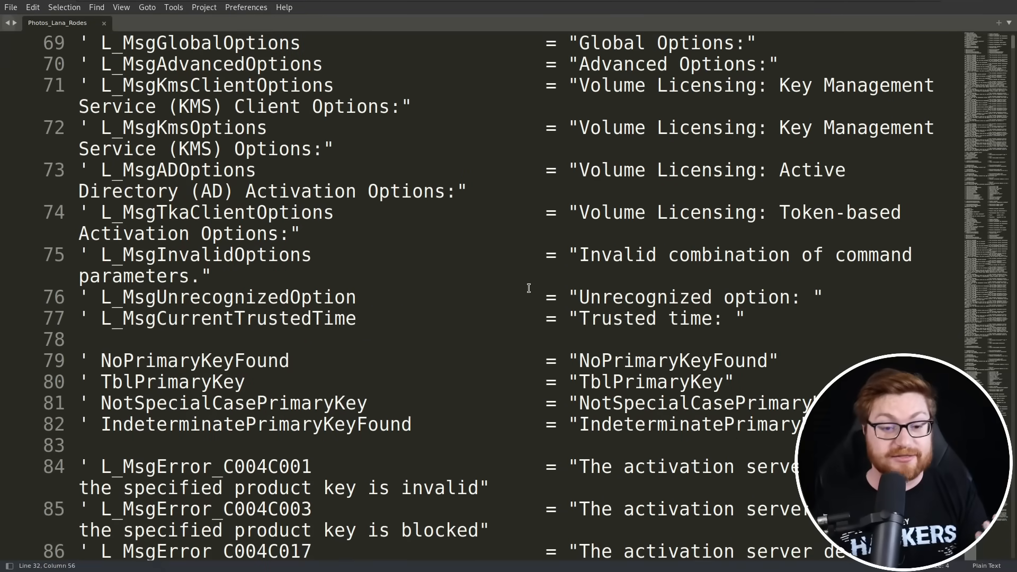
pyautogui.scroll(-3)
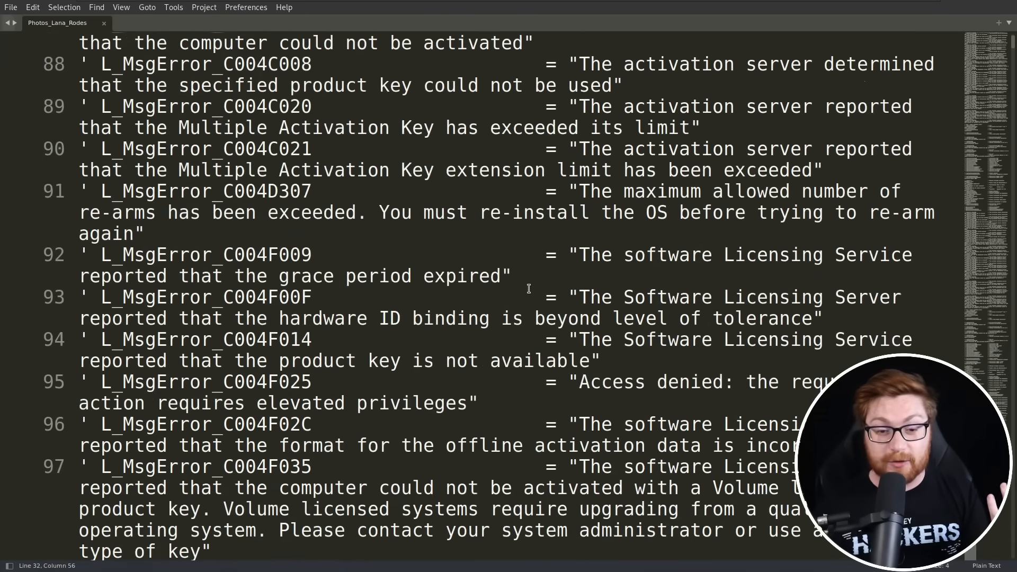
pyautogui.scroll(-3)
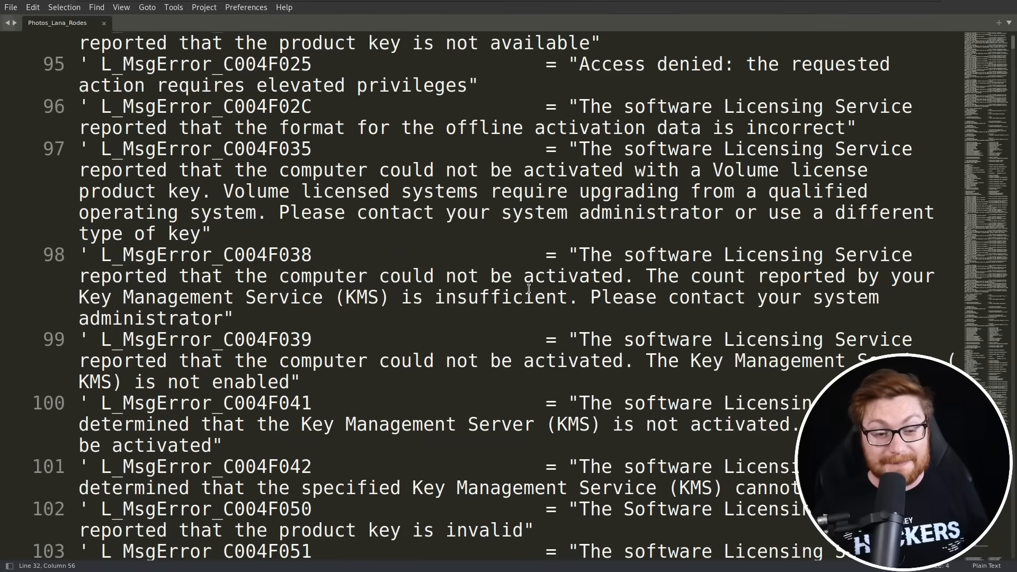
pyautogui.scroll(-3)
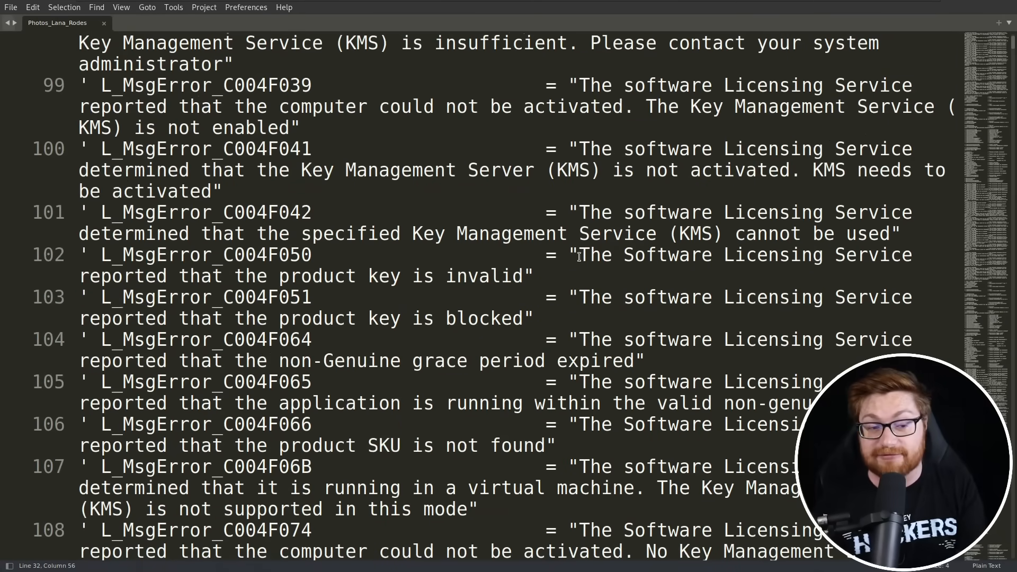
pyautogui.scroll(-3)
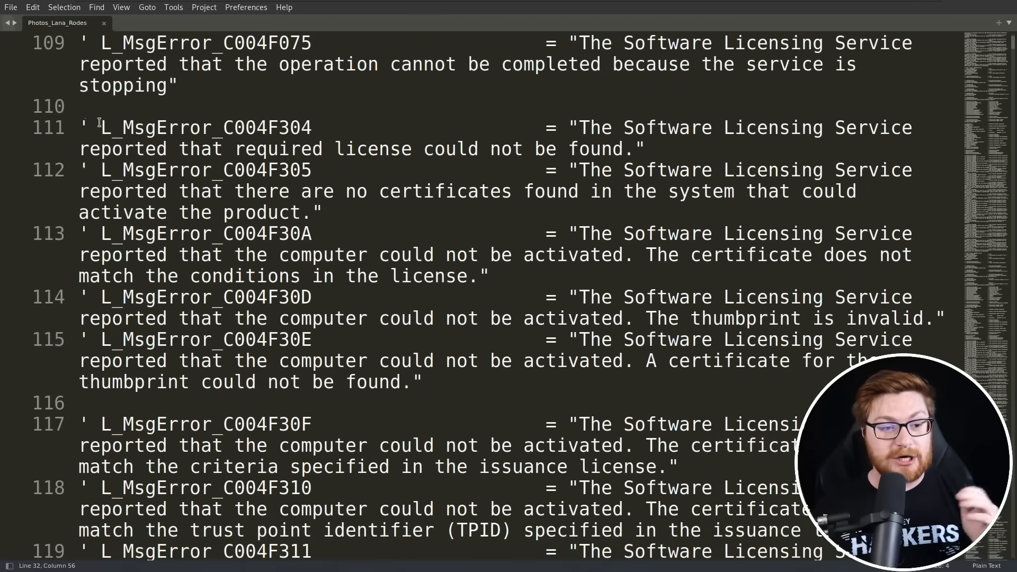
pyautogui.moveTo(99, 127); pyautogui.dragTo(923, 170)
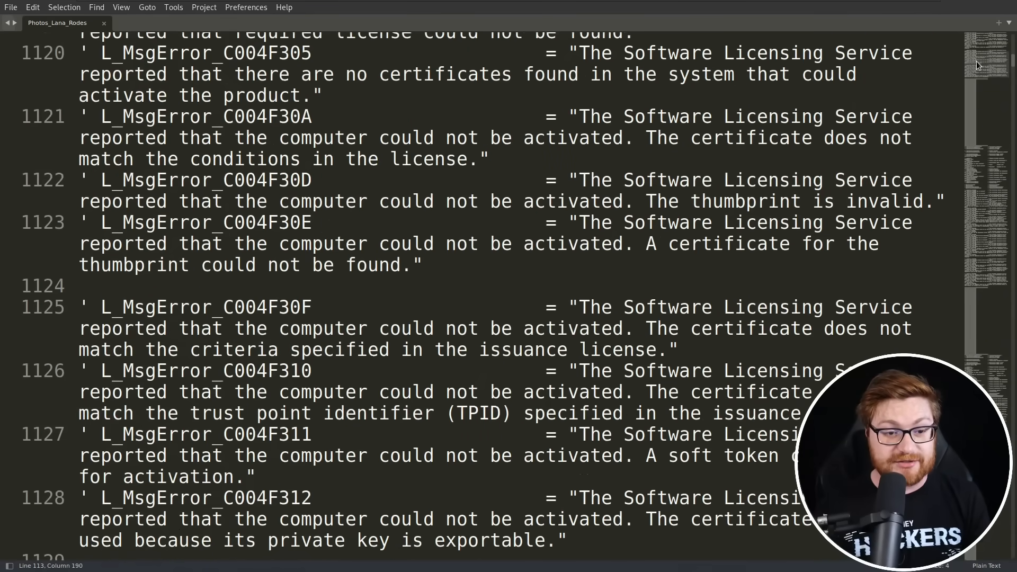
pyautogui.scroll(-3)
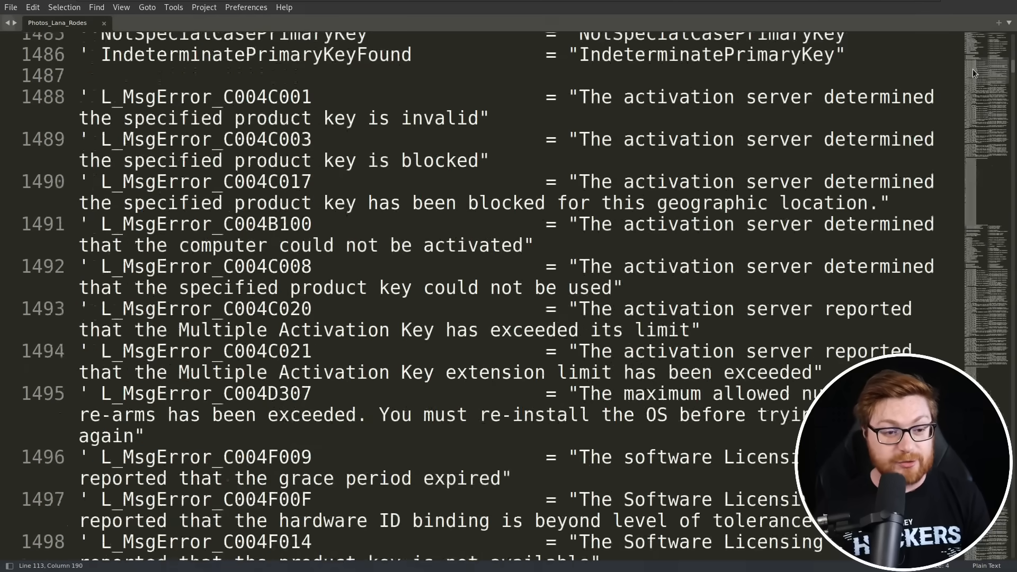
pyautogui.scroll(-3)
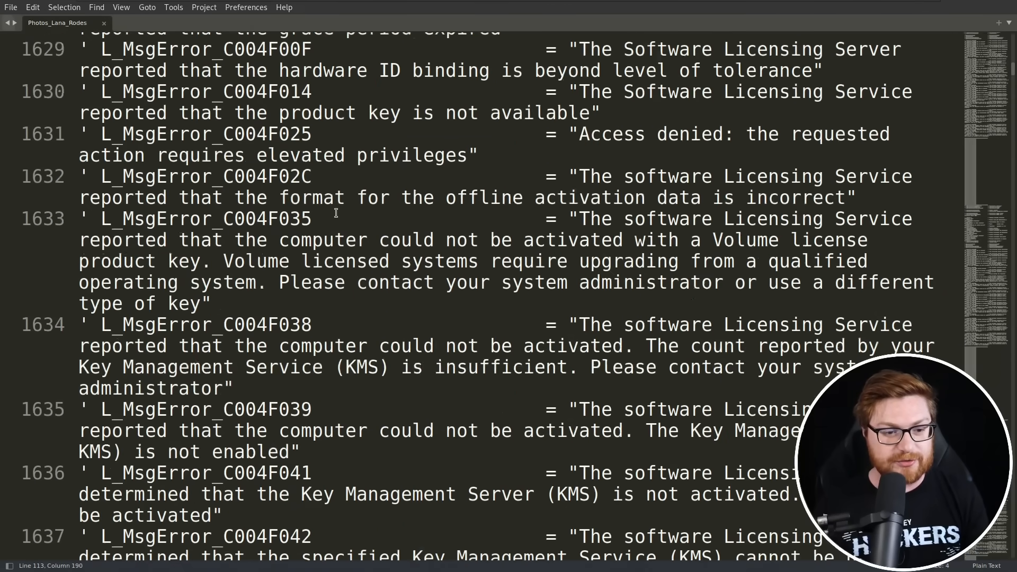
pyautogui.scroll(-3)
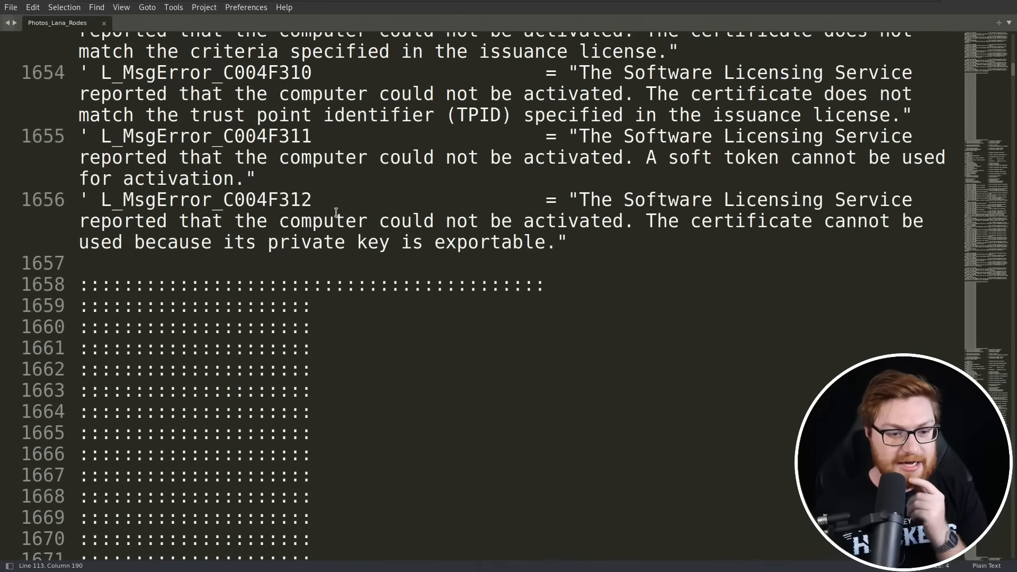
pyautogui.scroll(-3)
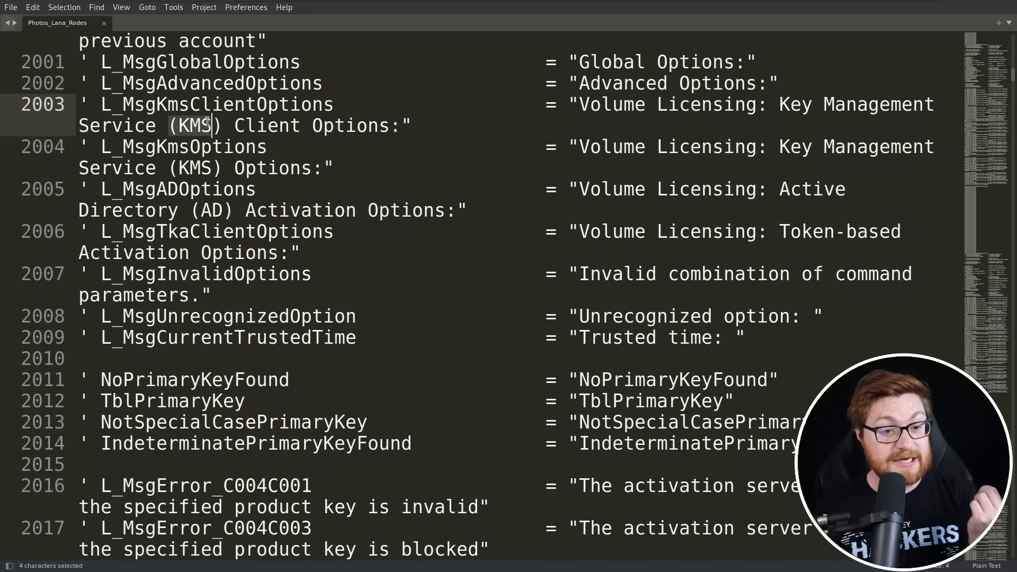
pyautogui.scroll(-3)
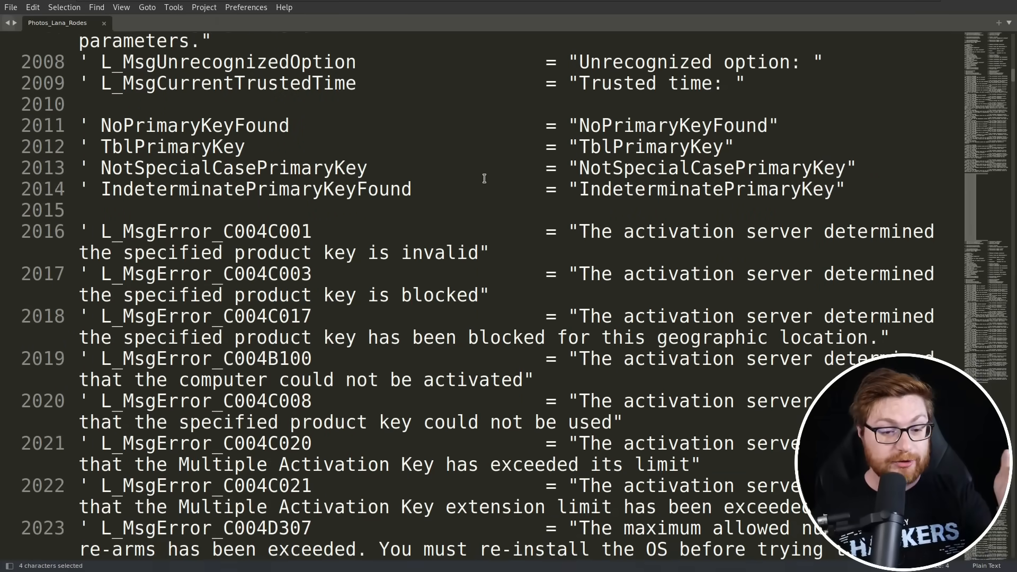
pyautogui.scroll(-3)
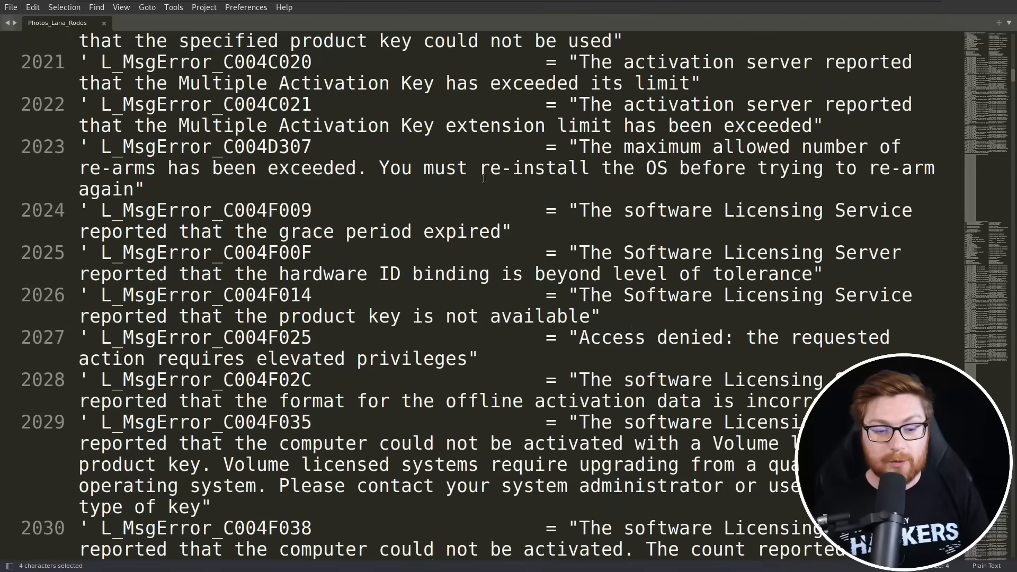
pyautogui.scroll(-3)
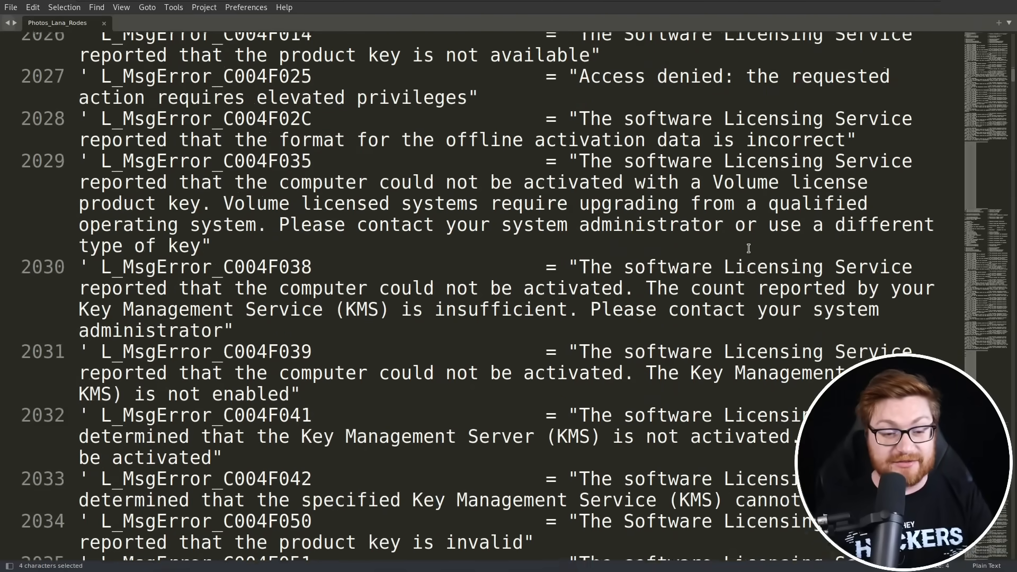
pyautogui.scroll(-3)
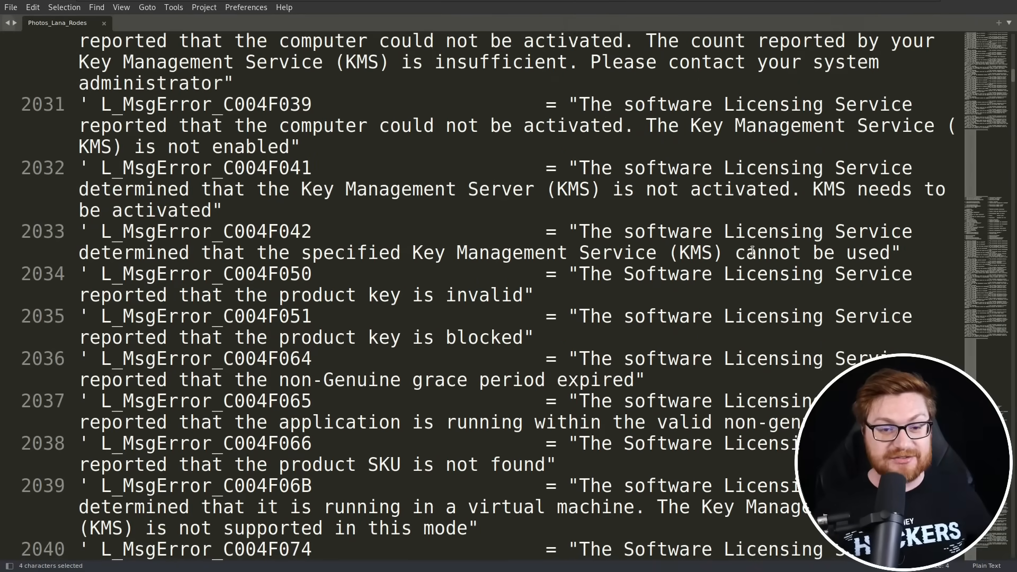
pyautogui.scroll(-3)
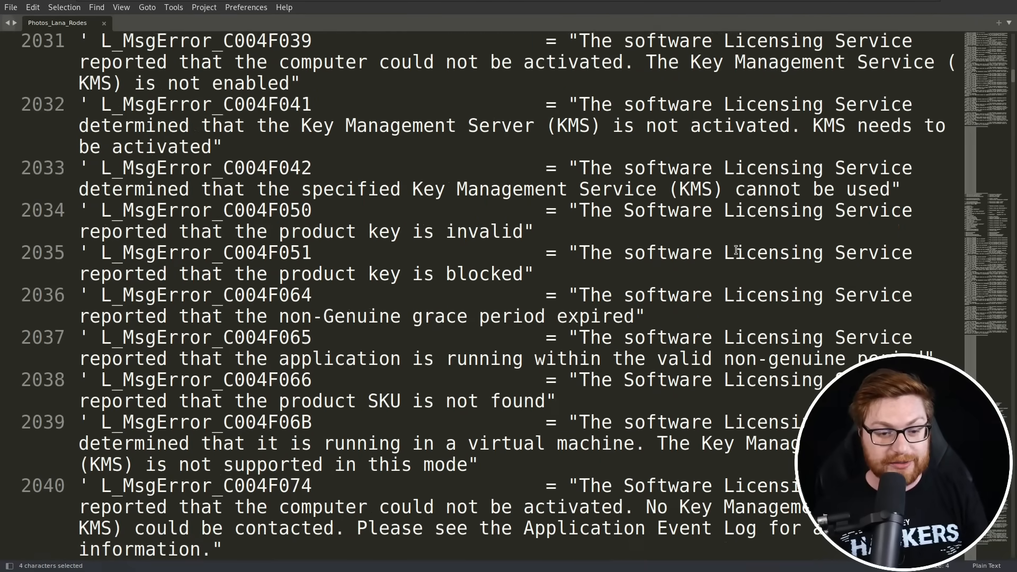
pyautogui.scroll(-3)
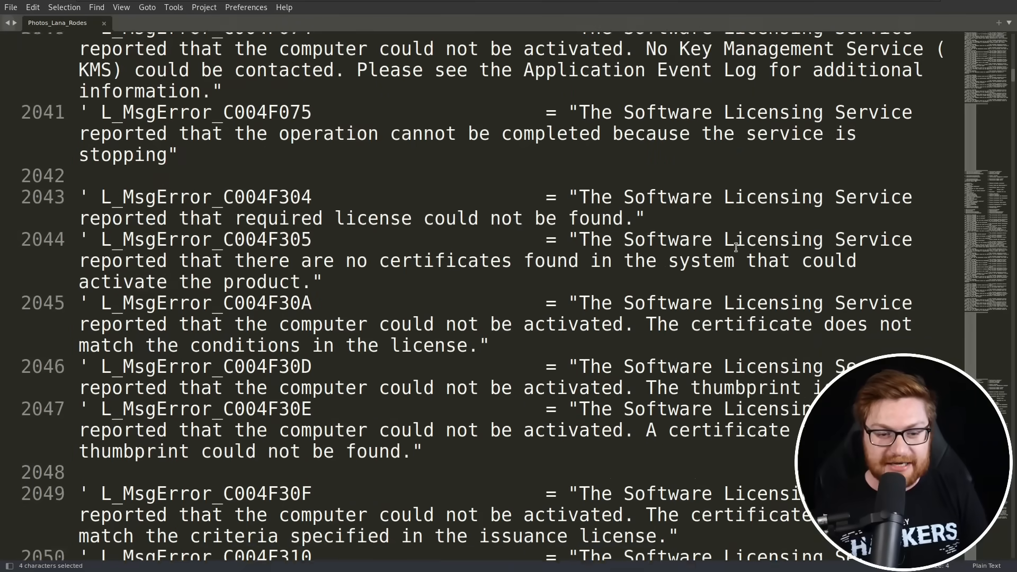
pyautogui.scroll(-3)
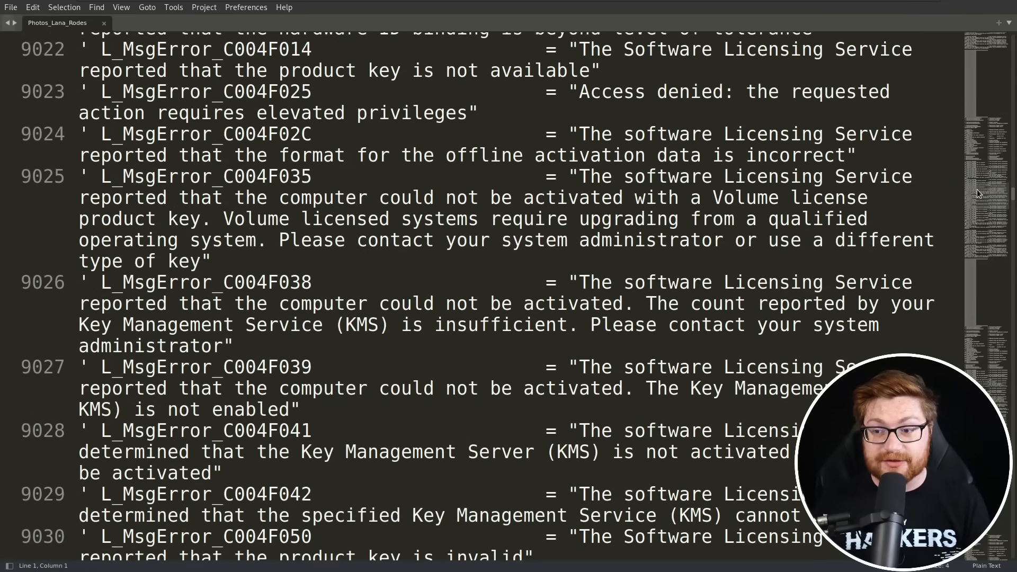
pyautogui.scroll(-3)
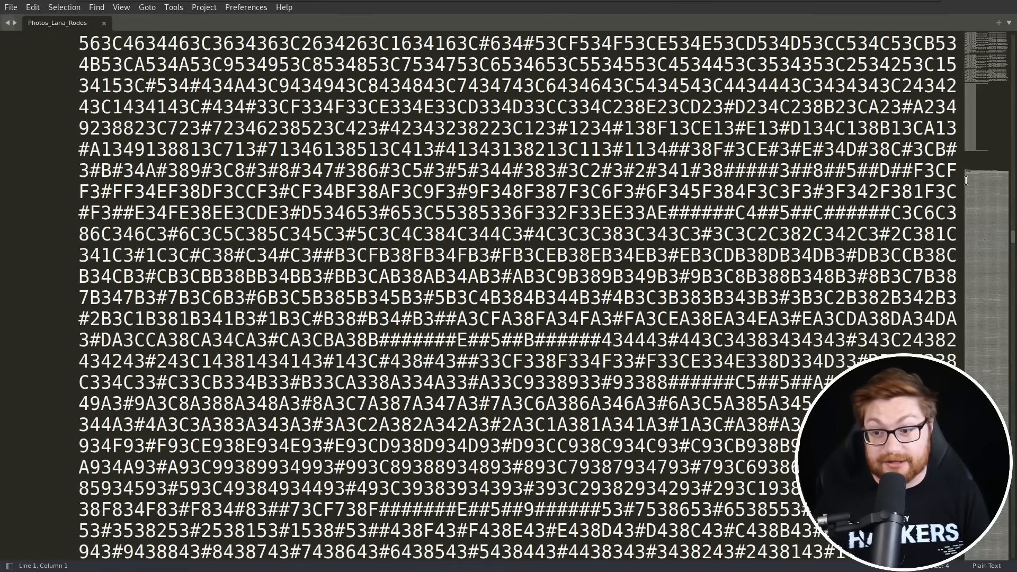
pyautogui.scroll(-3)
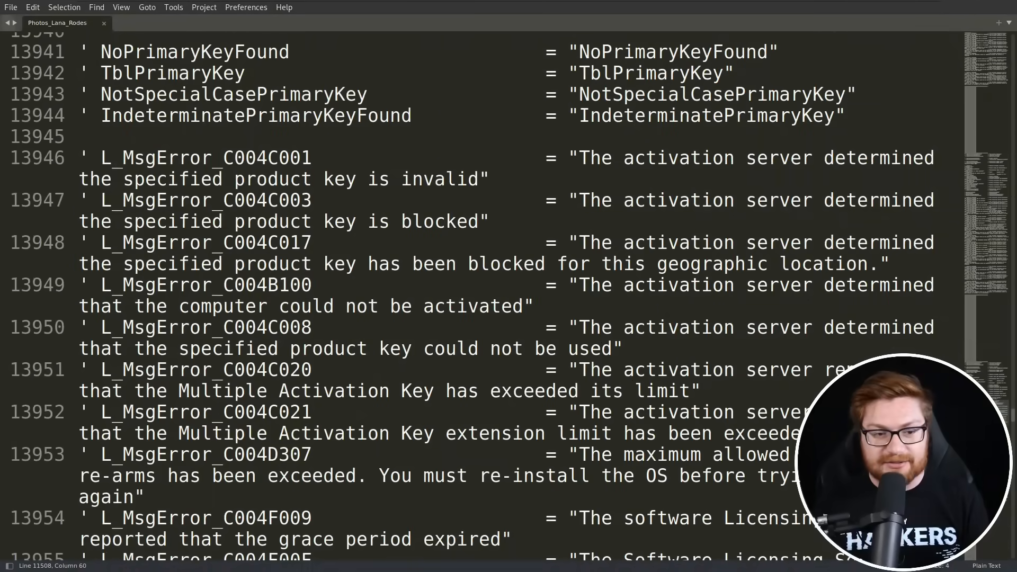
pyautogui.scroll(-3)
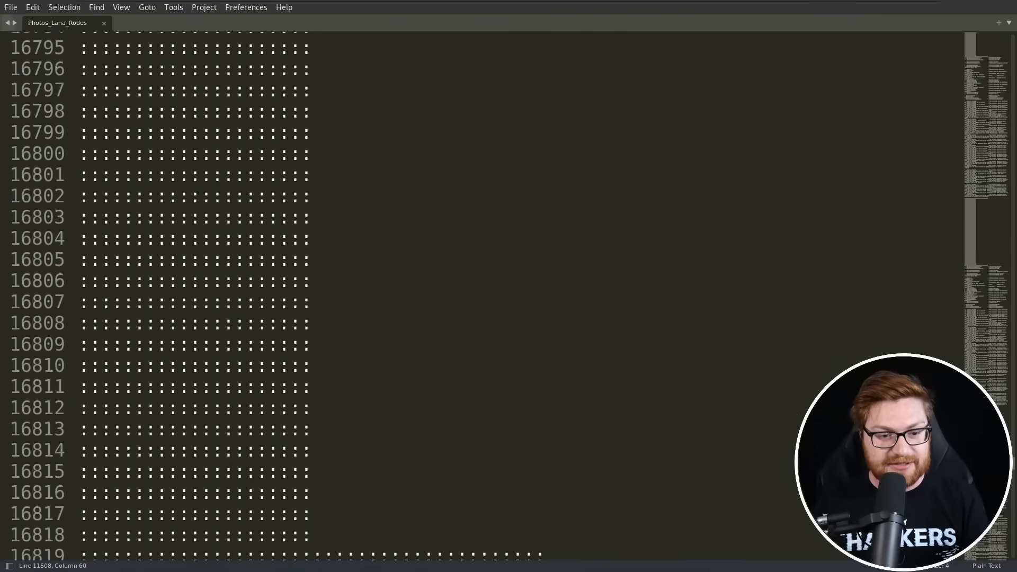
pyautogui.scroll(-3)
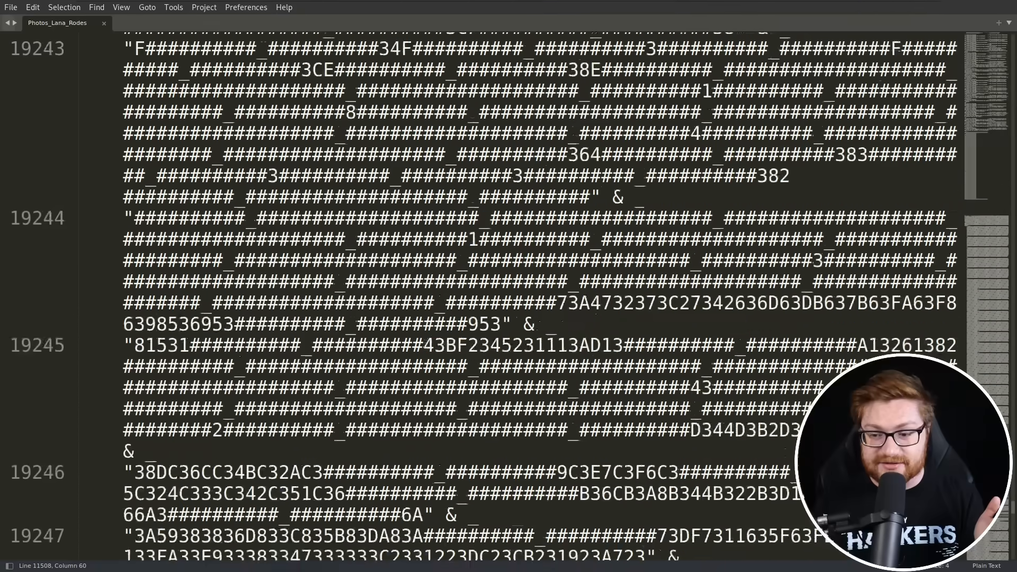
pyautogui.scroll(-3)
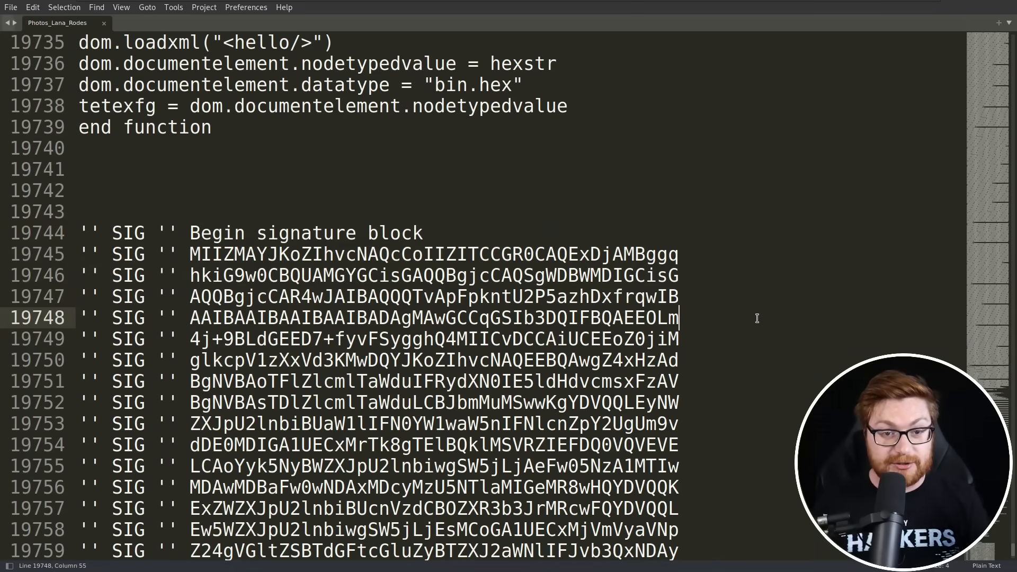
pyautogui.scroll(-3)
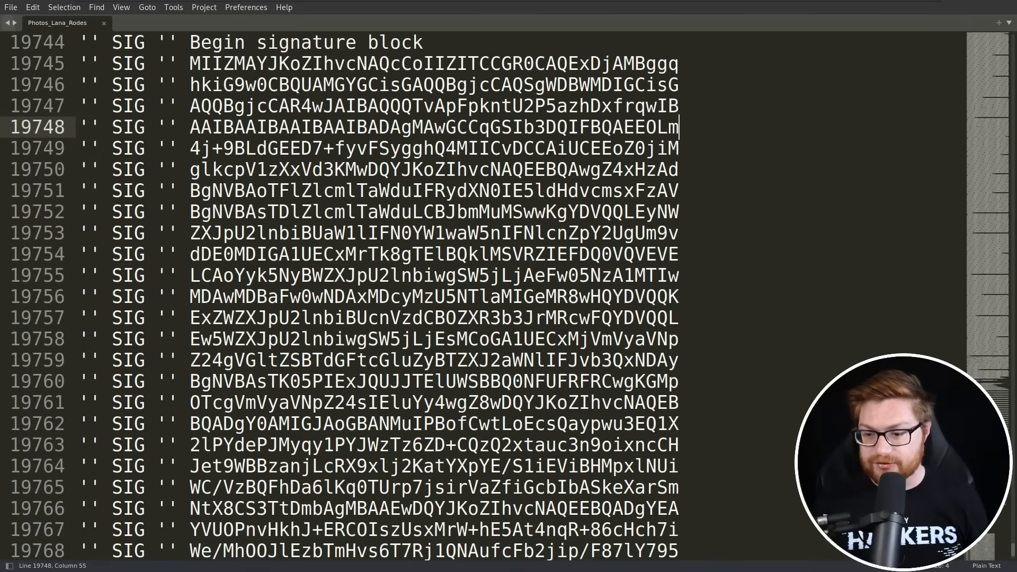
pyautogui.scroll(-3)
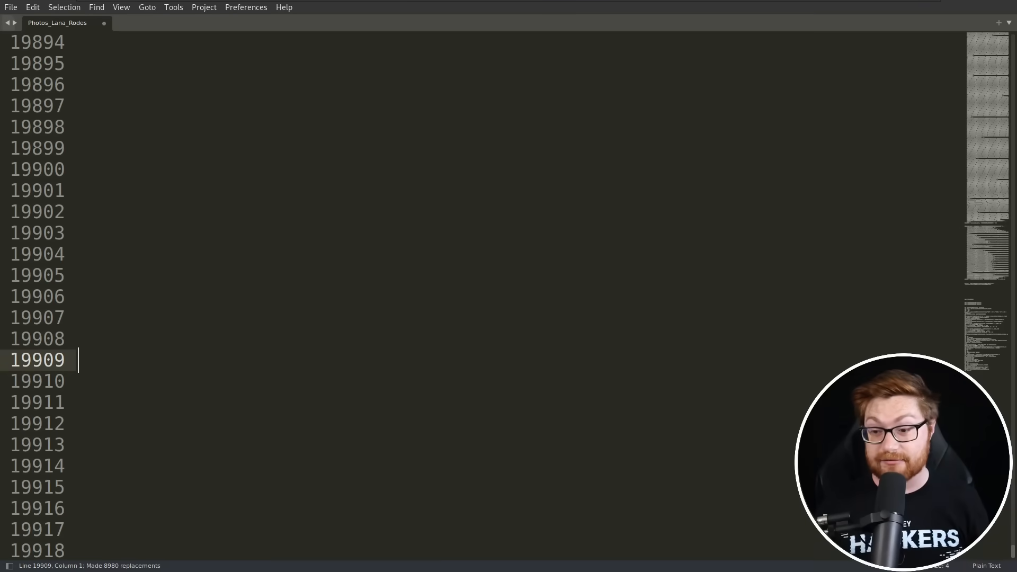
# Regex-replace blank, comment and colon-only lines so the CreateObject code starts at the top
pyautogui.press('ctrl+Home')
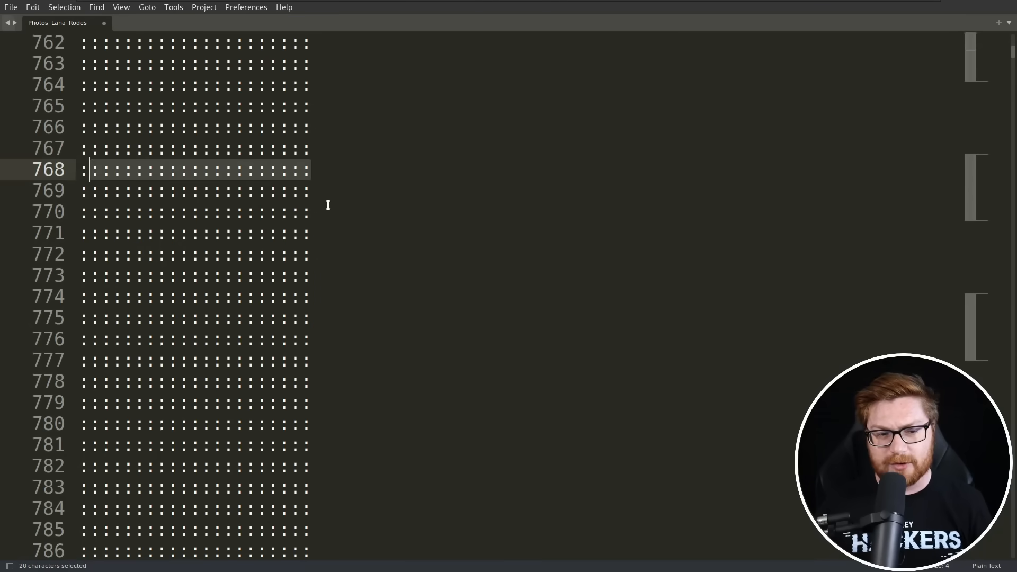
pyautogui.scroll(-3)
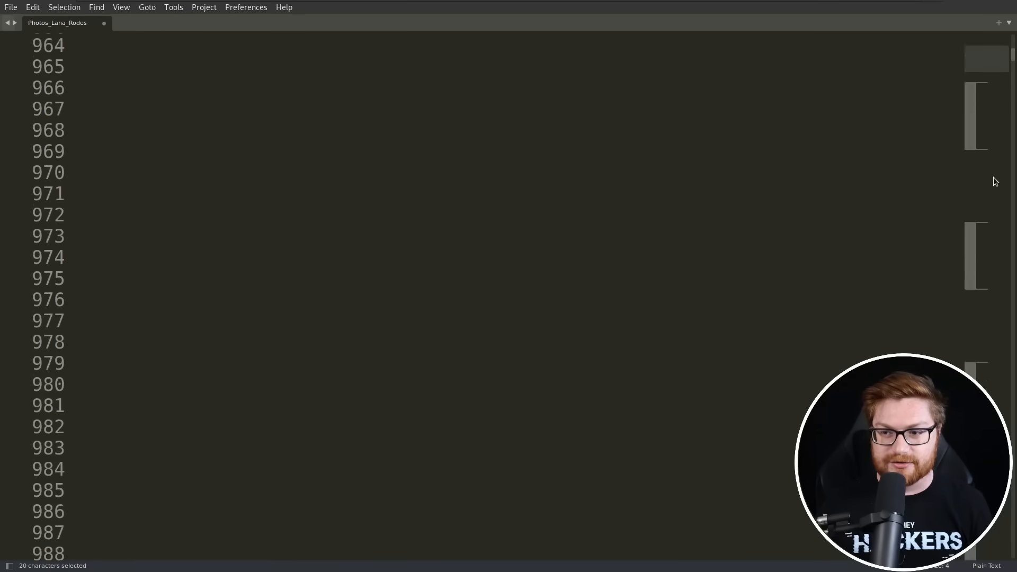
pyautogui.scroll(-3)
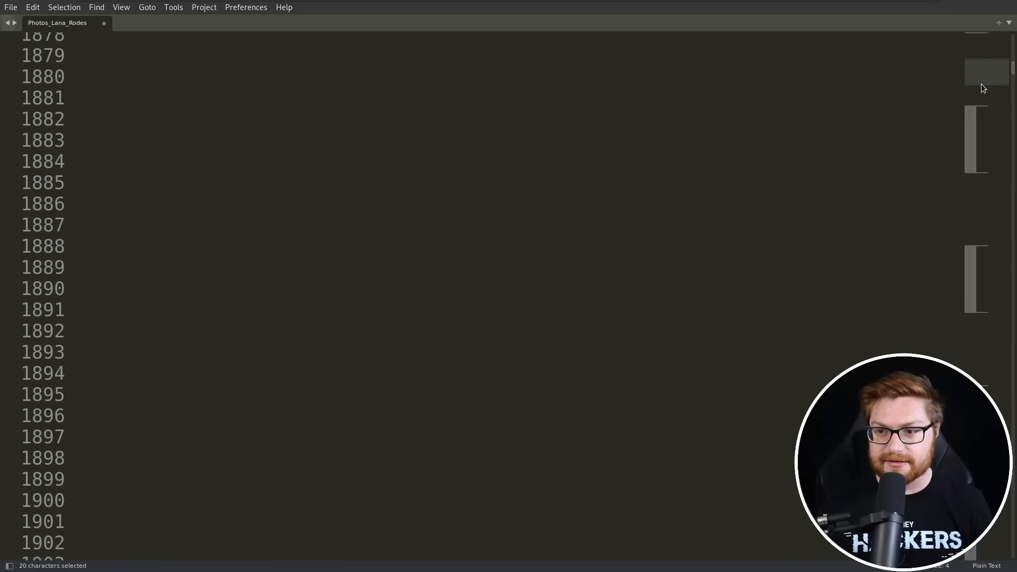
pyautogui.scroll(-3)
pyautogui.write('^')
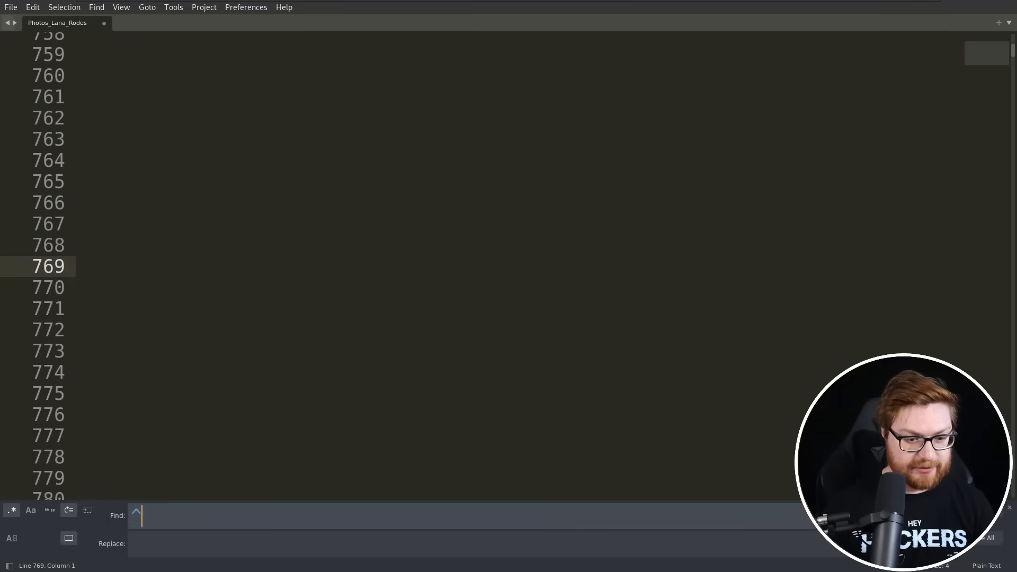
pyautogui.write('\\n\\n')
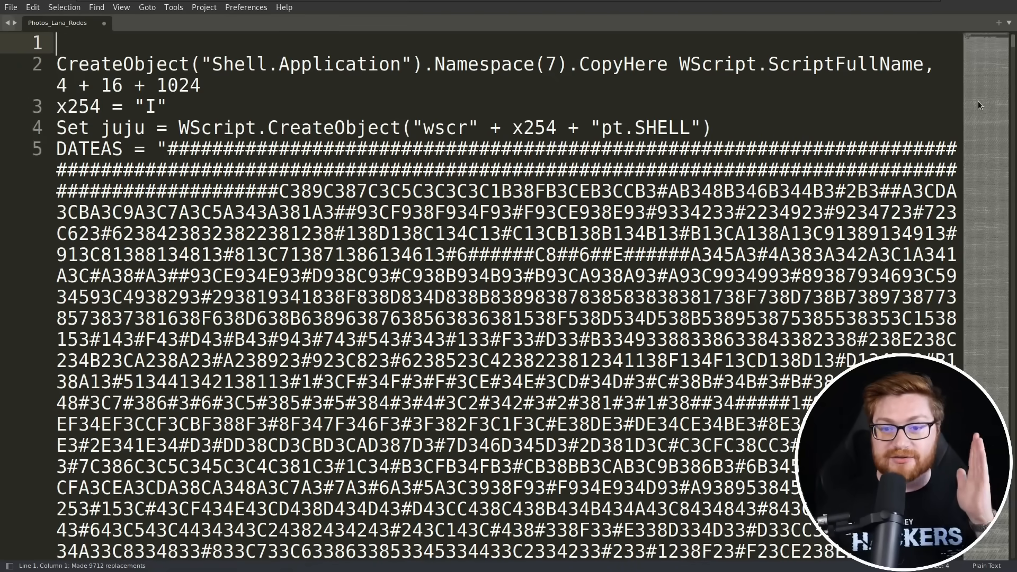
# Begin Save As in the vb_trojan folder with the name second.vbs
pyautogui.scroll(-3)
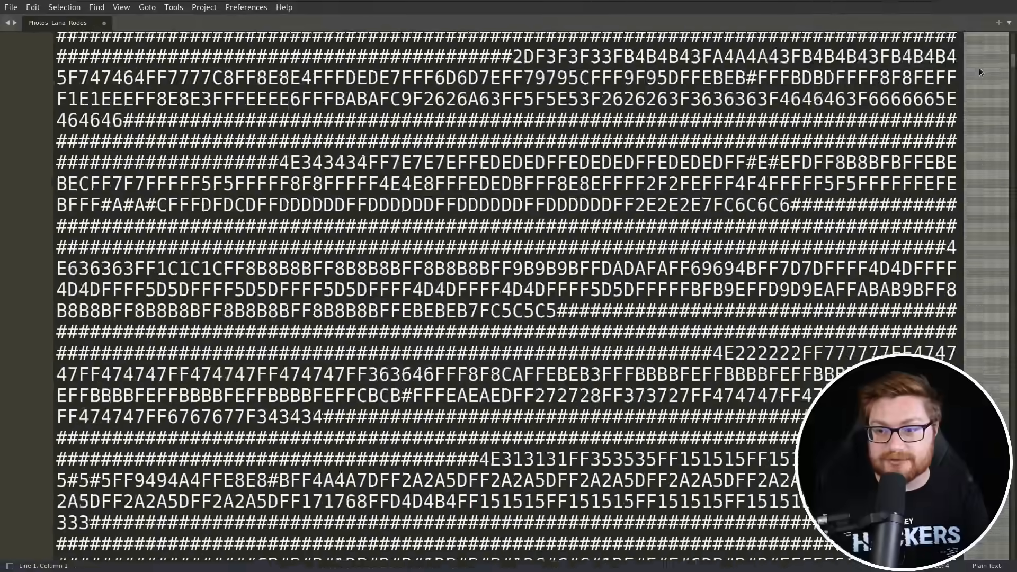
pyautogui.scroll(-3)
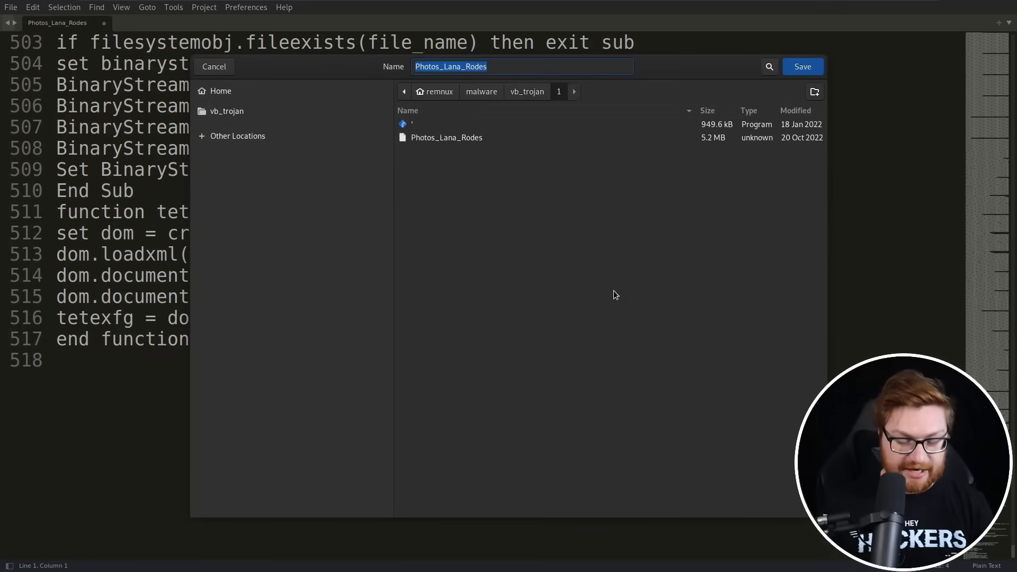
pyautogui.write('second.vbs')
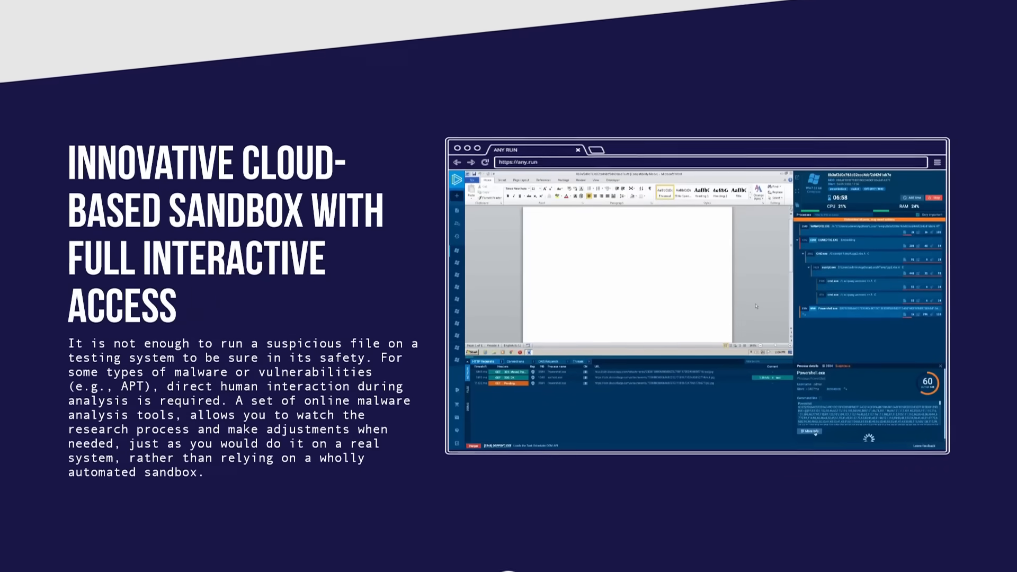
# Bring up ANY.RUN's Create a new task form from the dashboard
pyautogui.scroll(-3)
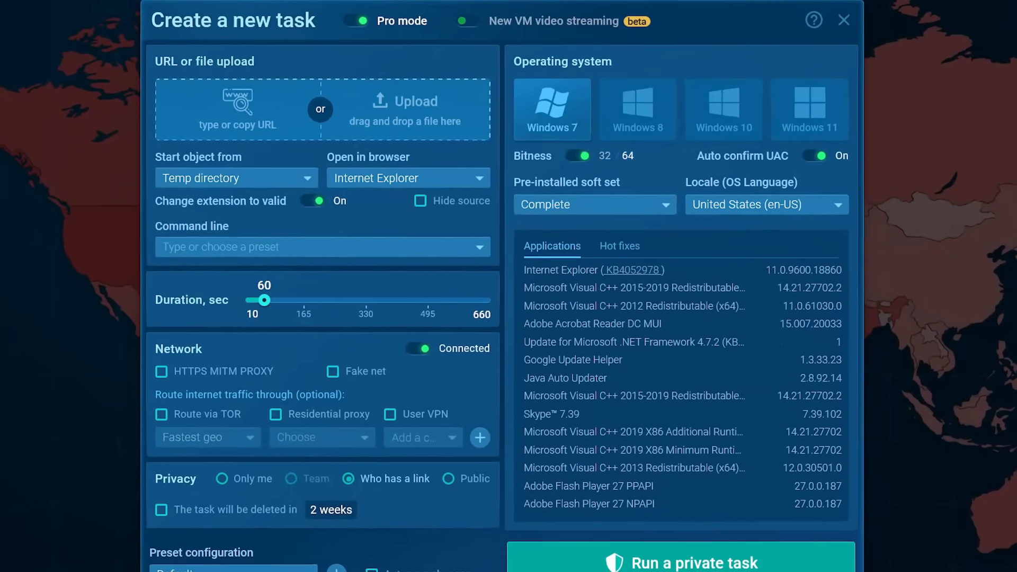
# Upload 272 Launcher.exe as the Windows 10 task sample, started from the Desktop, and run it
pyautogui.click(690, 561)
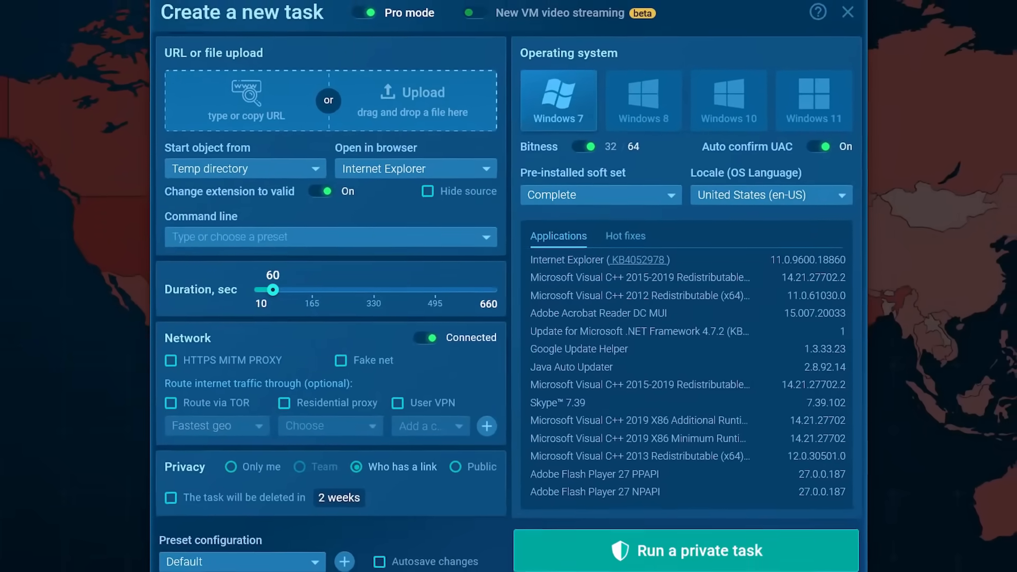
pyautogui.click(412, 93)
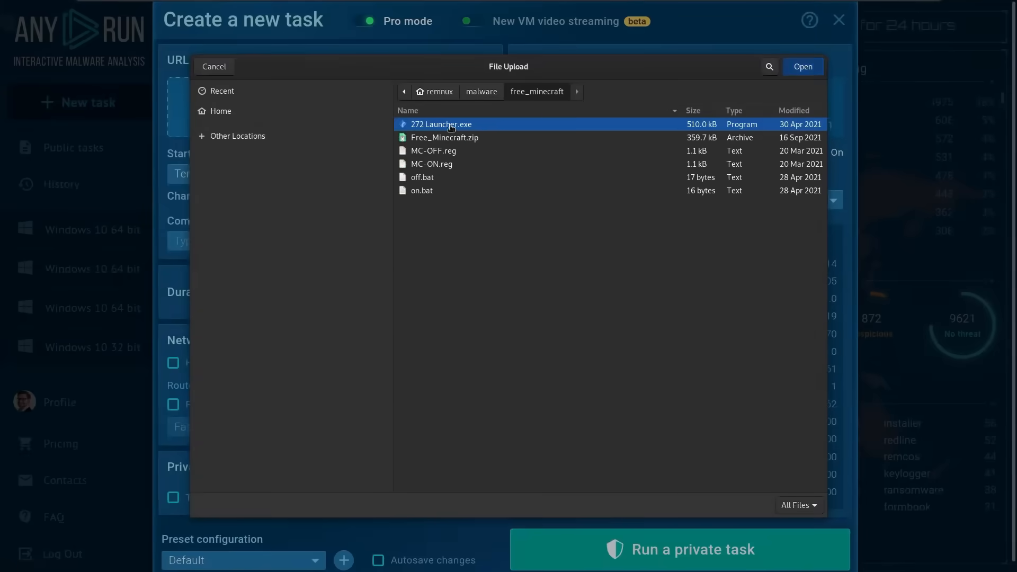
pyautogui.click(803, 65)
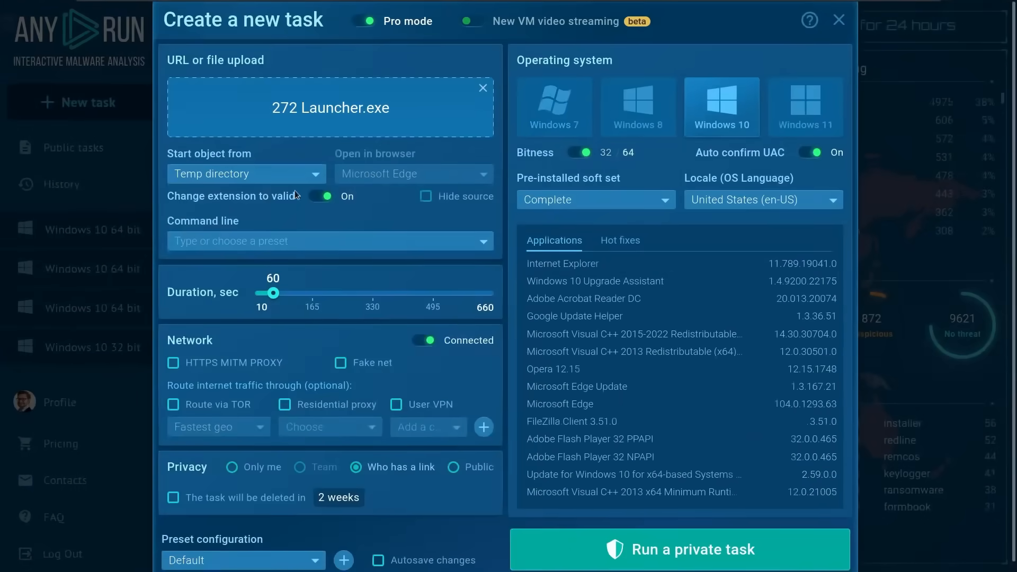
pyautogui.click(246, 174)
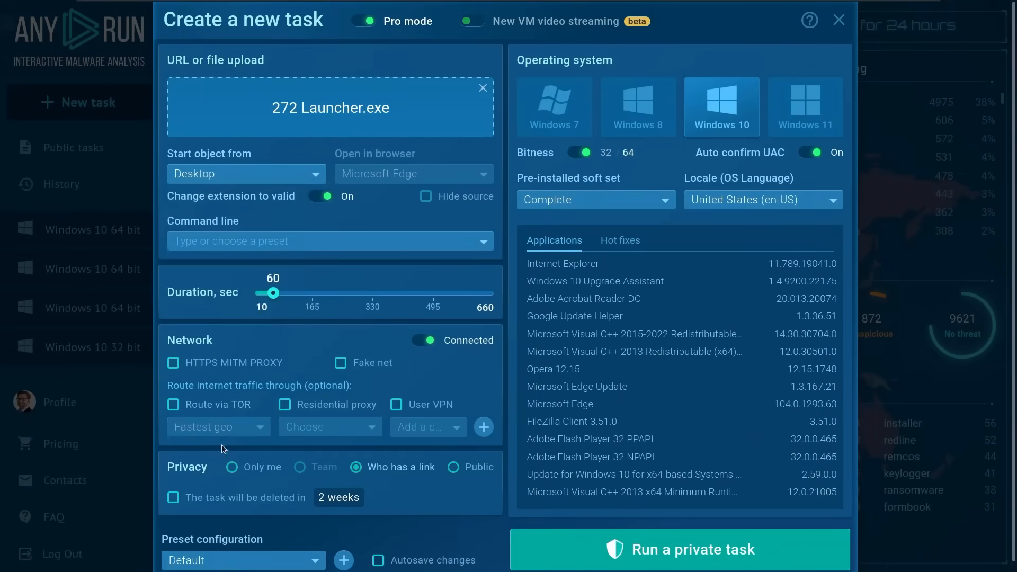
pyautogui.click(678, 548)
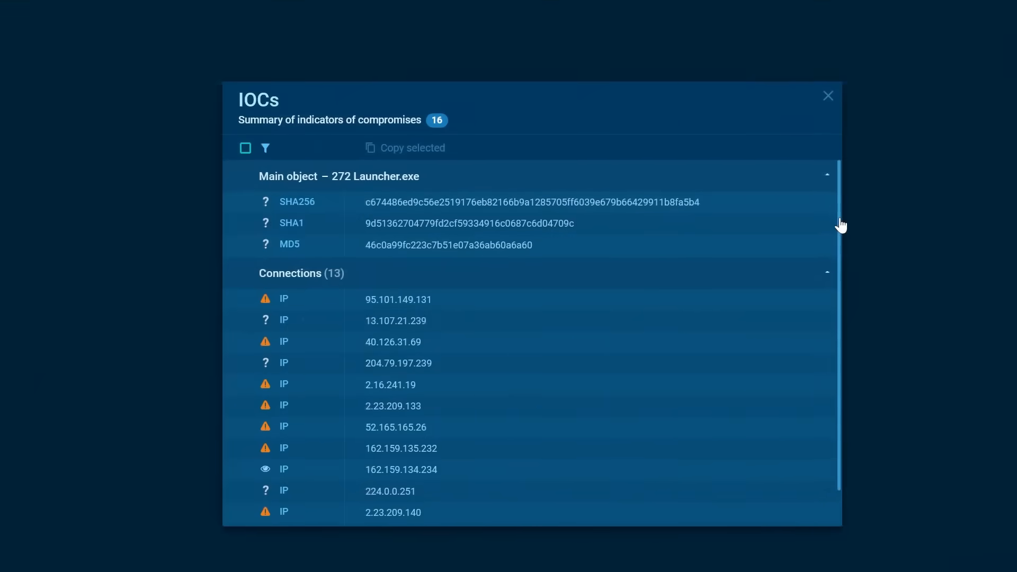
# Show the IOC summary with hashes and connection IPs for 272 Launcher.exe
pyautogui.click(828, 95)
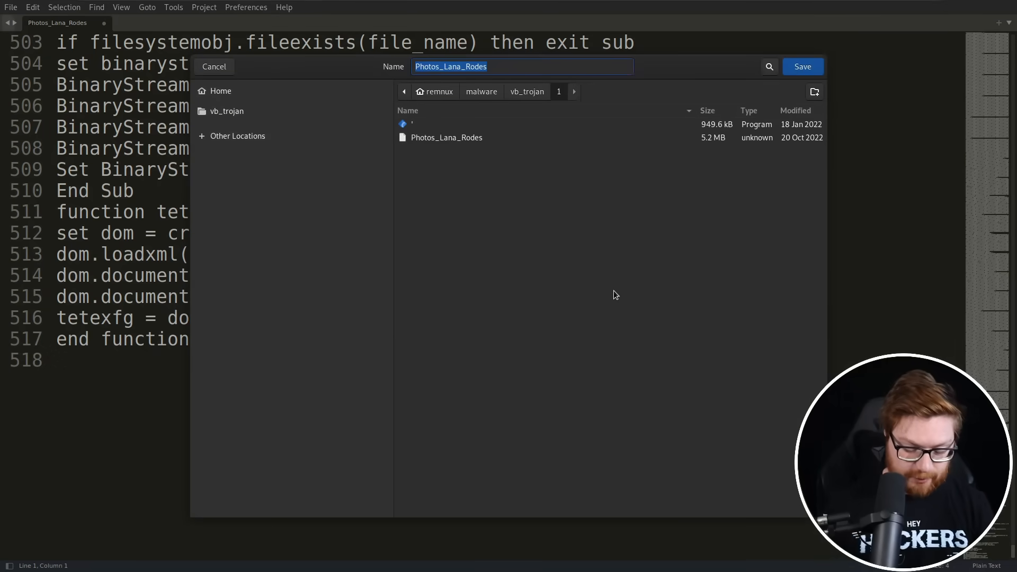
# Save the script as second.vbs and replace the x254 variable with "I" giving wscrIpt.SHELL
pyautogui.write('second.vbs')
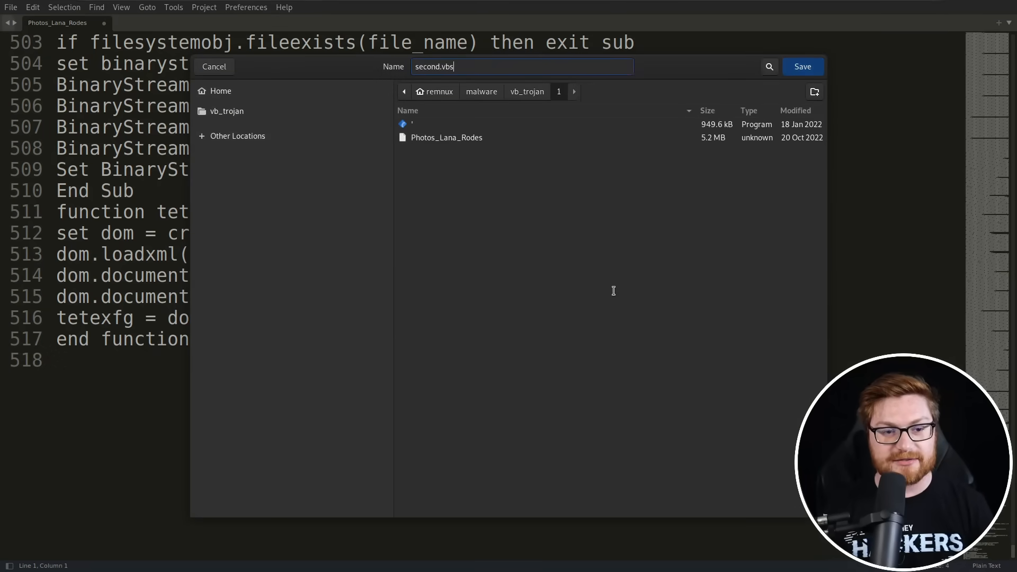
pyautogui.click(803, 66)
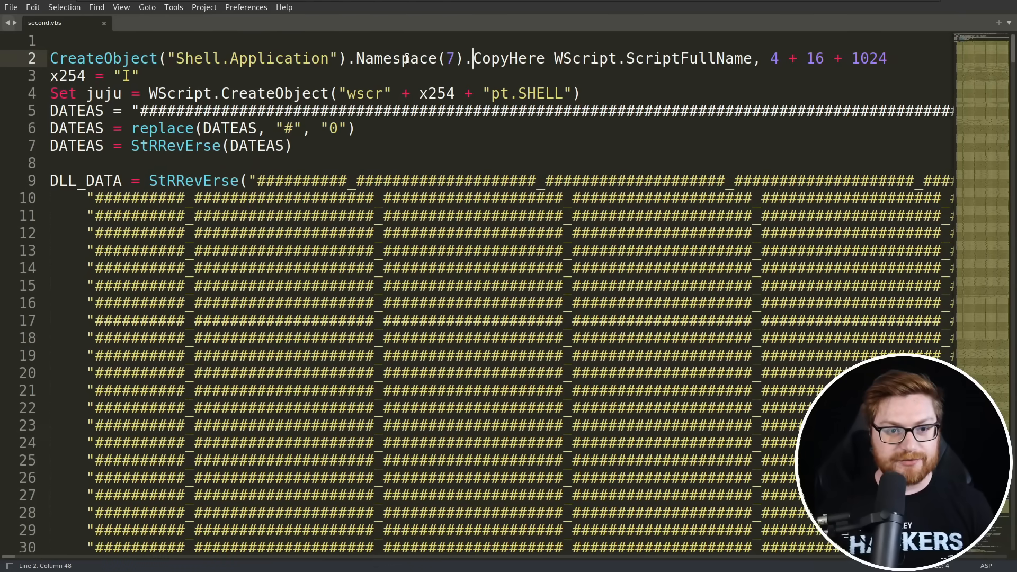
pyautogui.click(441, 60)
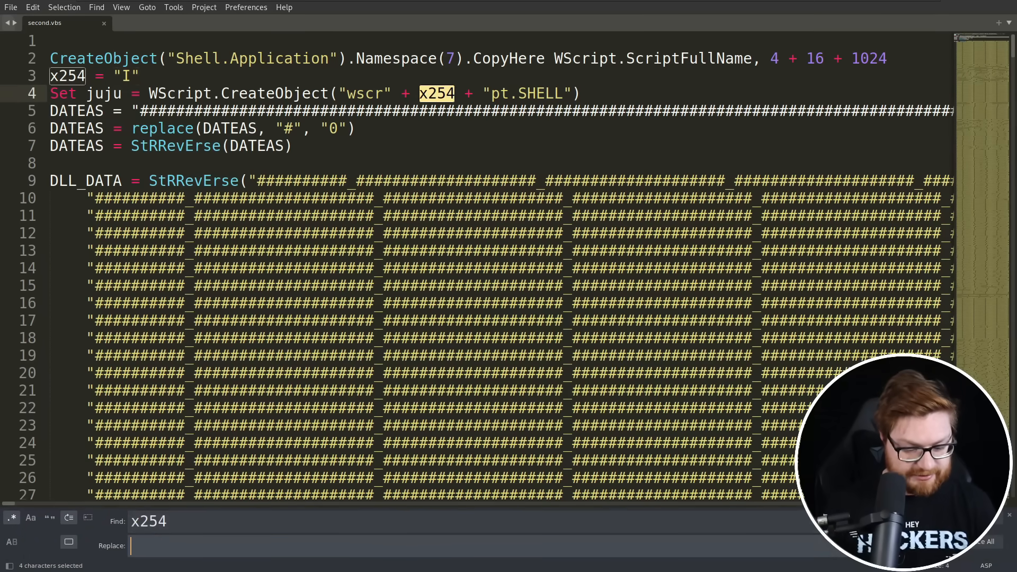
pyautogui.write('"I')
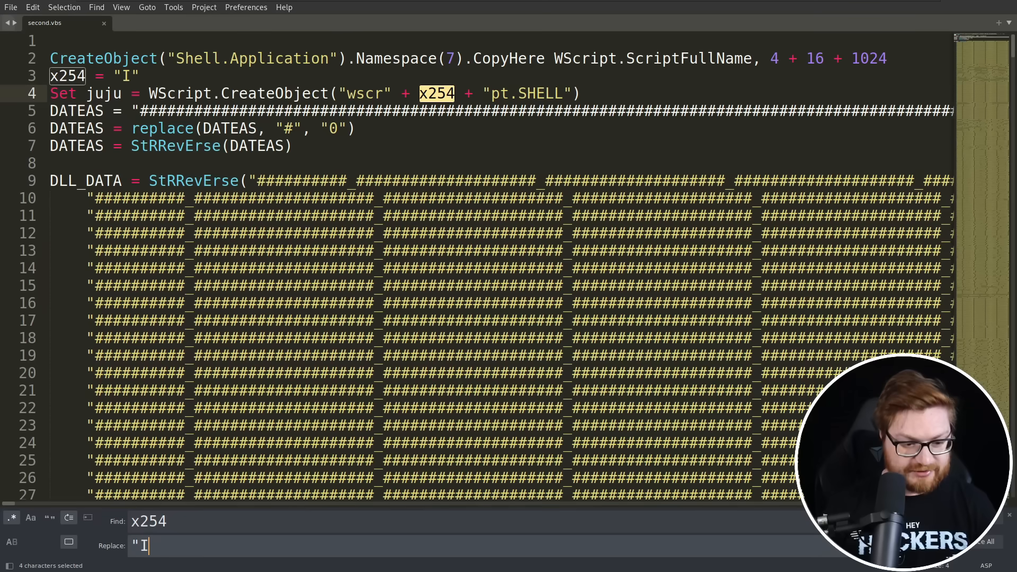
pyautogui.press('Enter')
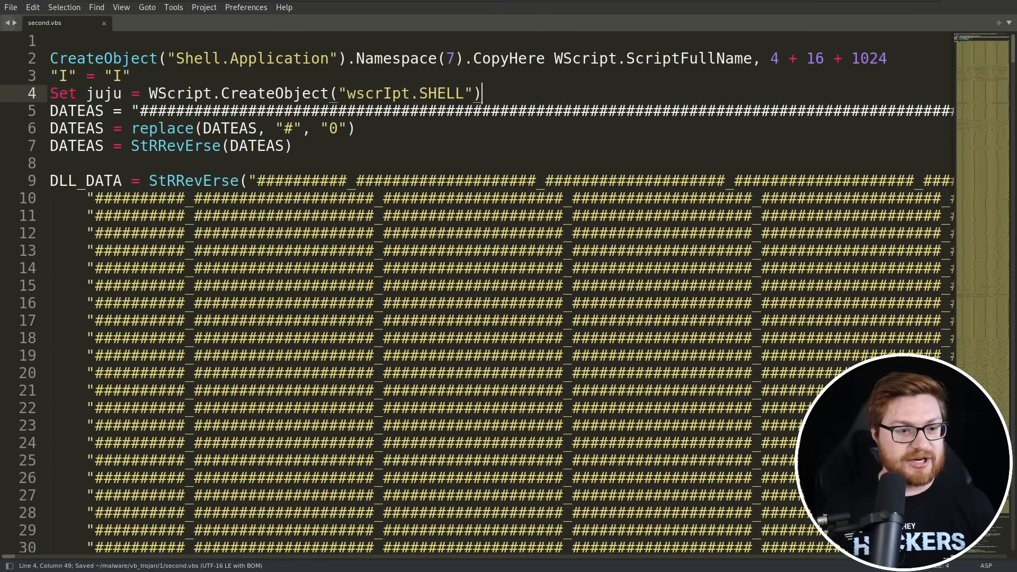
# Inspect the DATEAS string, its #-to-0 replace call, and the DLL_DATA assignment lines
pyautogui.click(159, 112)
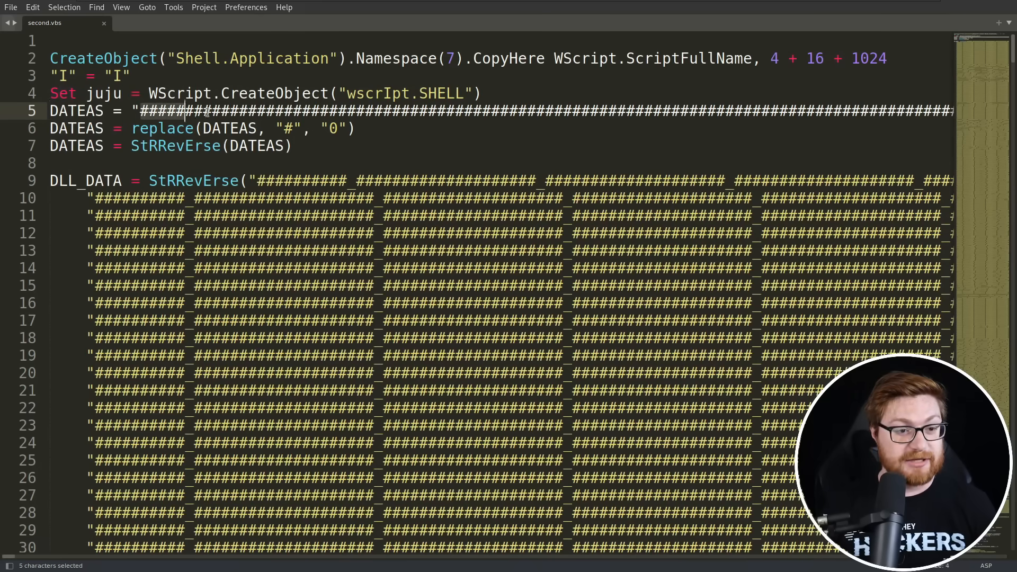
pyautogui.moveTo(172, 111); pyautogui.dragTo(687, 111)
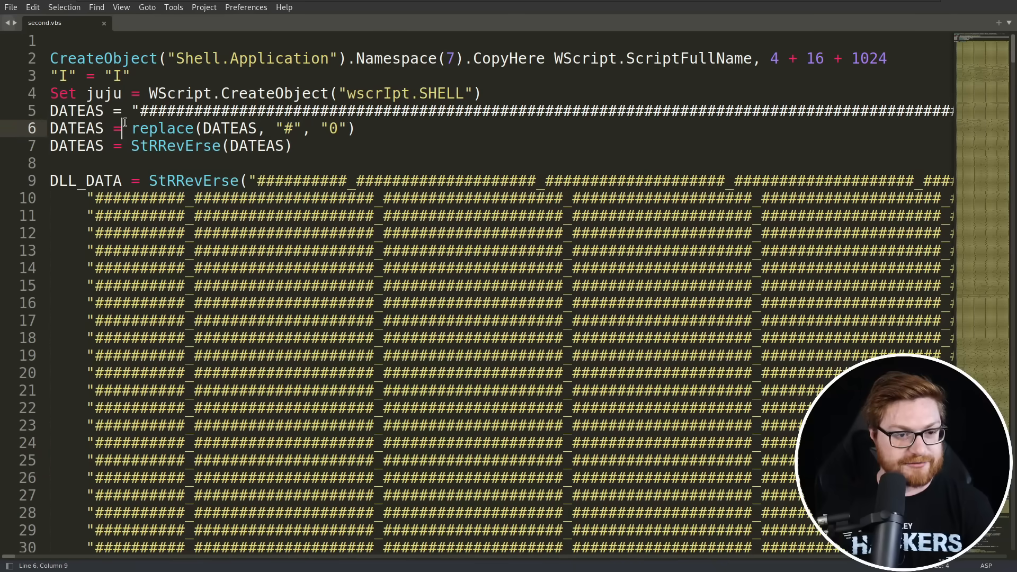
pyautogui.click(137, 111)
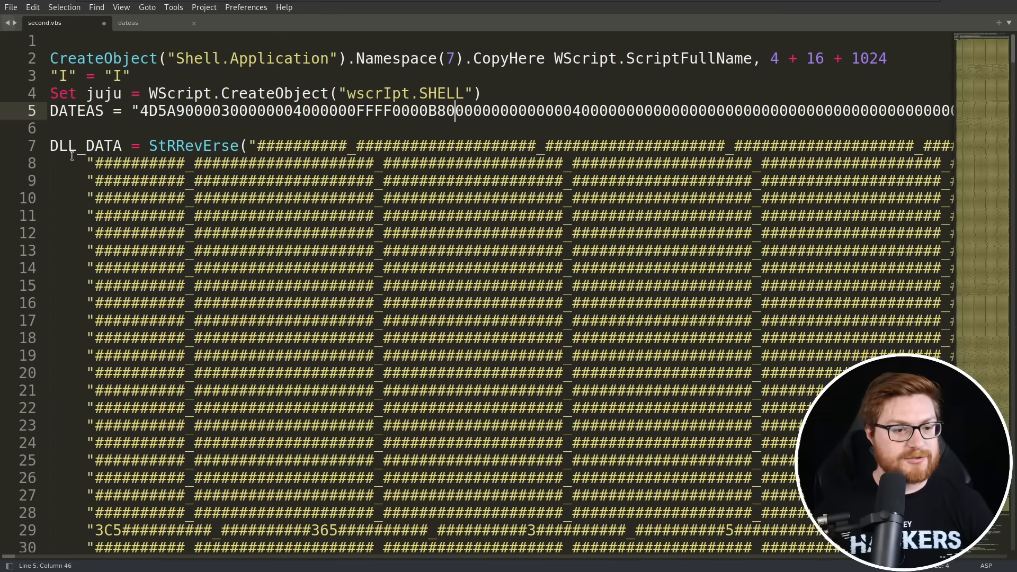
pyautogui.doubleClick(82, 145)
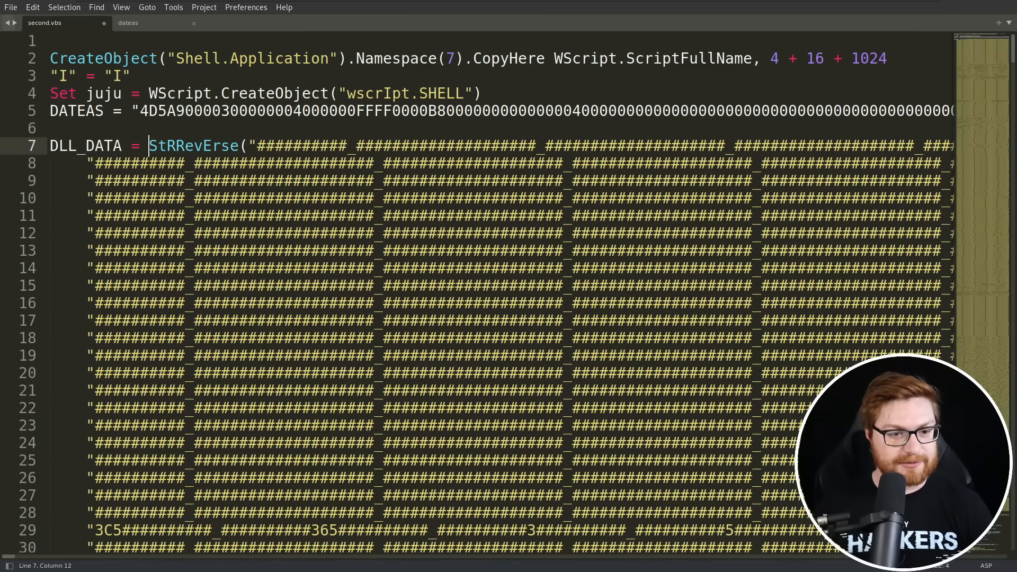
pyautogui.doubleClick(193, 145)
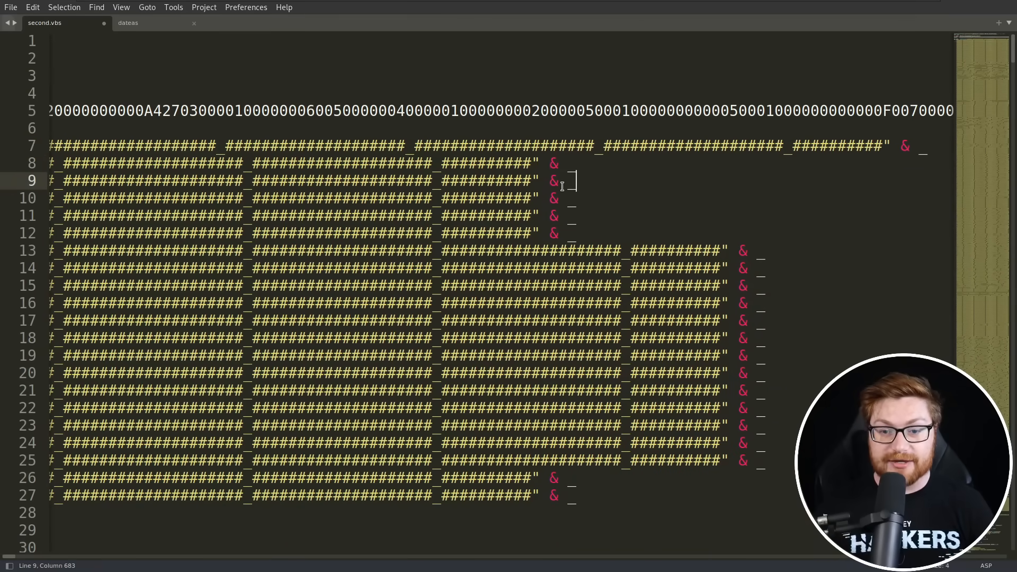
# Scroll past DLL_DATA and SHELLCODE_DATA to the hotfii path and rompepepe calls near line 454
pyautogui.scroll(-3)
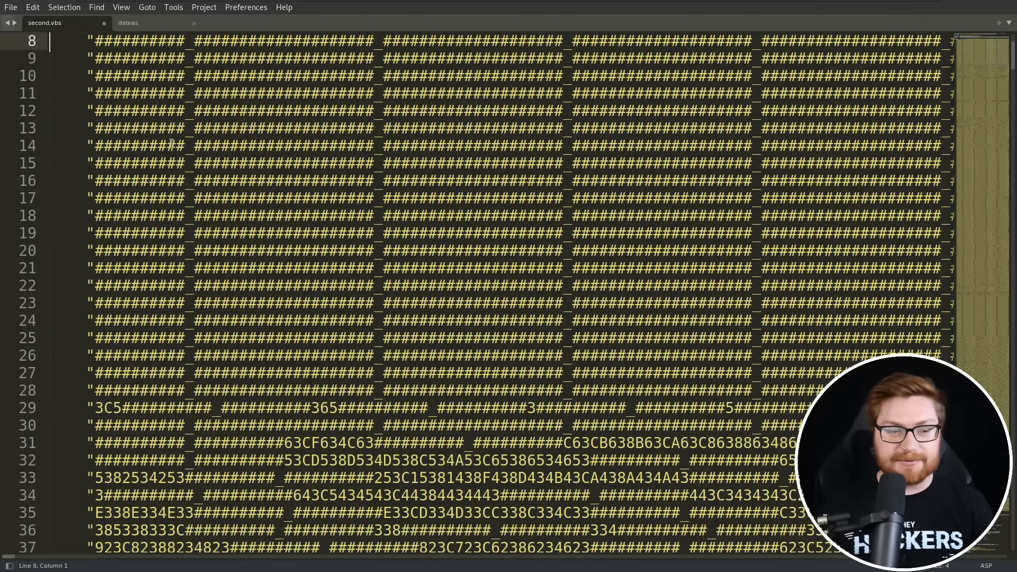
pyautogui.scroll(-3)
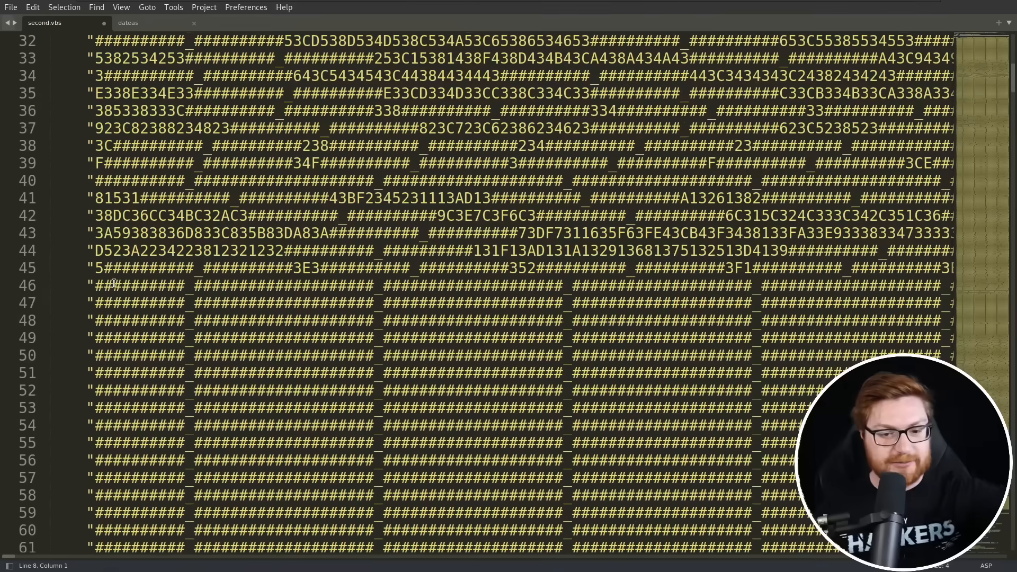
pyautogui.scroll(-3)
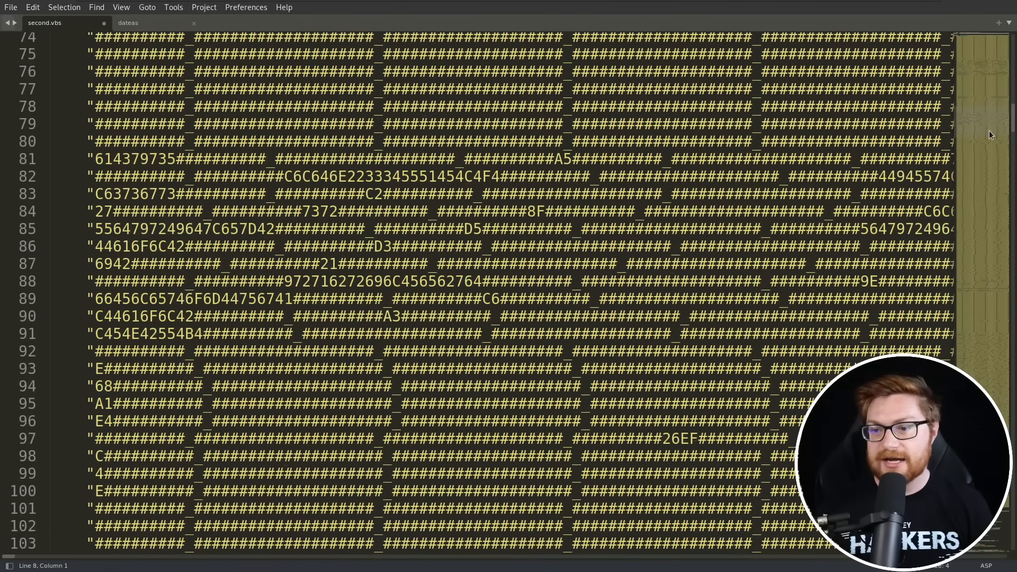
pyautogui.scroll(-3)
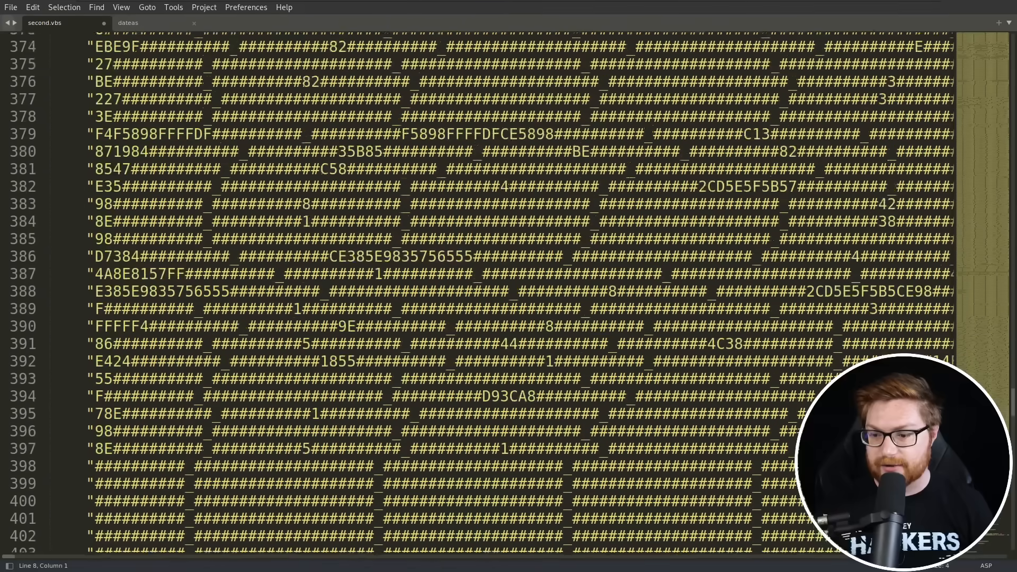
pyautogui.scroll(-3)
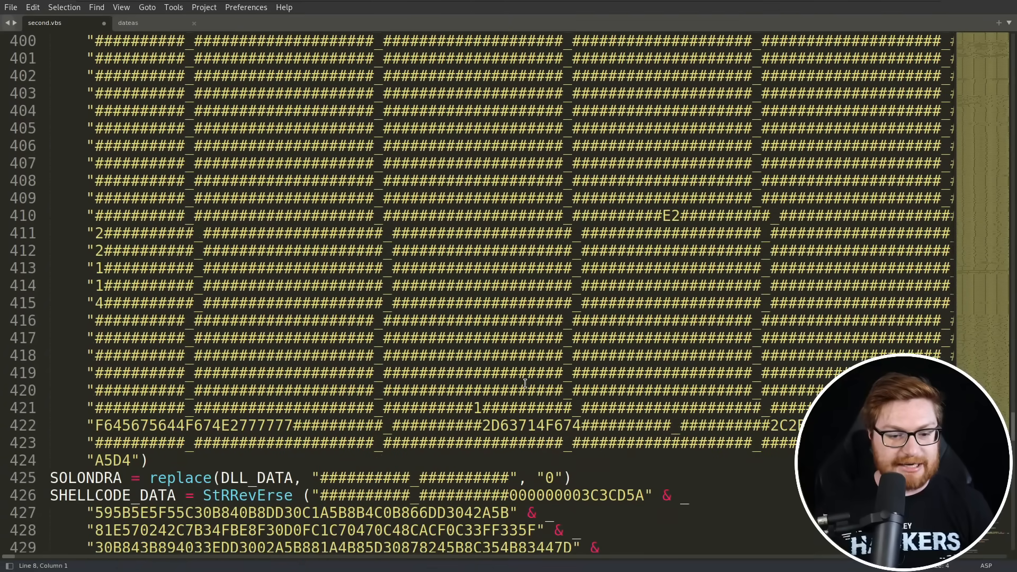
pyautogui.scroll(-3)
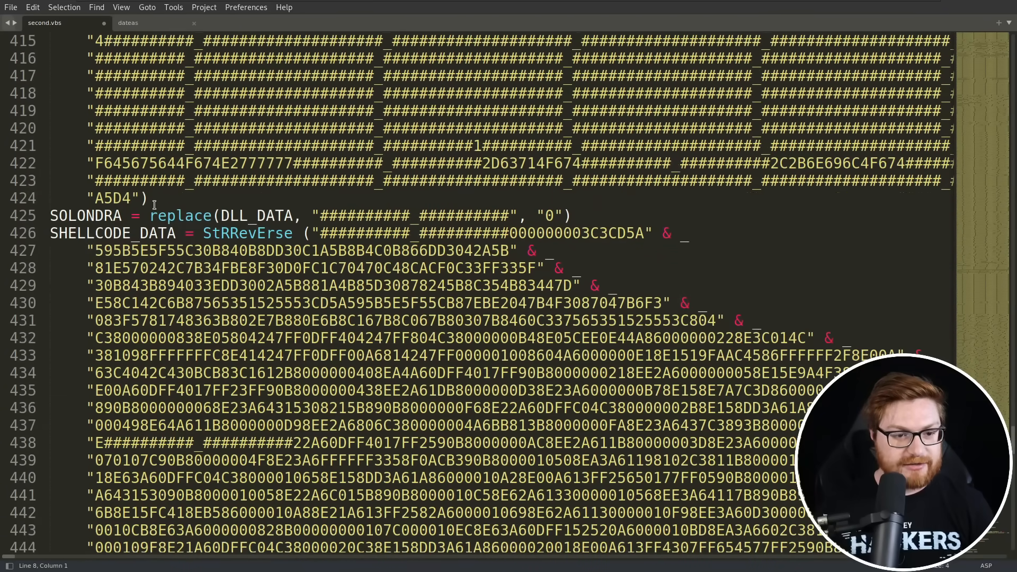
pyautogui.click(578, 213)
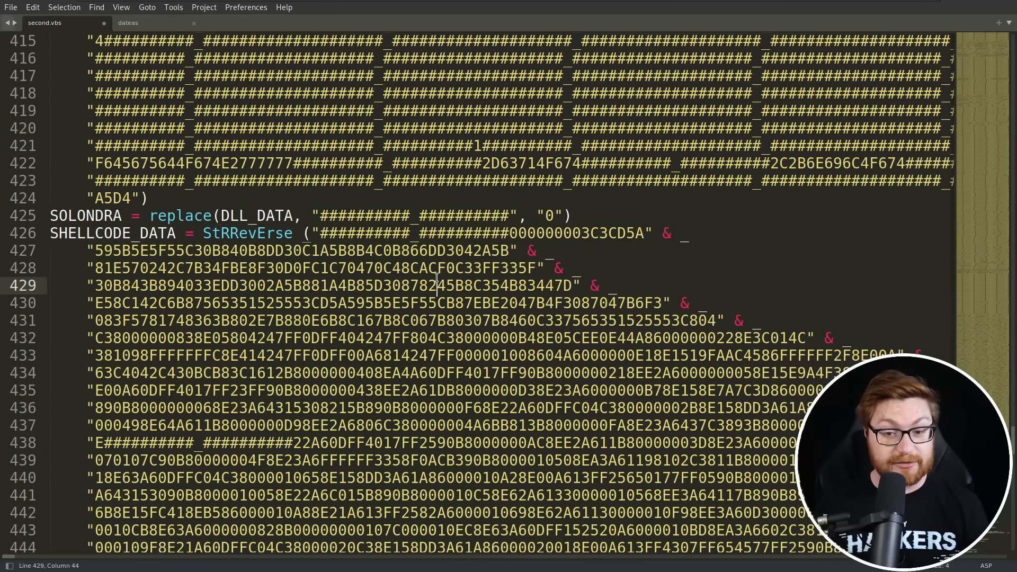
pyautogui.scroll(-3)
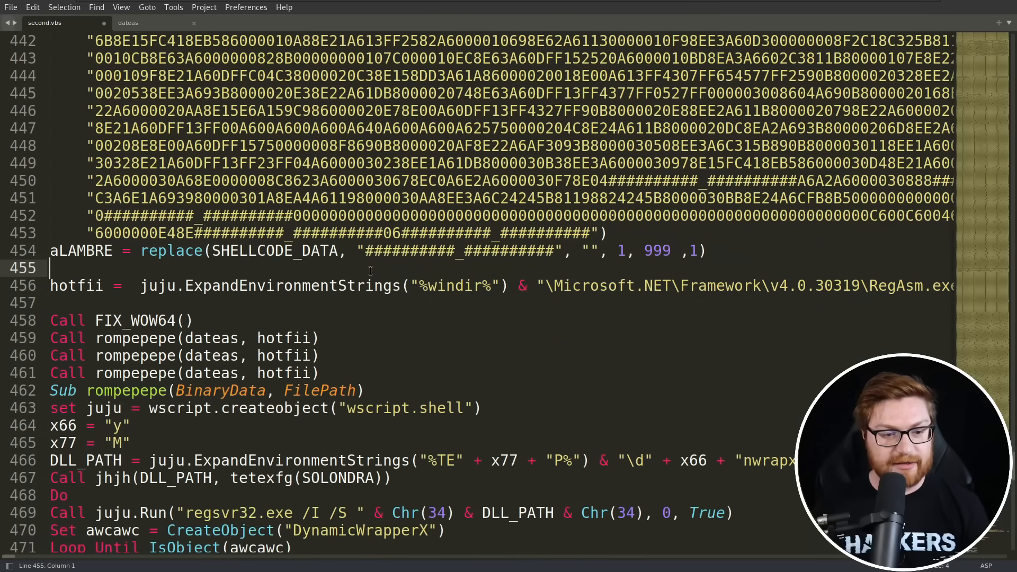
# Review the FIX_WOW64 and rompepepe calls and the hotfii ExpandEnvironmentStrings line, then set rompepepe apart and indent it
pyautogui.doubleClick(136, 319)
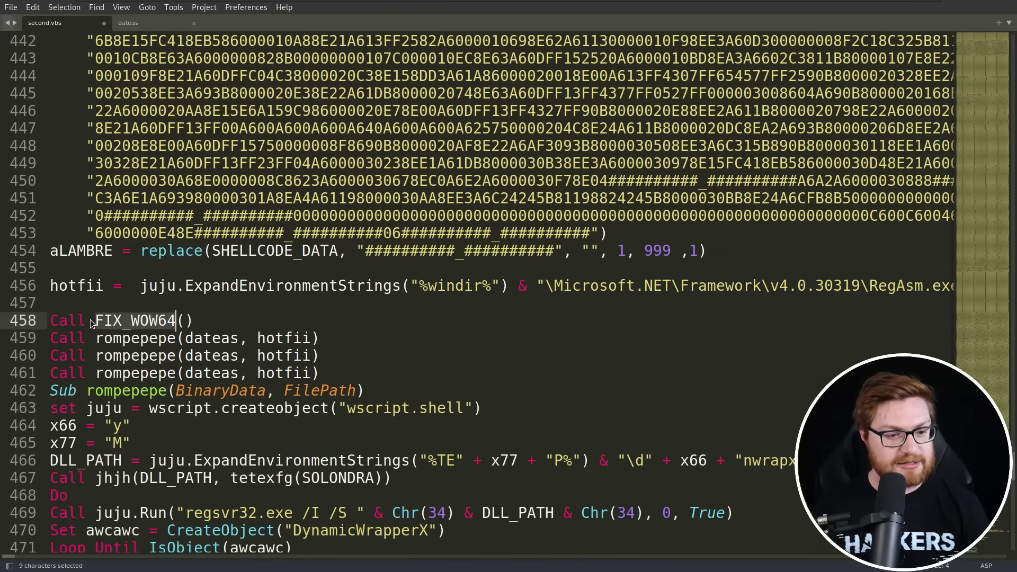
pyautogui.click(123, 338)
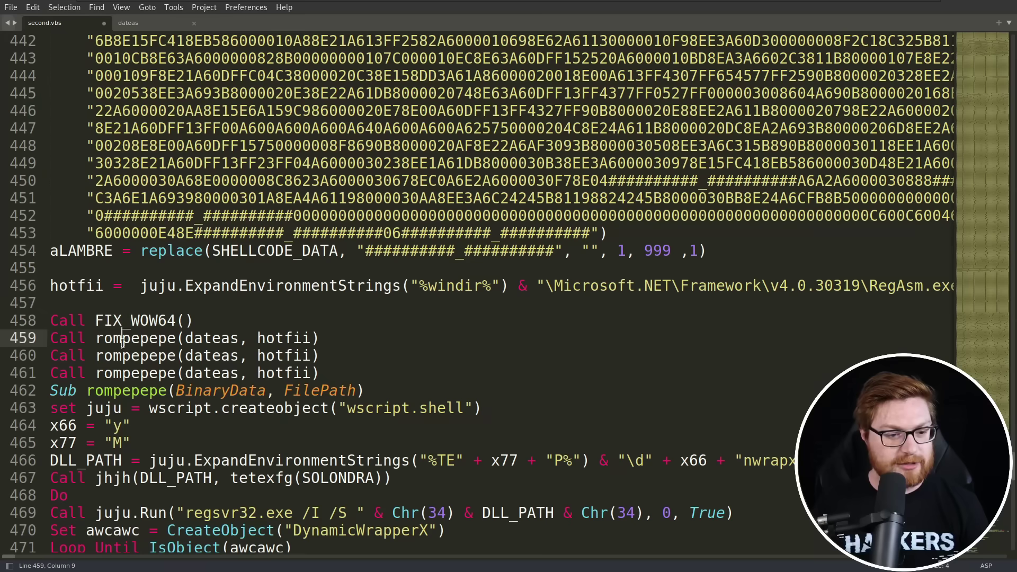
pyautogui.click(123, 356)
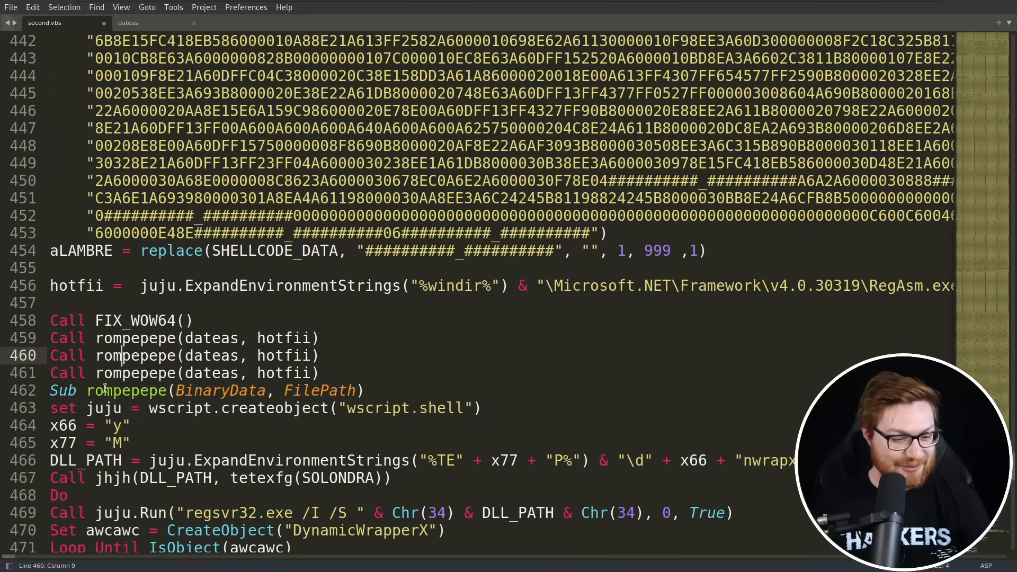
pyautogui.scroll(-3)
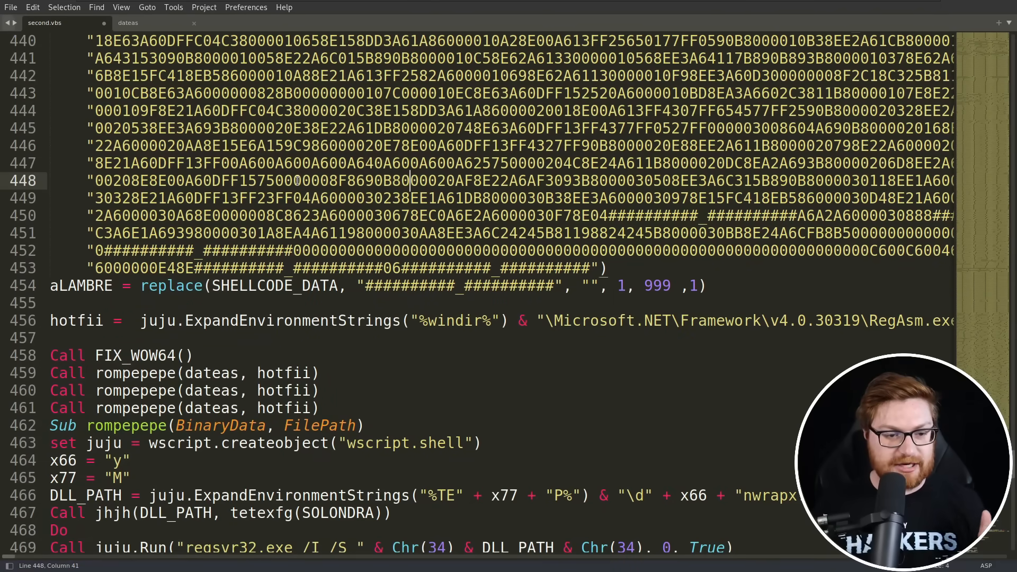
pyautogui.doubleClick(270, 286)
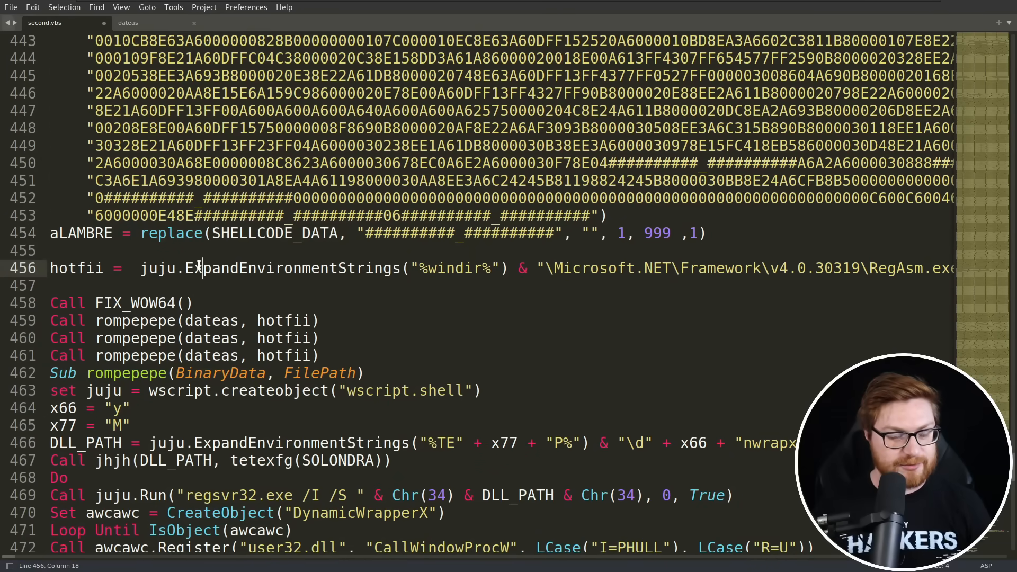
pyautogui.moveTo(250, 256)
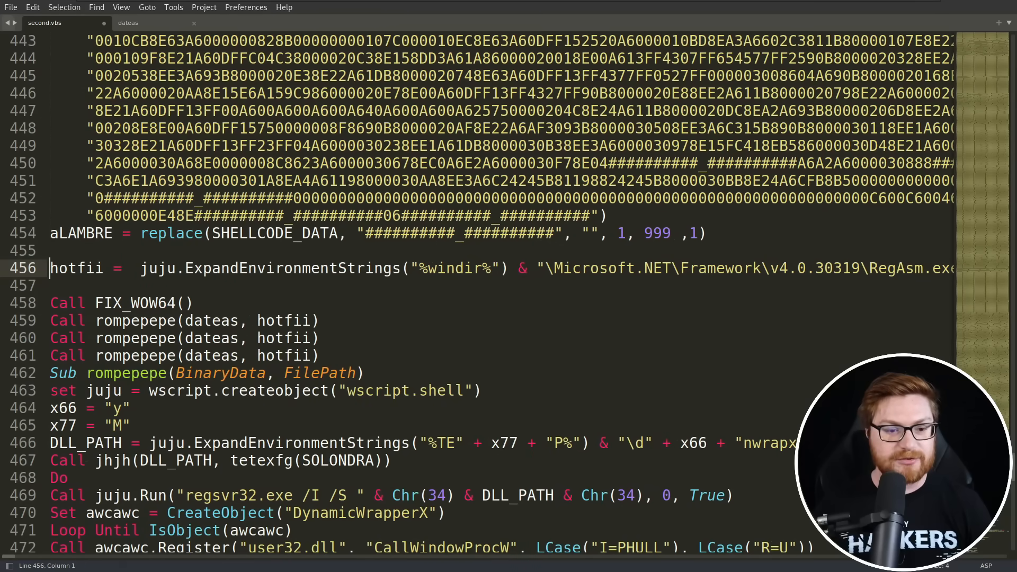
pyautogui.doubleClick(135, 337)
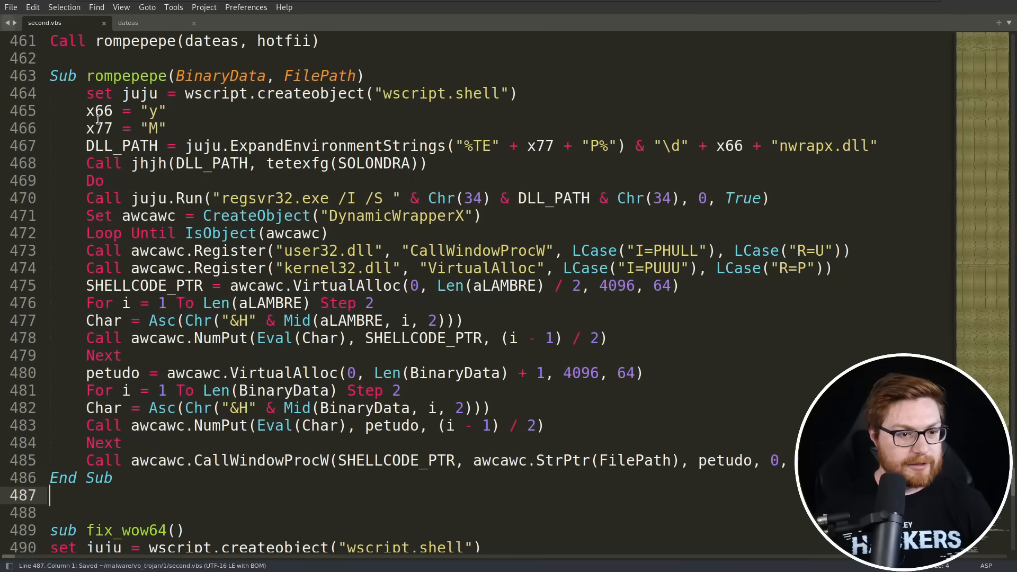
# Add blank lines inside rompepepe and indent the body of fix_wow64, saving second.vbs
pyautogui.doubleClick(100, 128)
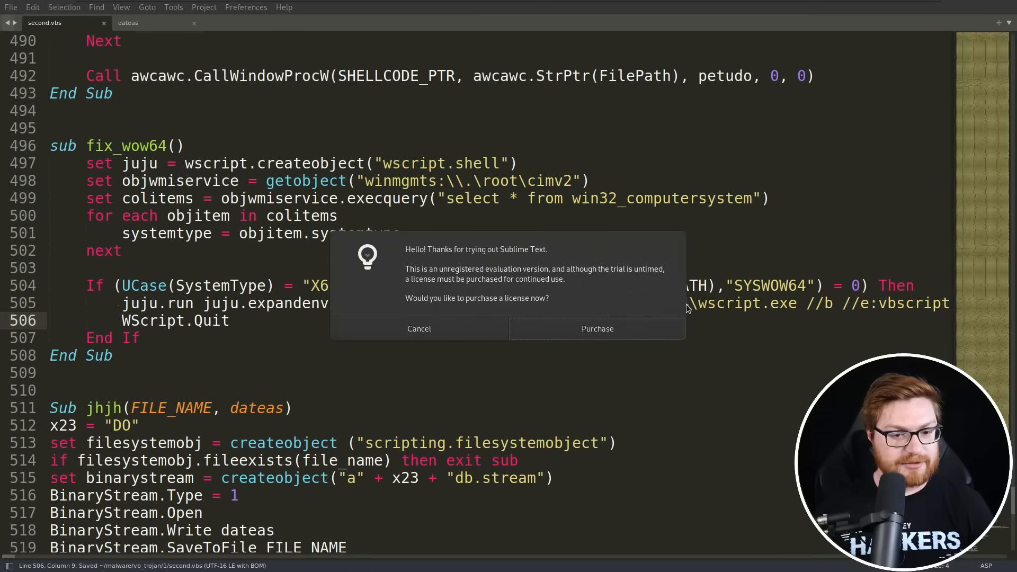
# Dismiss the license reminder, indent jhjh, inline the adodb.stream name and rename it force_file_contents
pyautogui.click(420, 328)
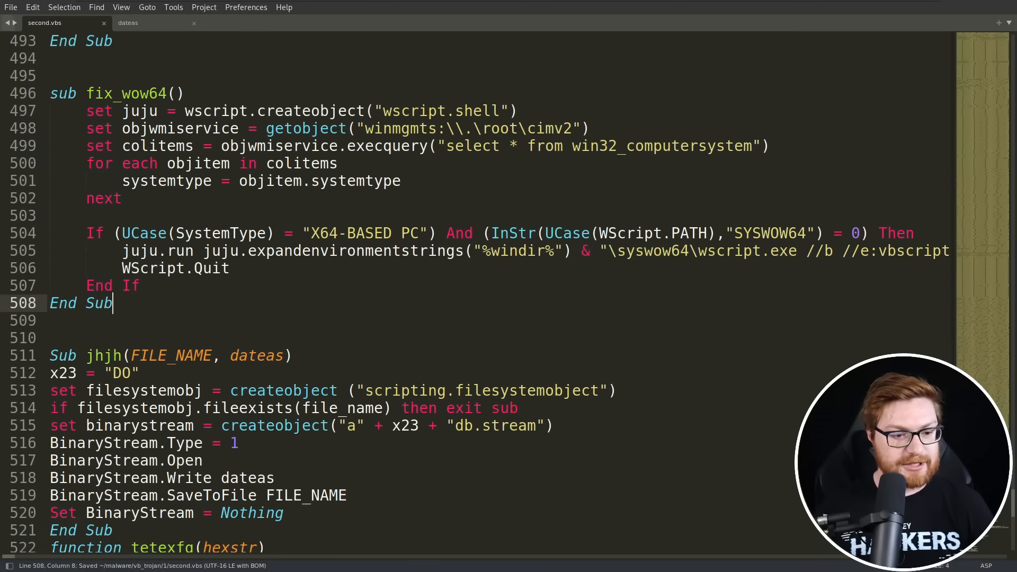
pyautogui.scroll(-3)
pyautogui.write('do')
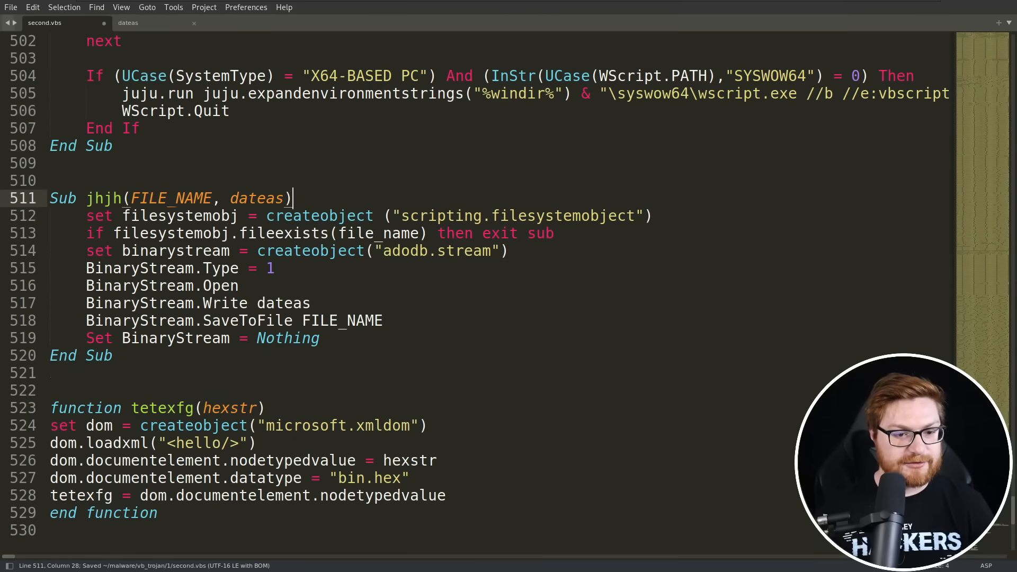
pyautogui.click(337, 233)
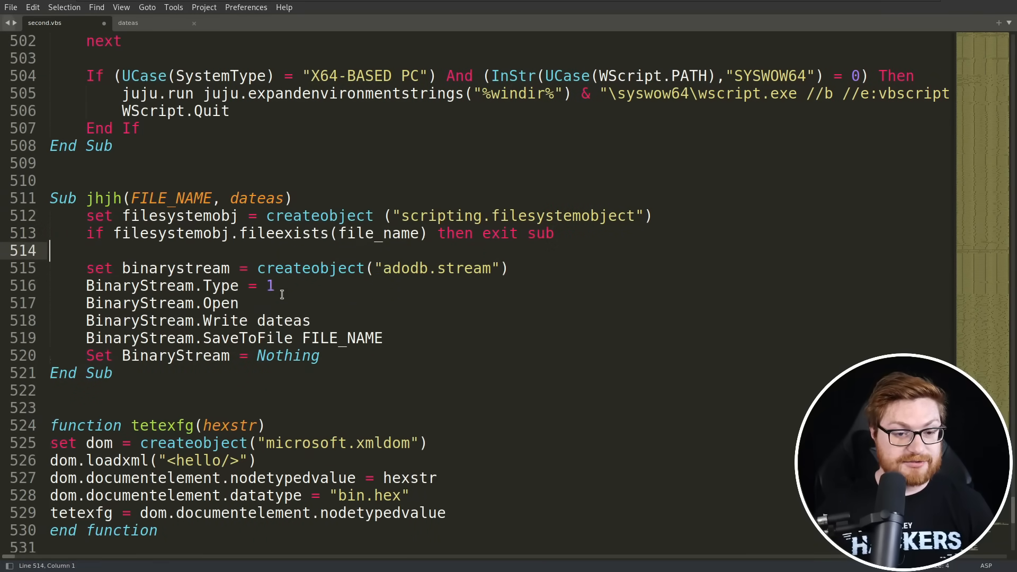
pyautogui.doubleClick(282, 319)
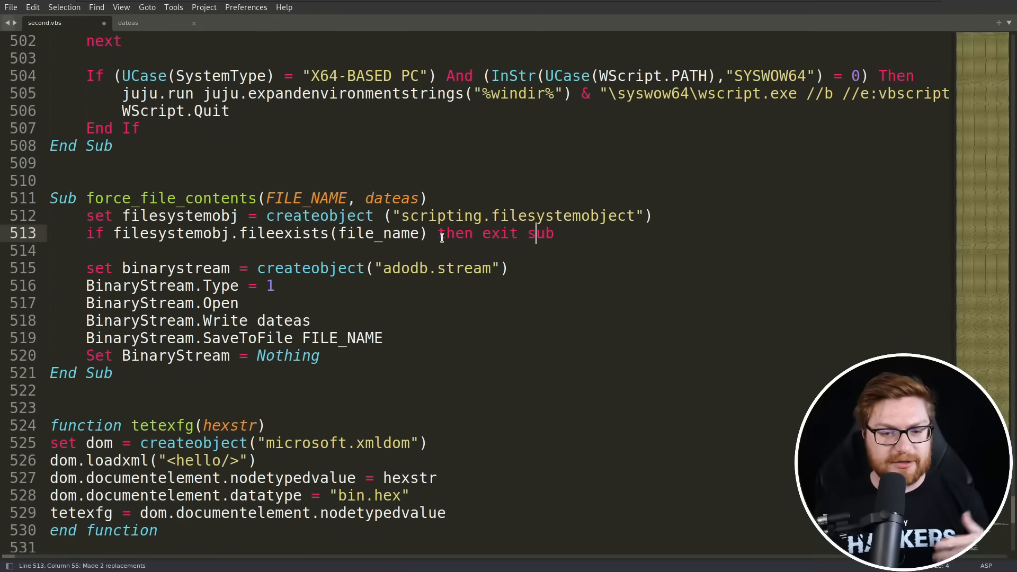
pyautogui.scroll(-3)
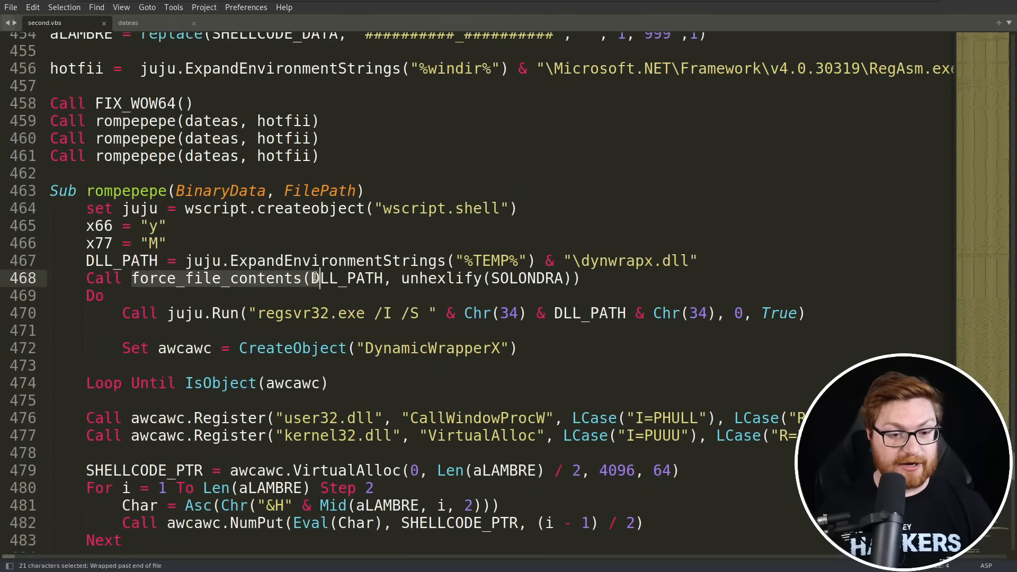
# Select SOLONDRA to trace its definition and scroll to the SHELLCODE_DATA cleanup before rompepepe
pyautogui.doubleClick(345, 277)
pyautogui.write('SOLONDRA')
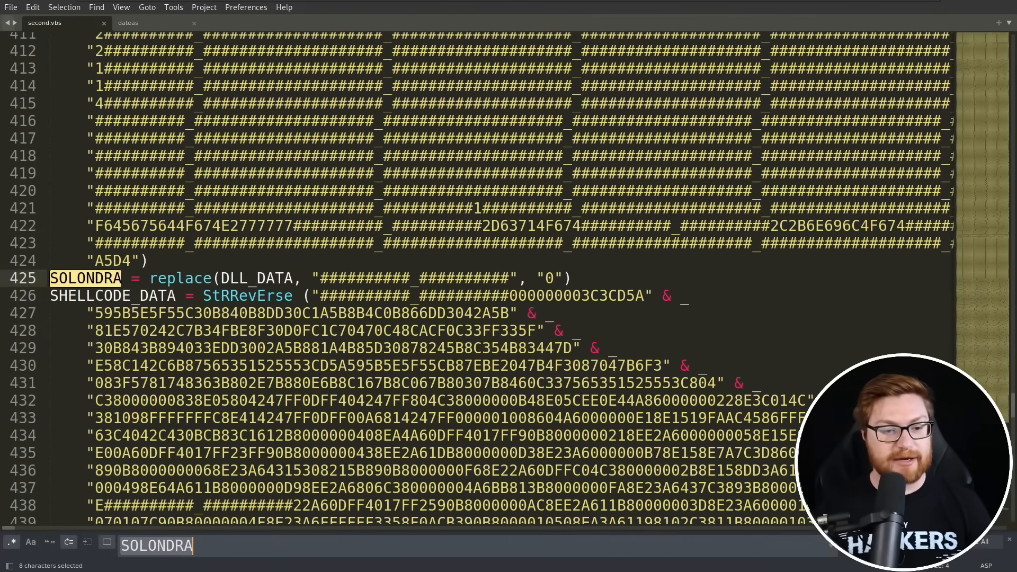
pyautogui.scroll(-3)
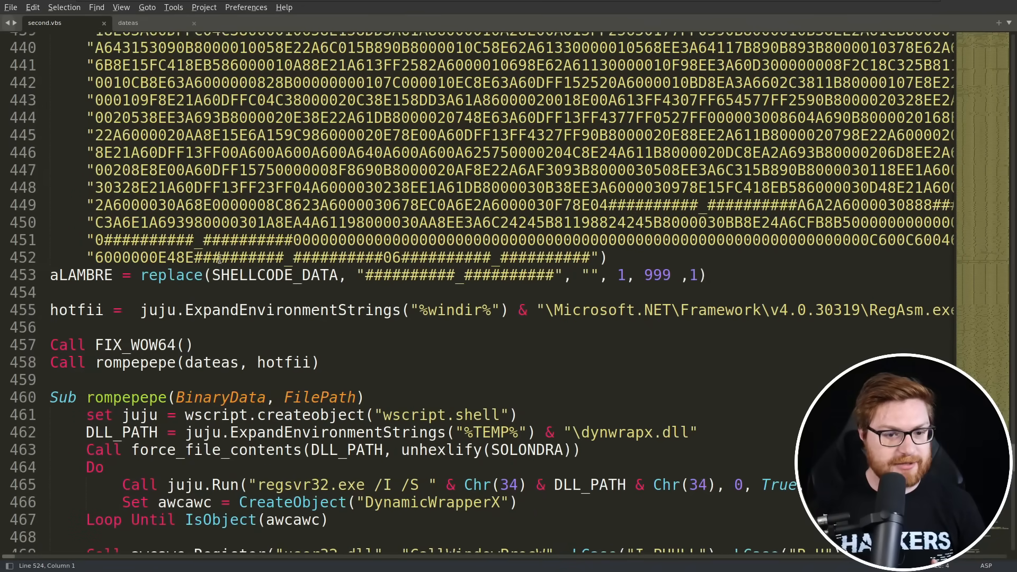
pyautogui.click(490, 154)
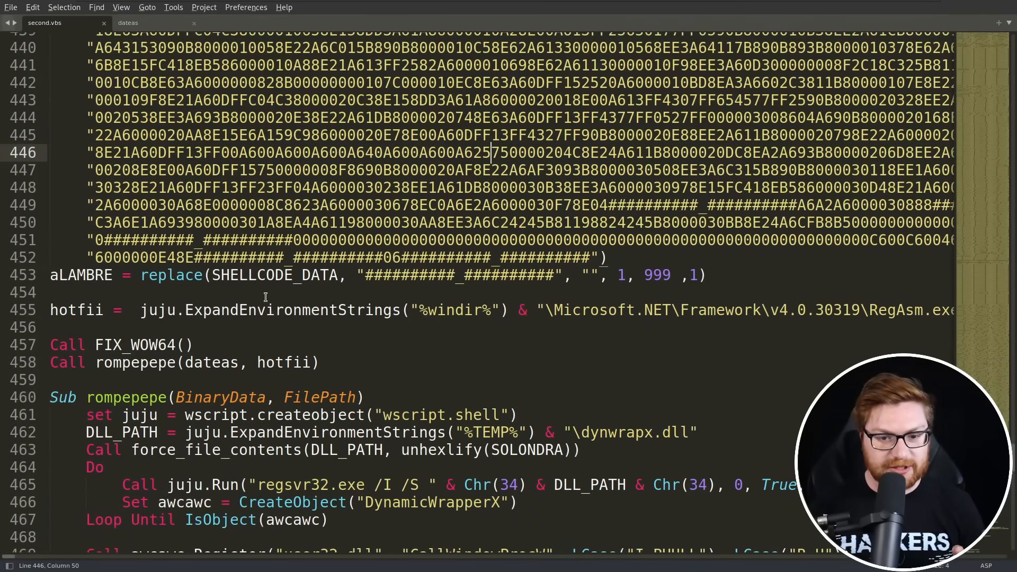
pyautogui.scroll(-3)
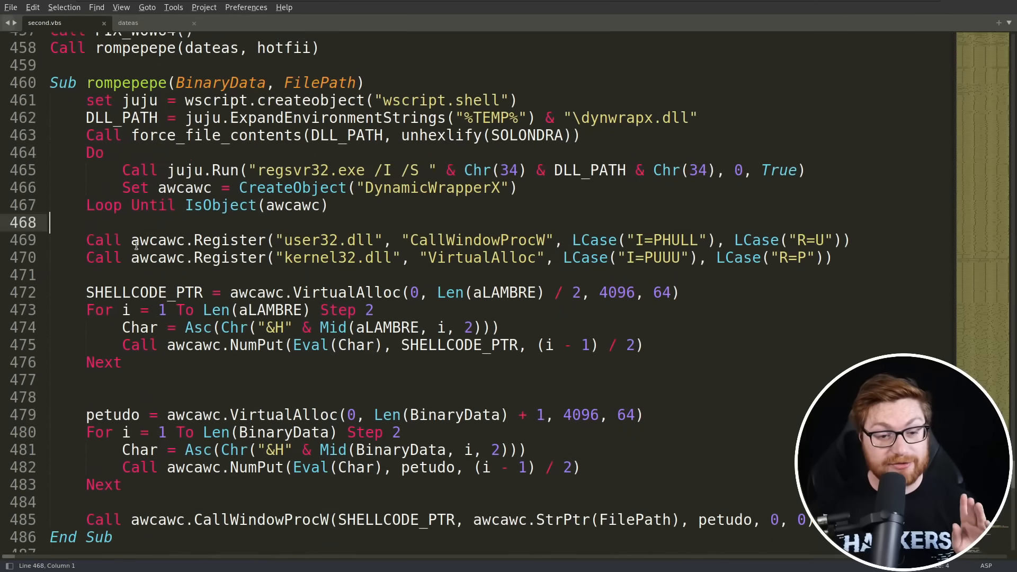
# Review the awcawc.Register lines for CallWindowProcW and VirtualAlloc and return to the editor
pyautogui.scroll(-3)
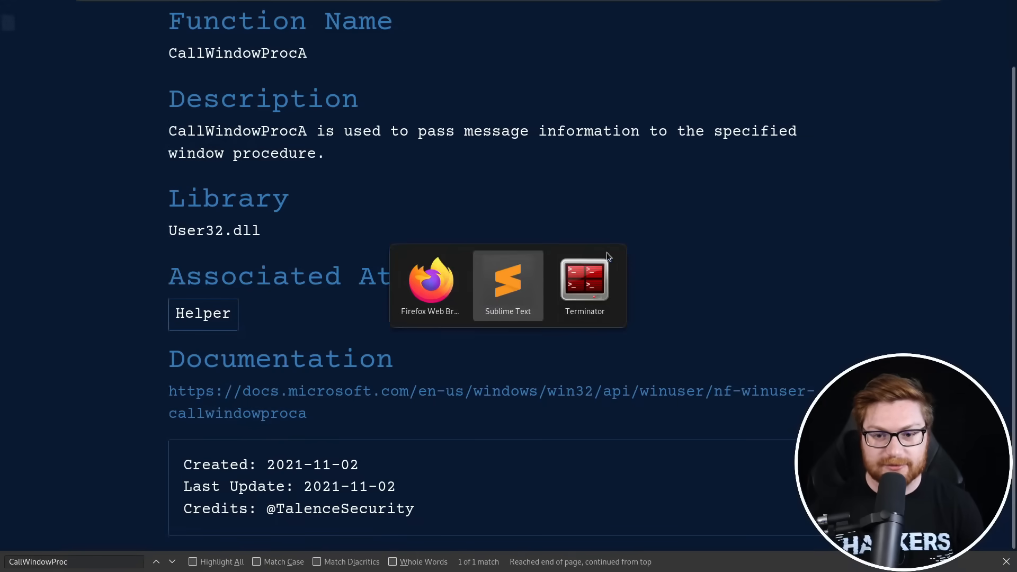
pyautogui.click(585, 280)
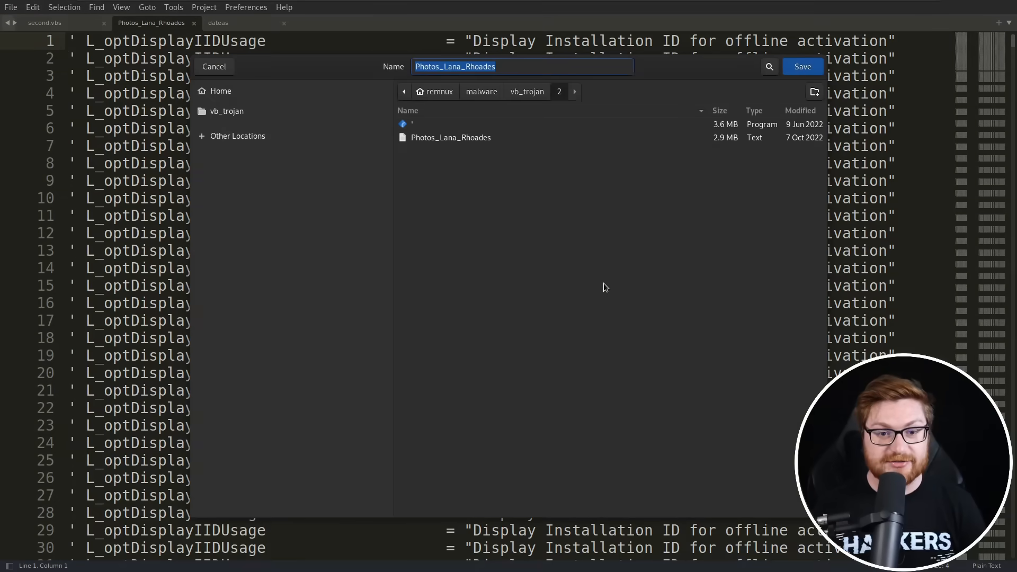
# Save the Photos_Lana_Rhoades file as other.vbs in the same folder
pyautogui.write('secon')
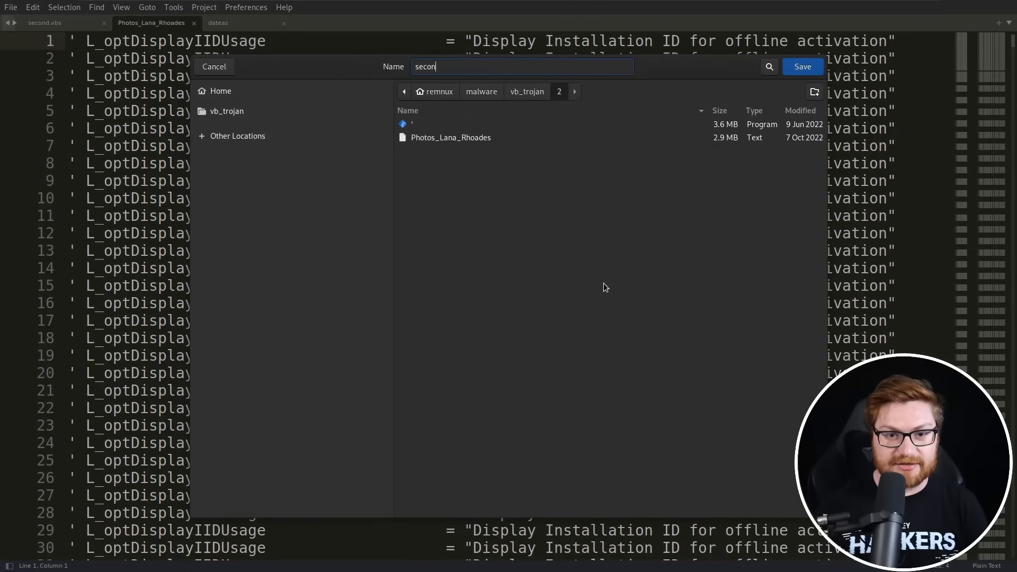
pyautogui.write('other.v')
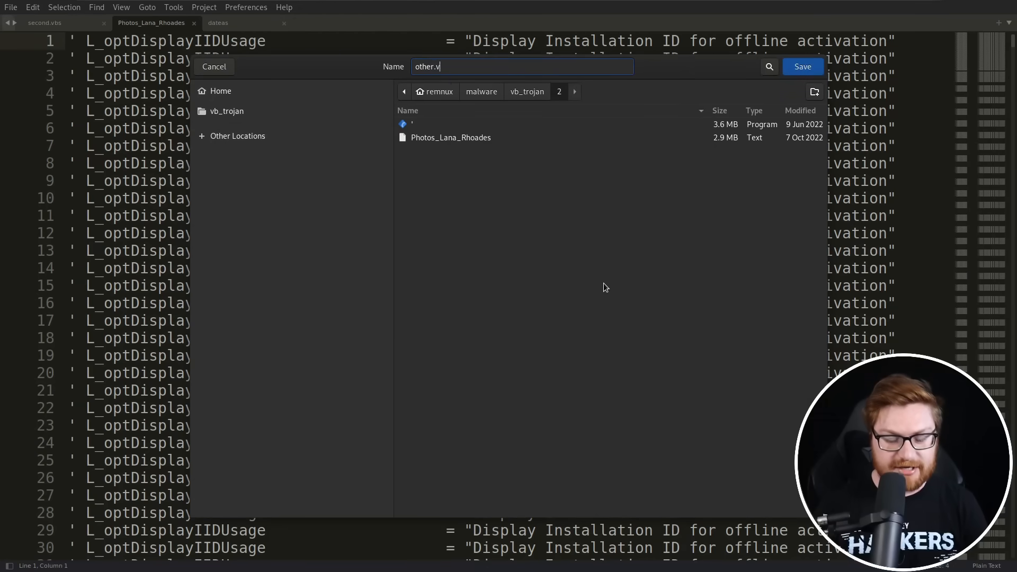
pyautogui.click(803, 65)
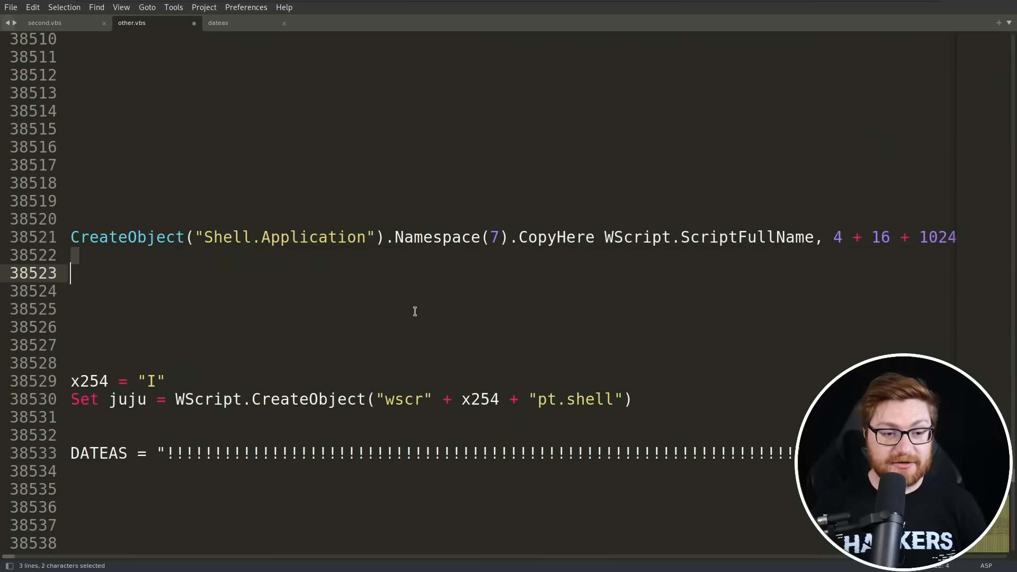
# Remove the runs of empty lines in other.vbs and scroll from the top into its loader code
pyautogui.press('ctrl+h')
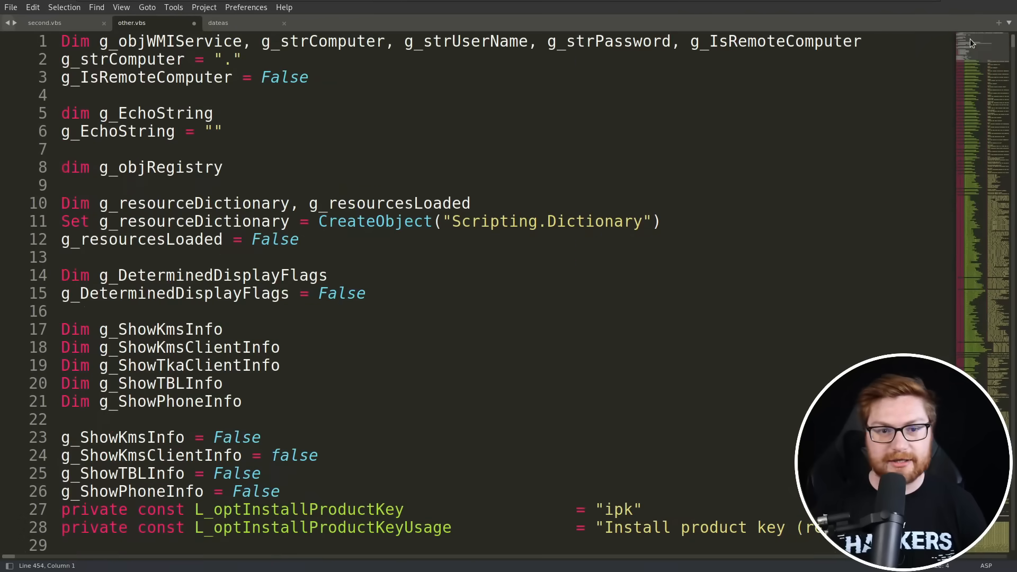
pyautogui.moveTo(995, 91)
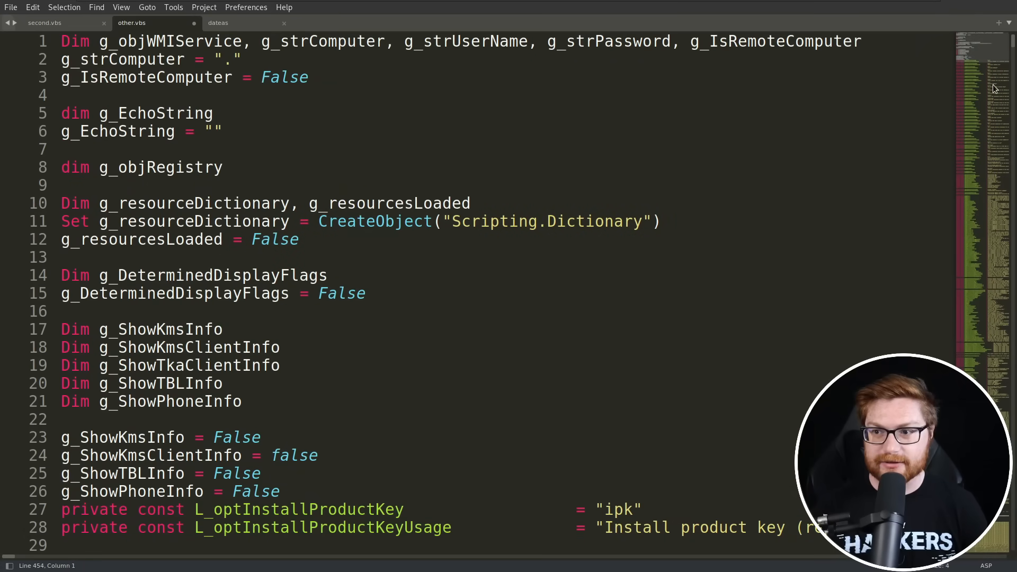
pyautogui.scroll(-3)
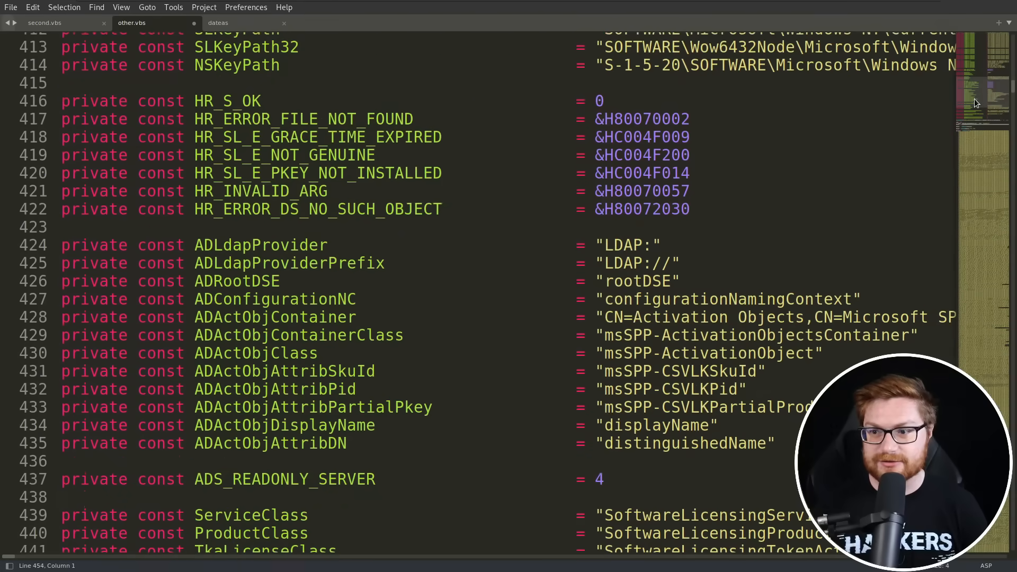
pyautogui.scroll(-3)
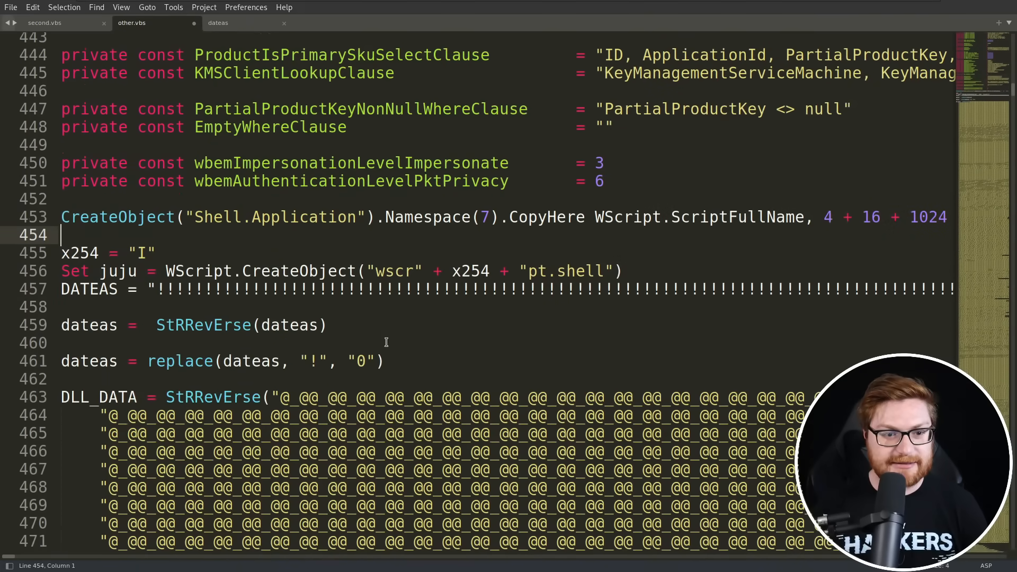
pyautogui.scroll(-3)
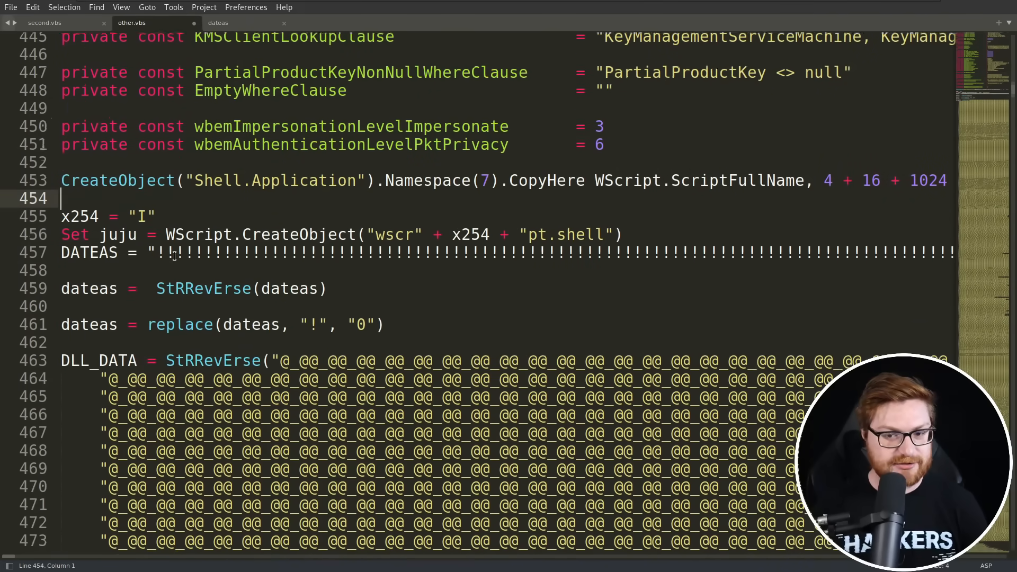
pyautogui.scroll(-3)
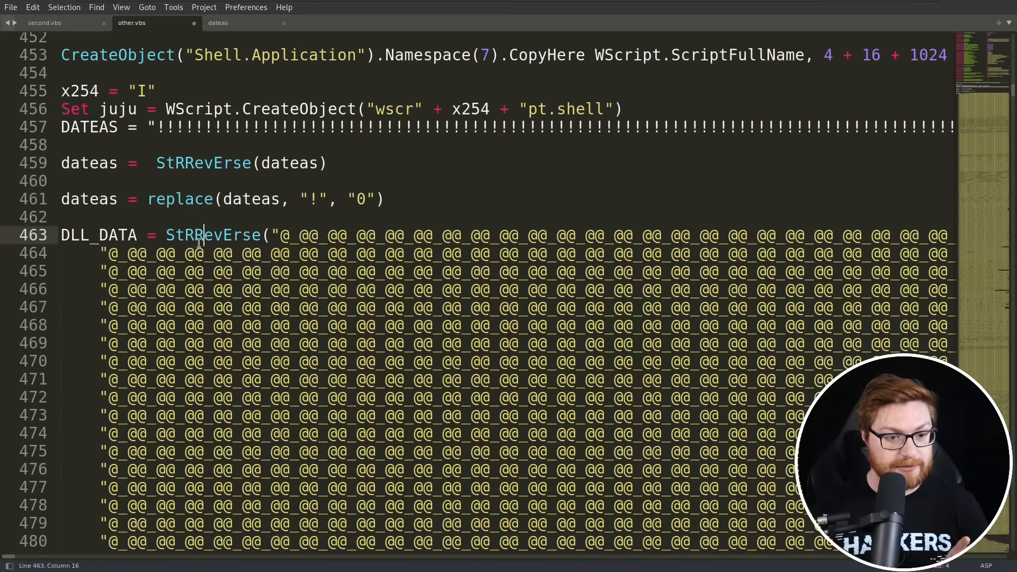
# Highlight every StRRevErse call and read on past the data blobs to the jhjh and tetexfg subroutines
pyautogui.doubleClick(201, 234)
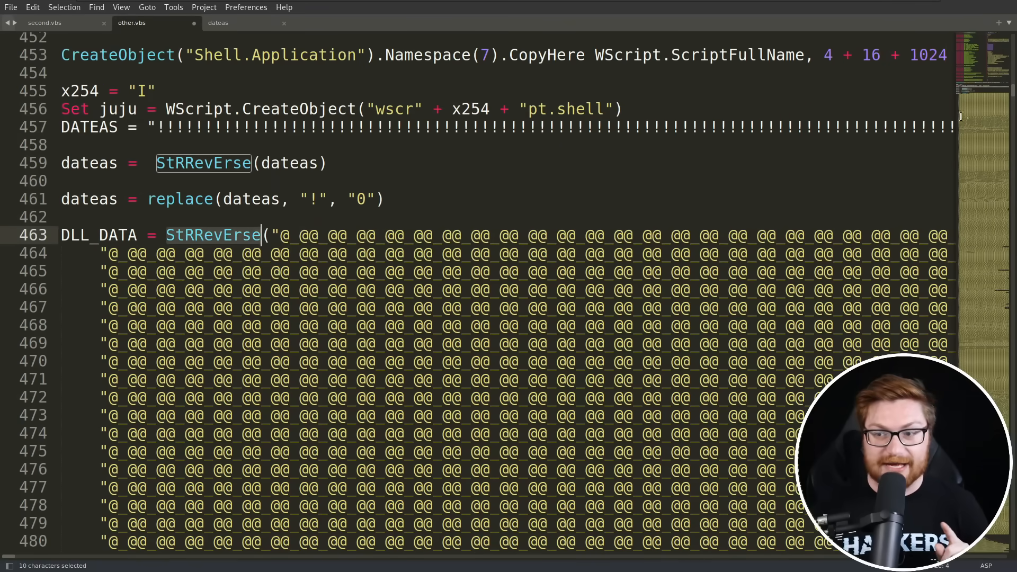
pyautogui.scroll(-3)
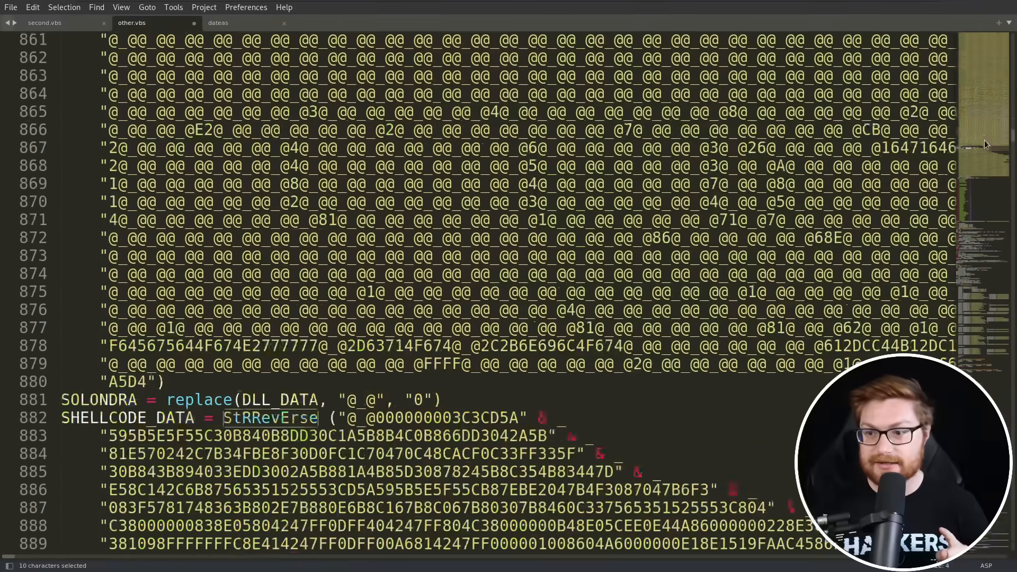
pyautogui.scroll(-3)
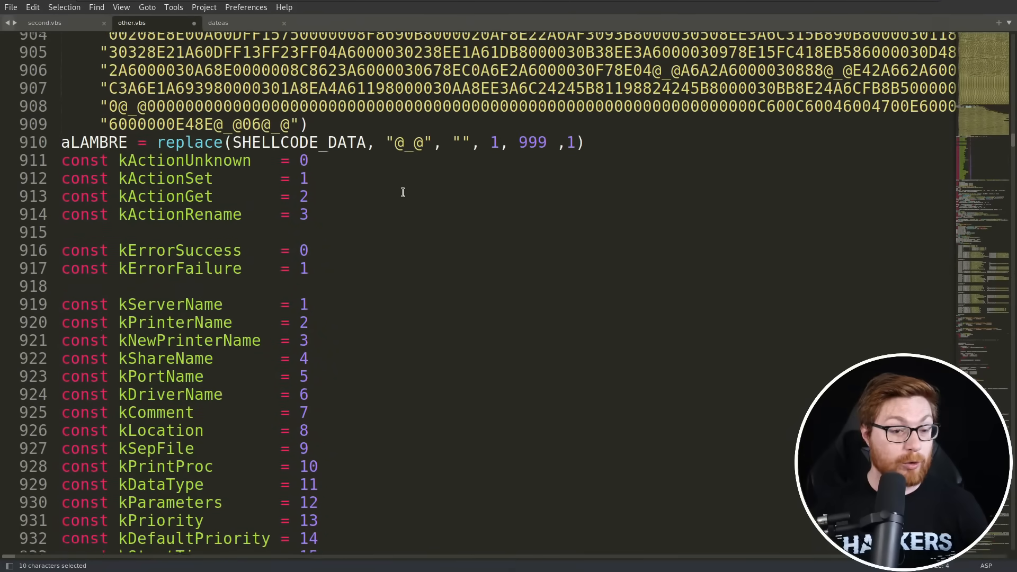
pyautogui.scroll(-3)
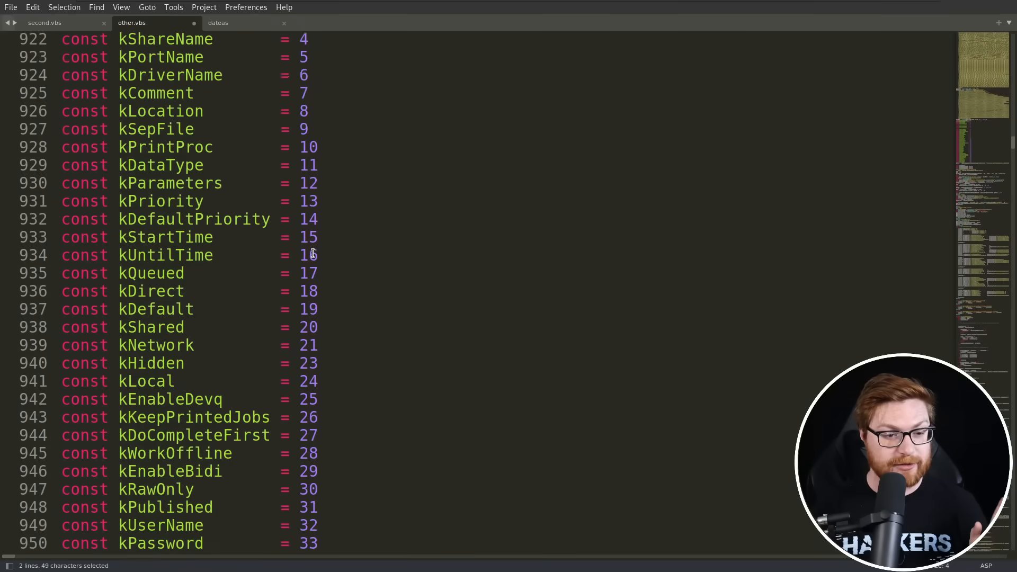
pyautogui.scroll(-3)
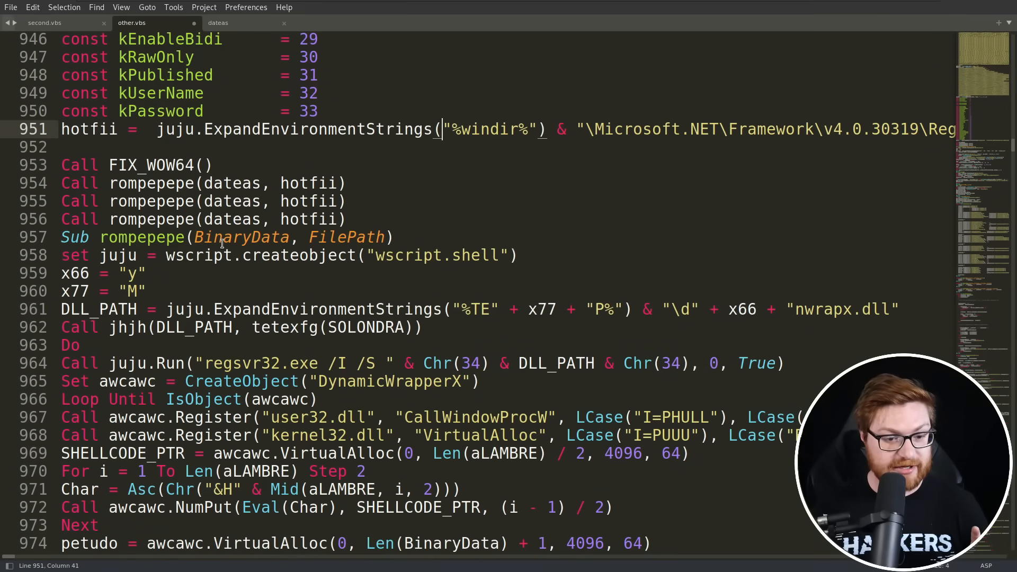
pyautogui.scroll(-3)
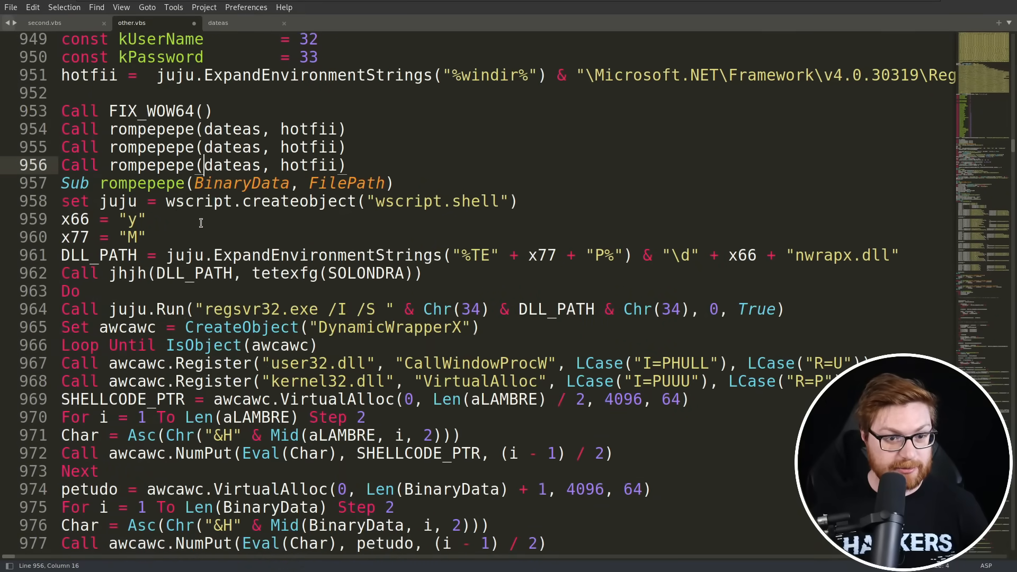
pyautogui.scroll(-3)
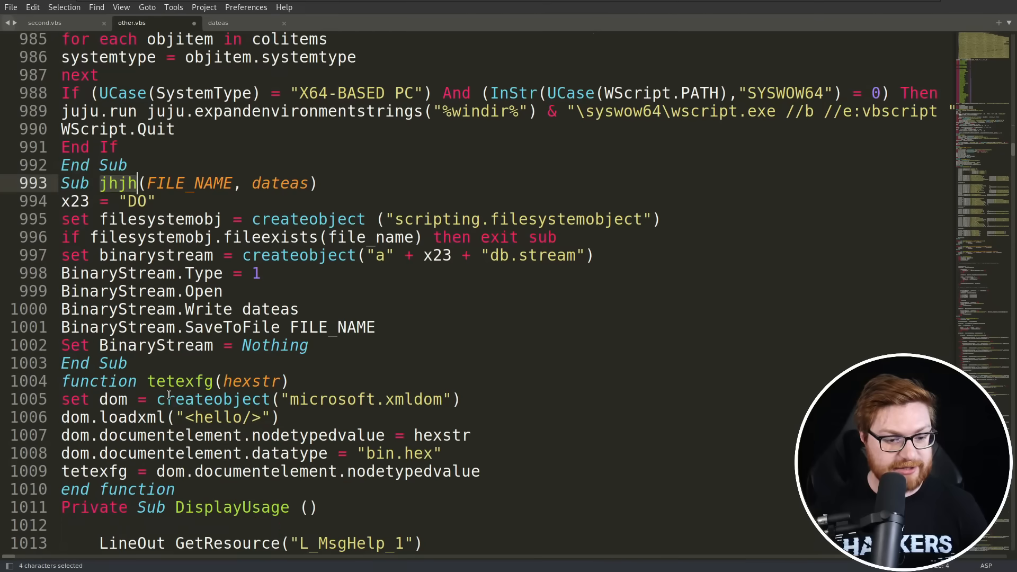
# Scroll through the remaining licensing code of other.vbs past line 1900
pyautogui.scroll(-3)
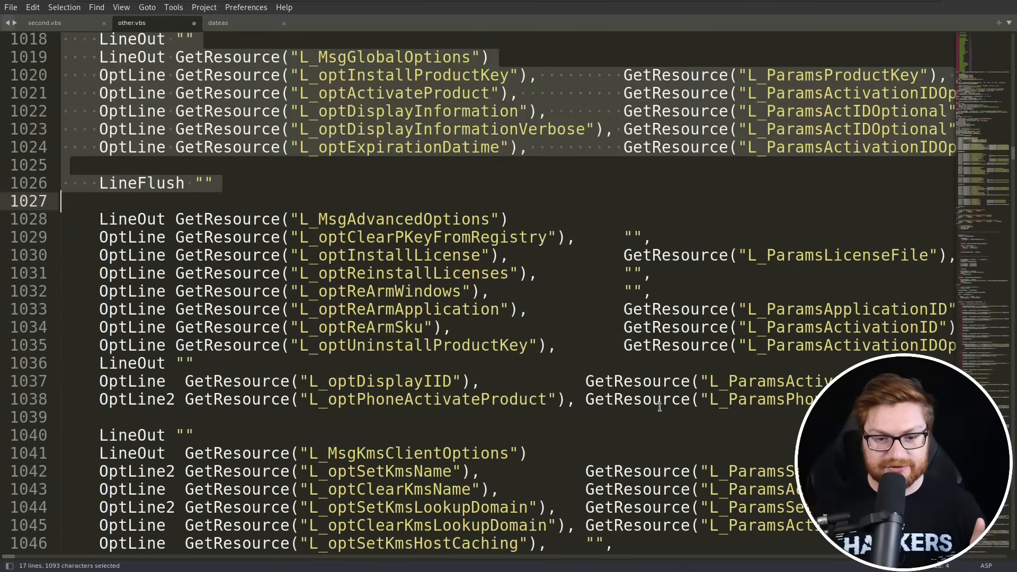
pyautogui.scroll(-3)
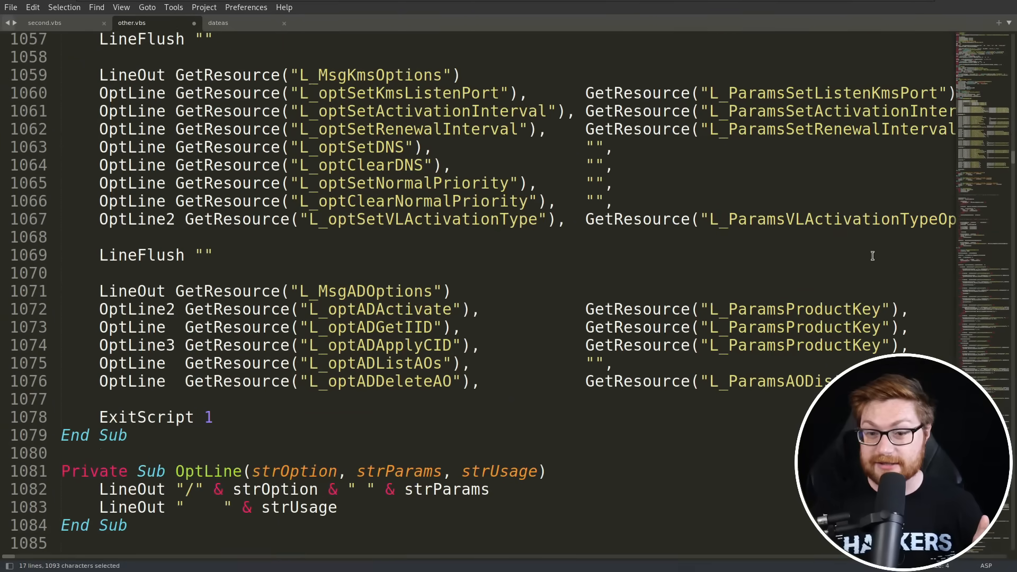
pyautogui.scroll(-3)
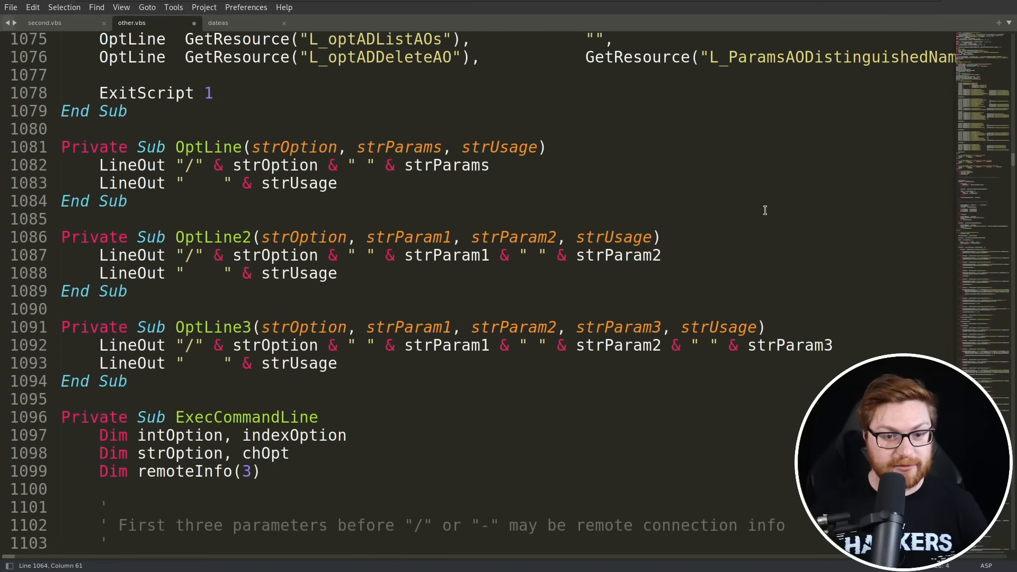
pyautogui.scroll(-3)
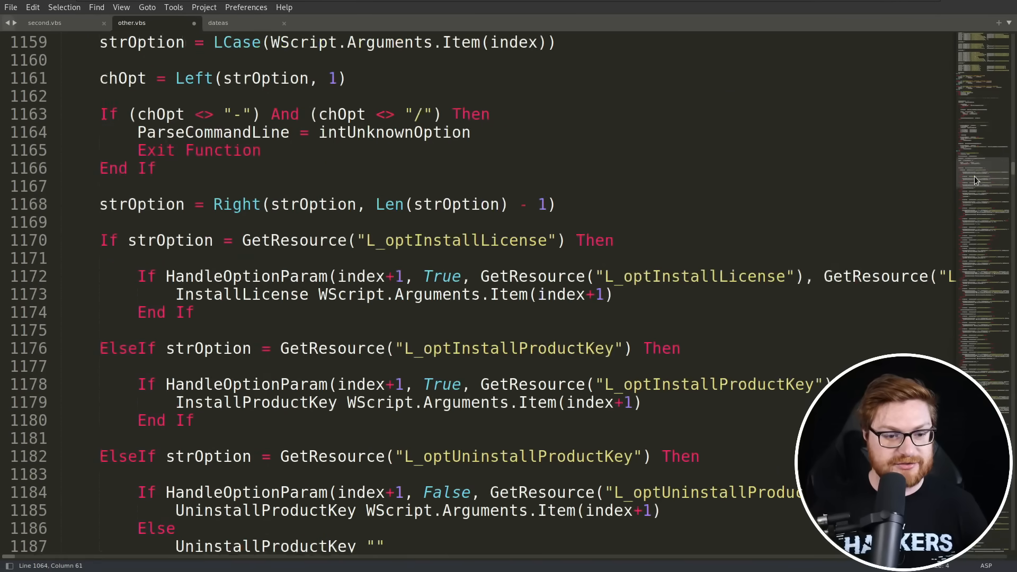
pyautogui.scroll(-3)
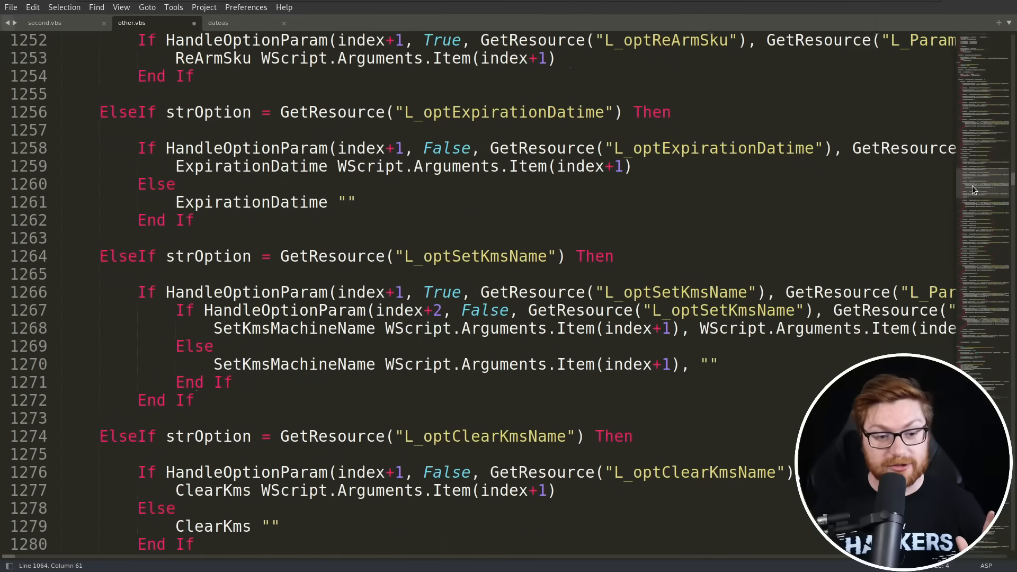
pyautogui.scroll(-3)
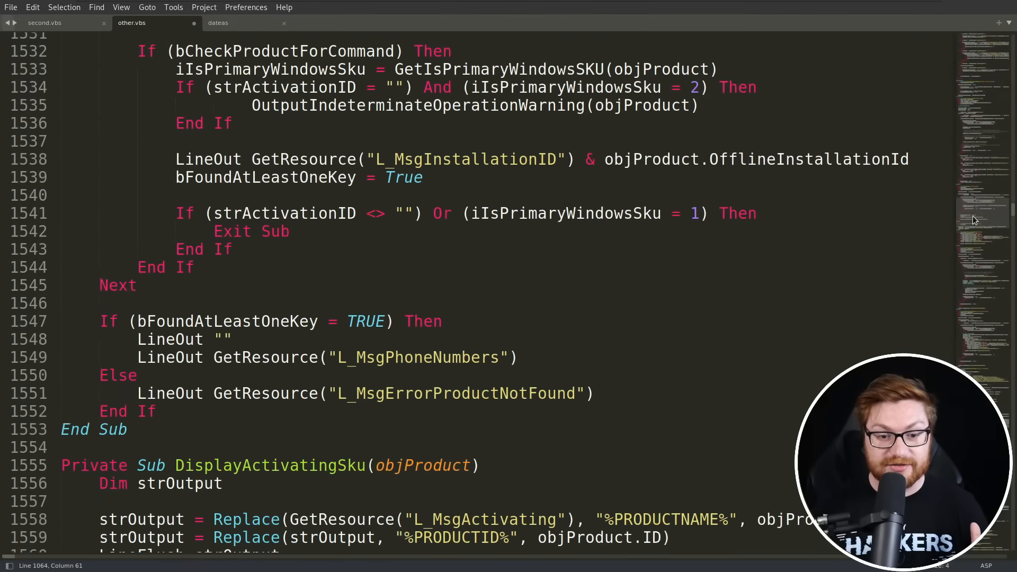
pyautogui.scroll(-3)
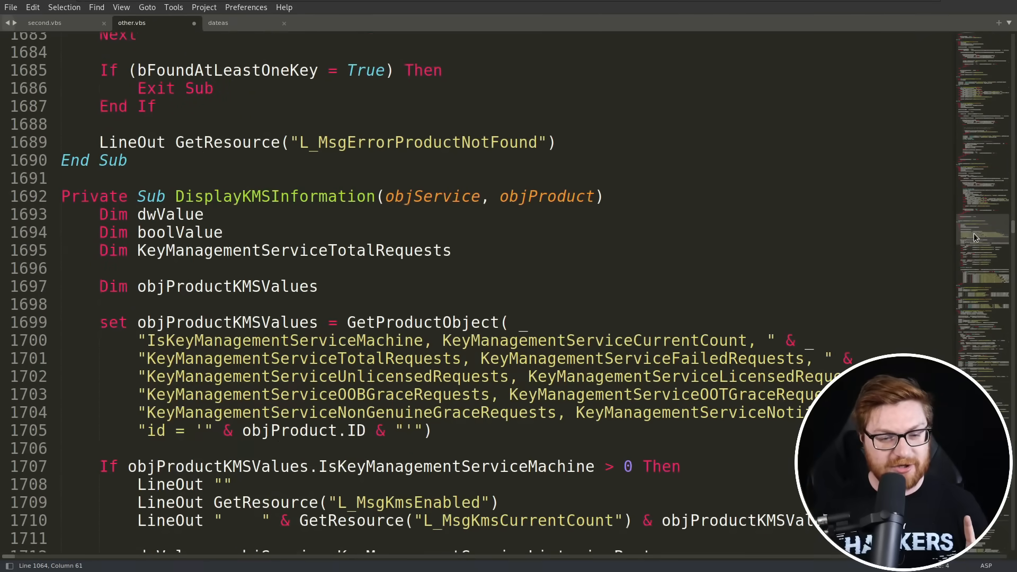
pyautogui.scroll(-3)
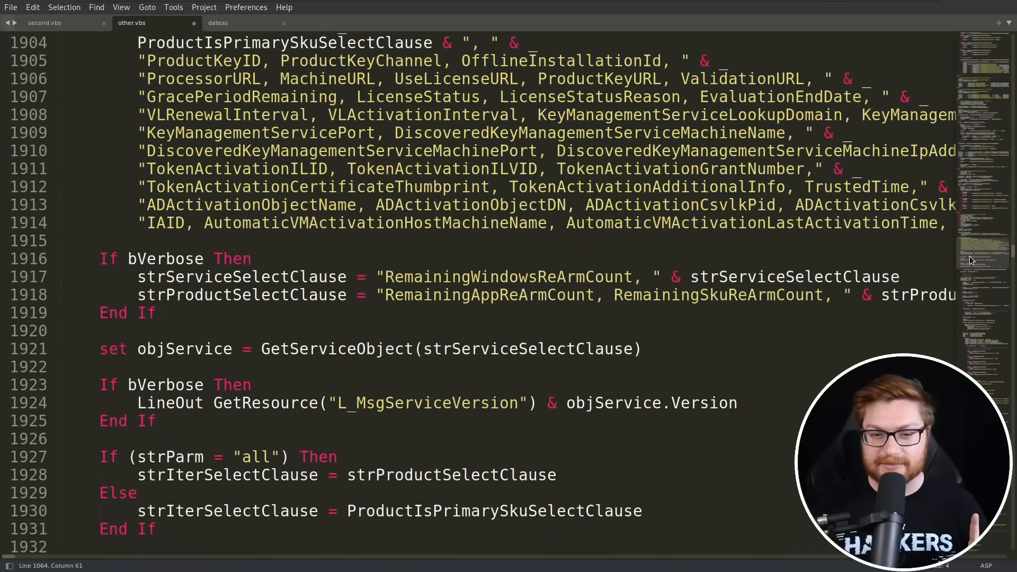
pyautogui.scroll(-3)
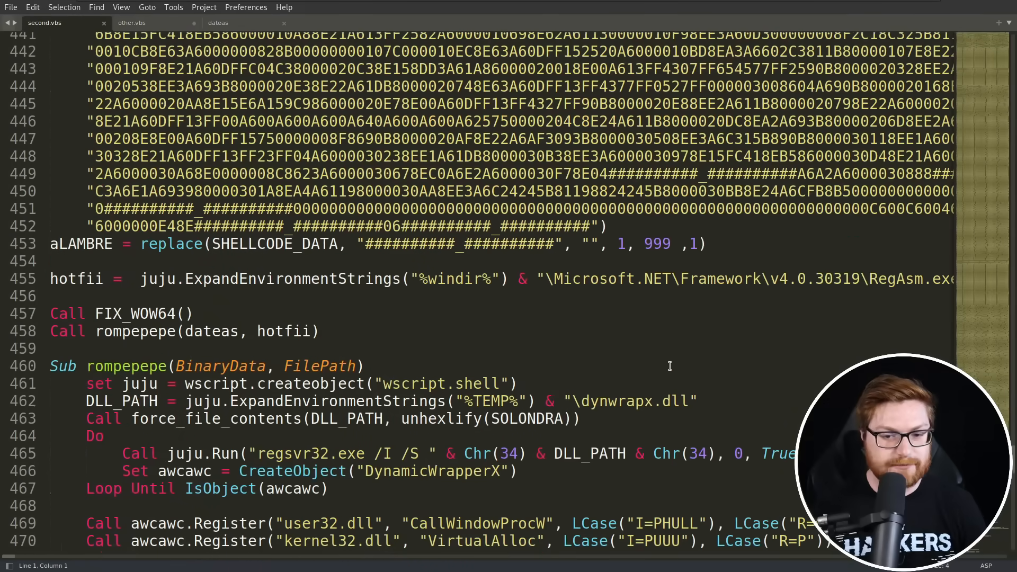
# Scroll through the rest of the rompepepe shellcode-loading subroutine in second.vbs
pyautogui.scroll(-3)
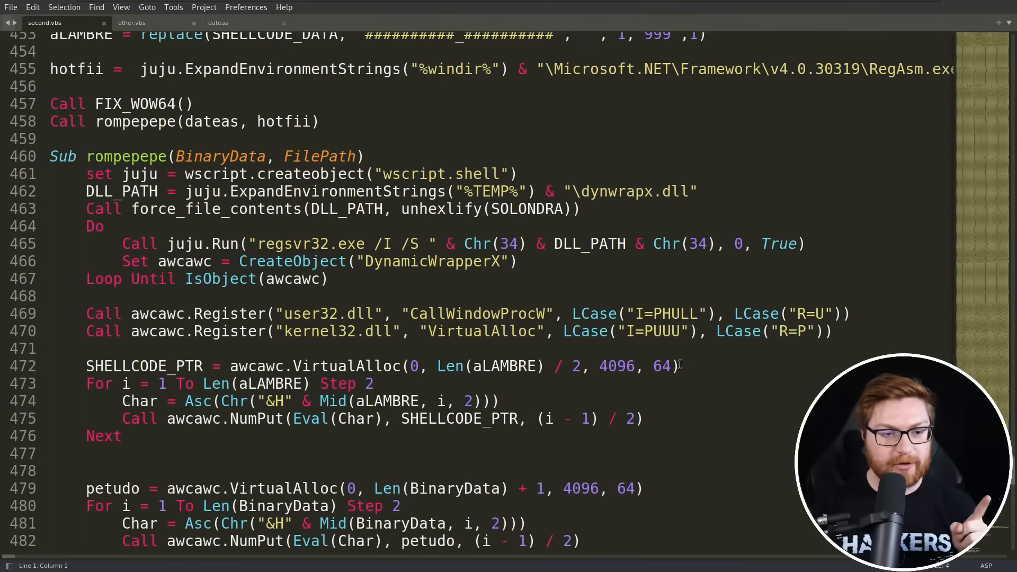
pyautogui.scroll(-3)
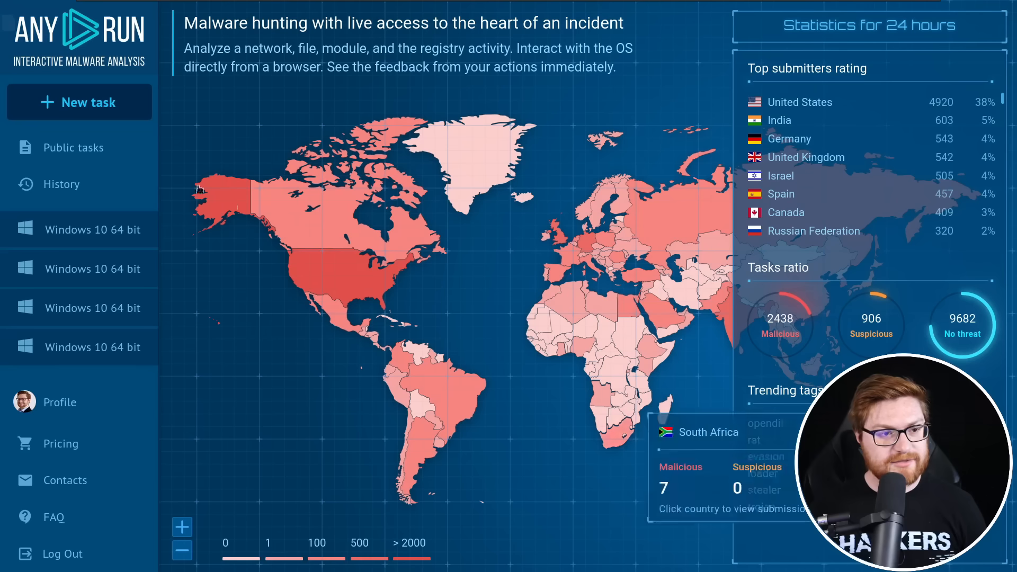
# Create a new task, upload second.vbs and choose the Windows 11 sandbox
pyautogui.click(79, 101)
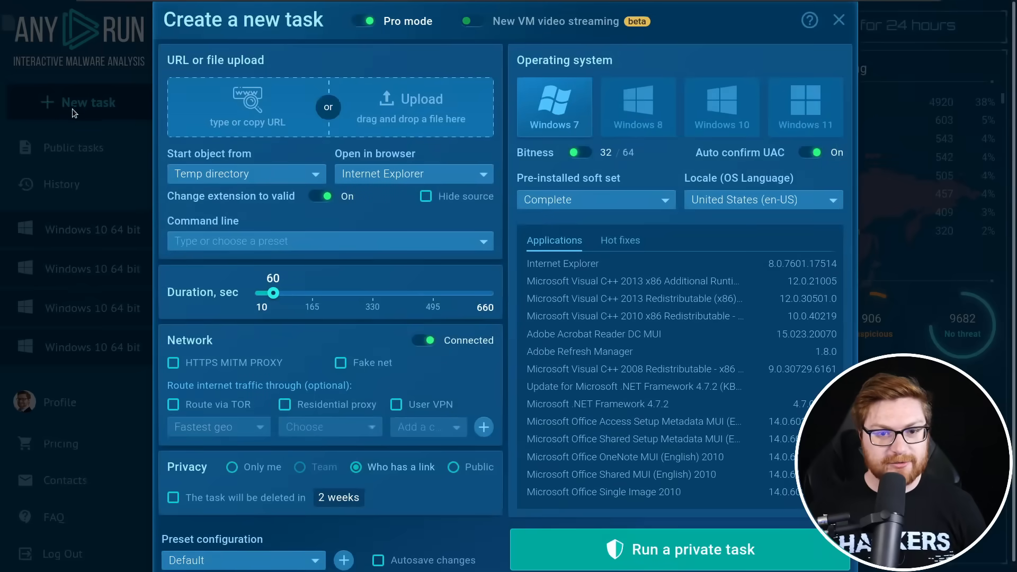
pyautogui.click(411, 100)
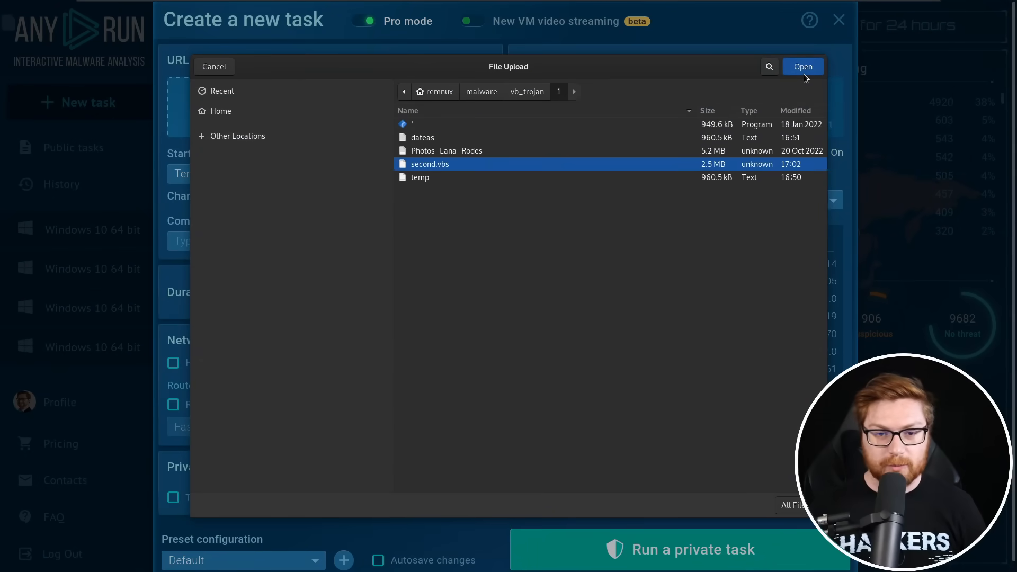
pyautogui.click(802, 66)
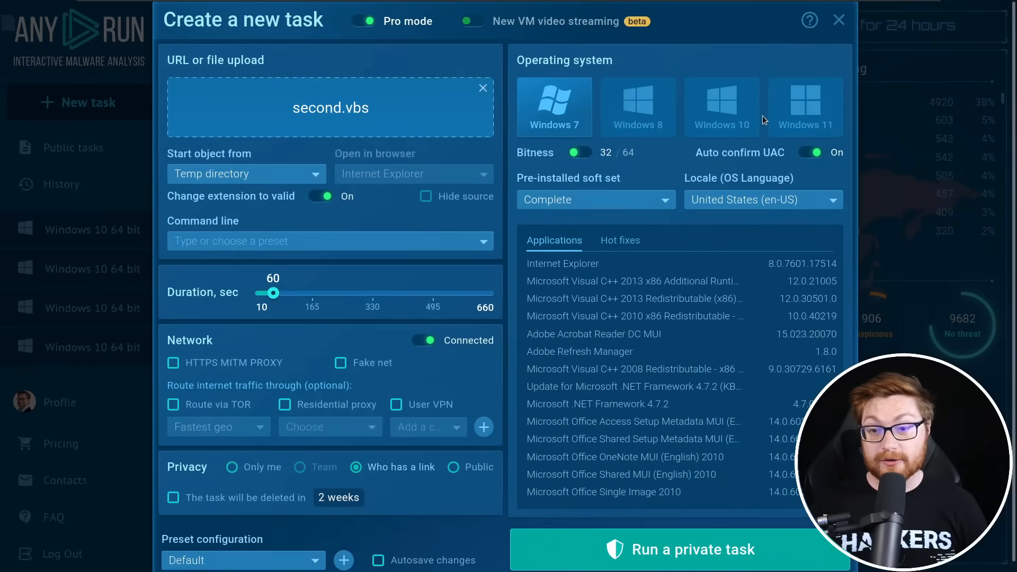
pyautogui.click(805, 106)
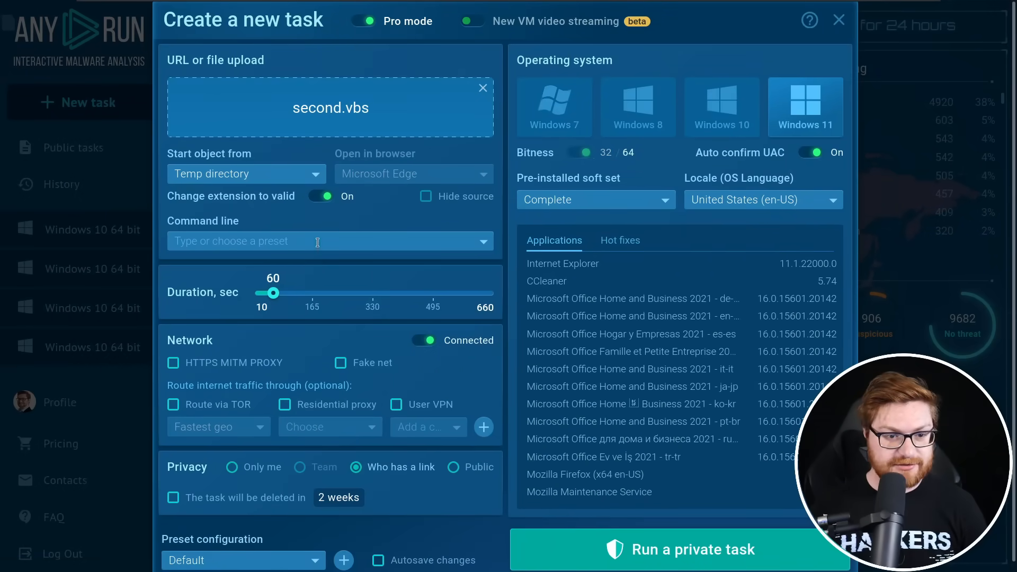
# Set the analysis duration to 138 seconds and run it as a private task
pyautogui.moveTo(275, 293); pyautogui.dragTo(302, 292)
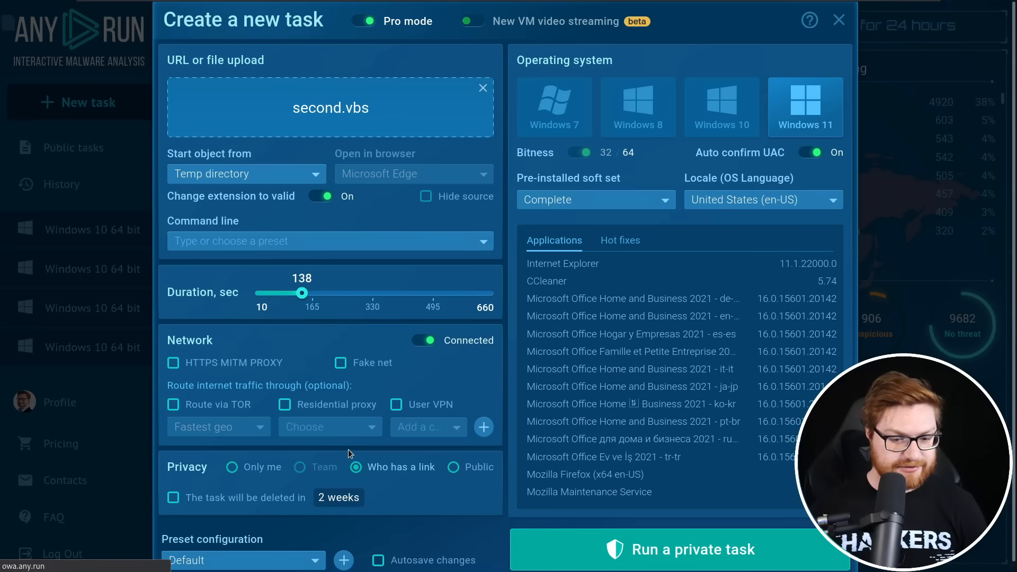
pyautogui.click(679, 548)
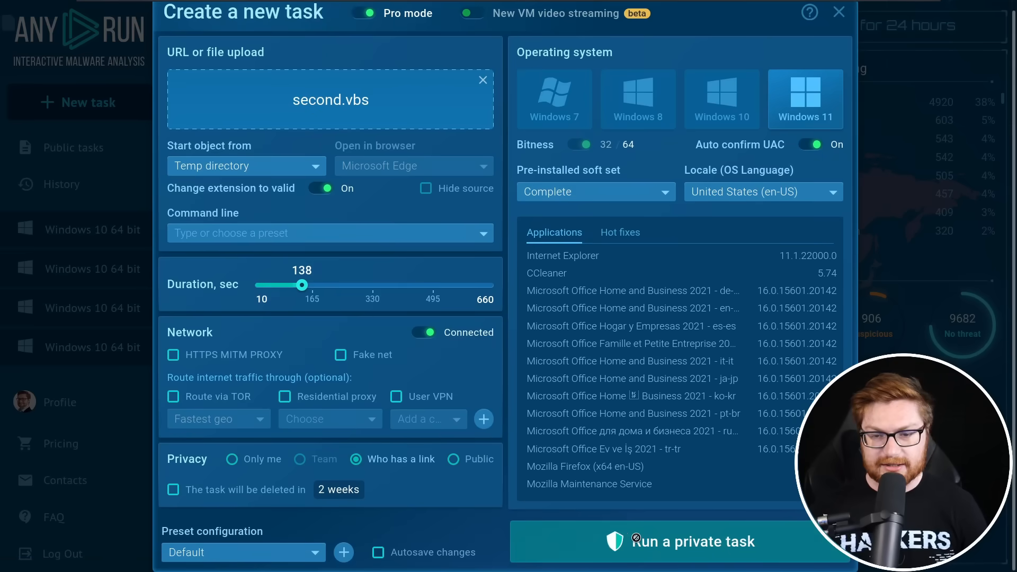
pyautogui.click(678, 541)
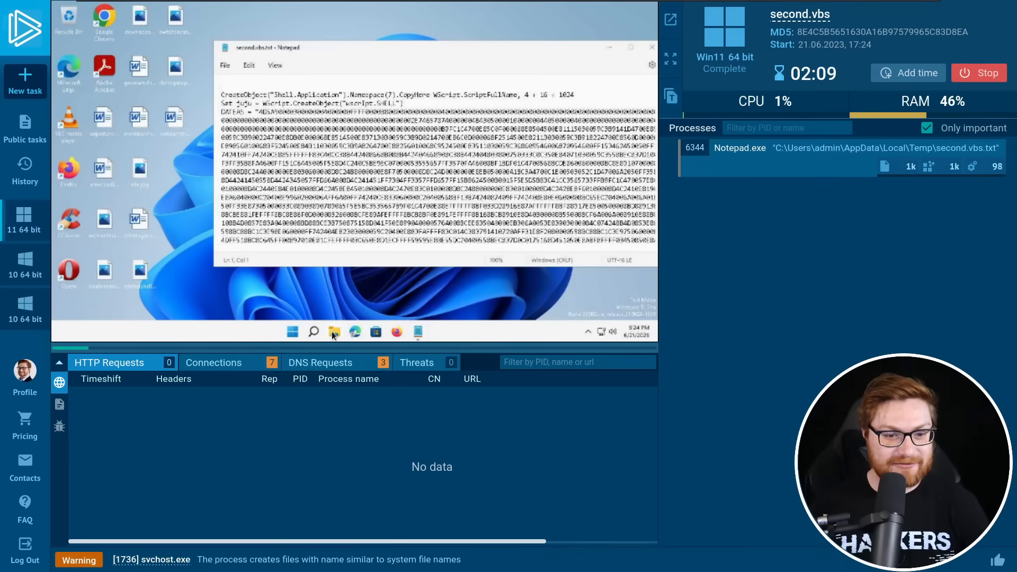
# Run second.vbs from the sandbox %TEMP% folder and inspect the spawned wscript.exe process
pyautogui.click(334, 332)
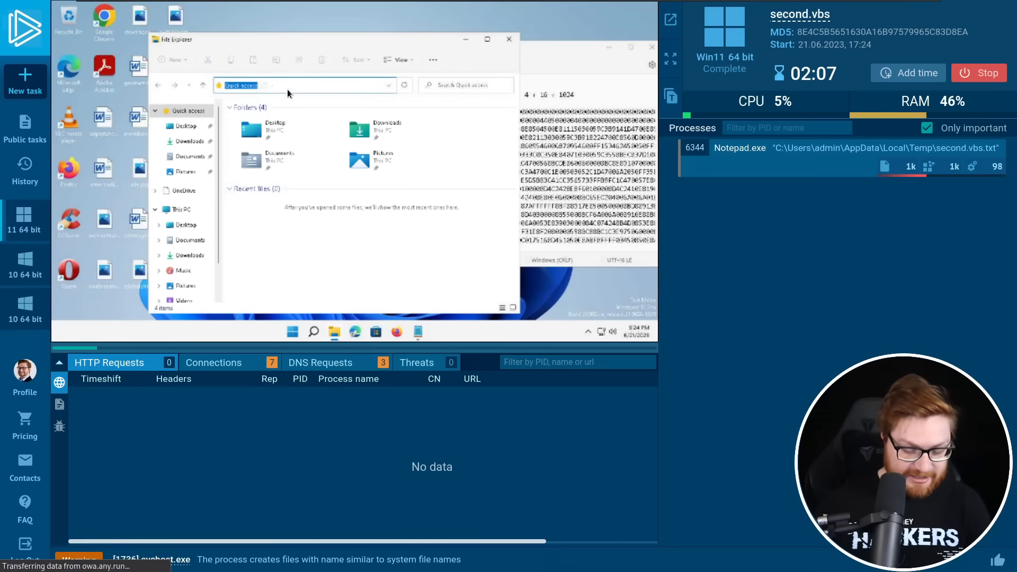
pyautogui.write('%TEMP%')
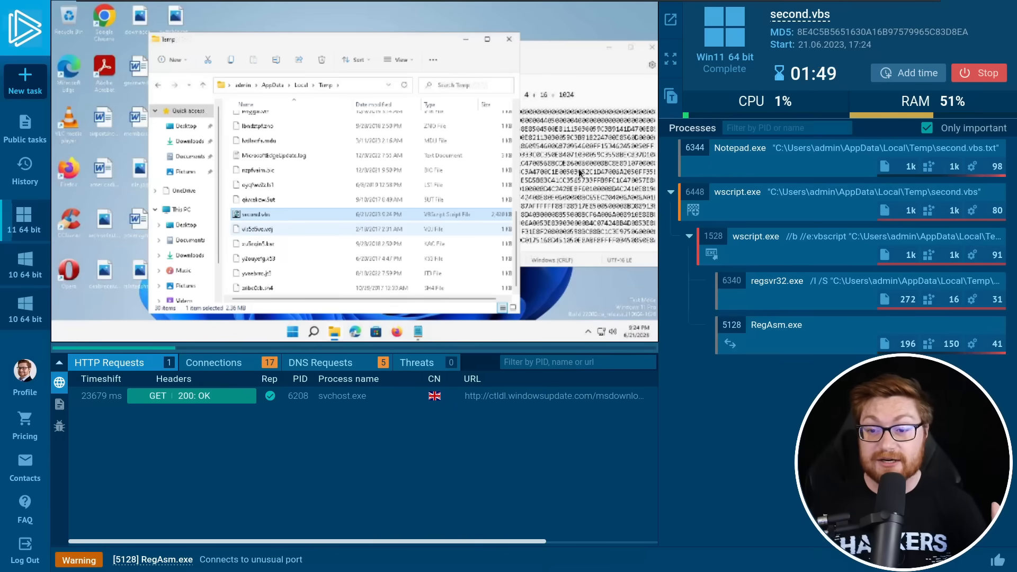
pyautogui.click(737, 191)
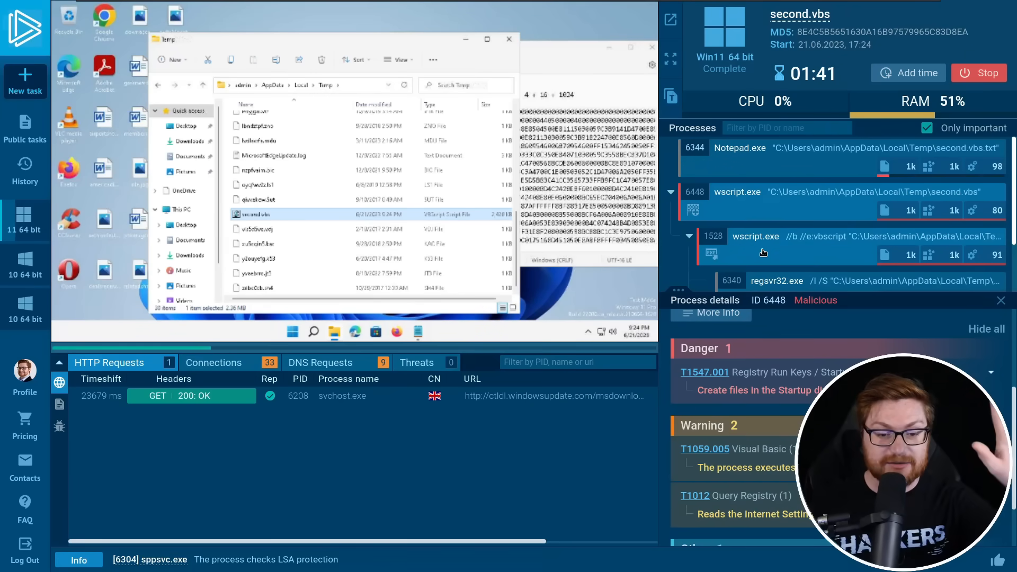
# Inspect the child wscript process, then RegAsm.exe flagged as REMCOS with score 100
pyautogui.click(756, 237)
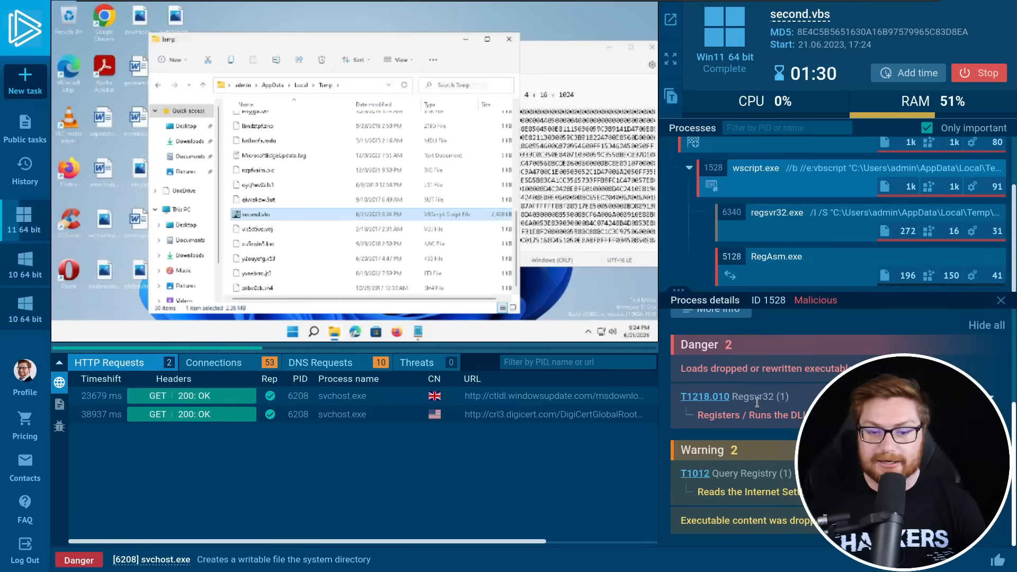
pyautogui.click(775, 256)
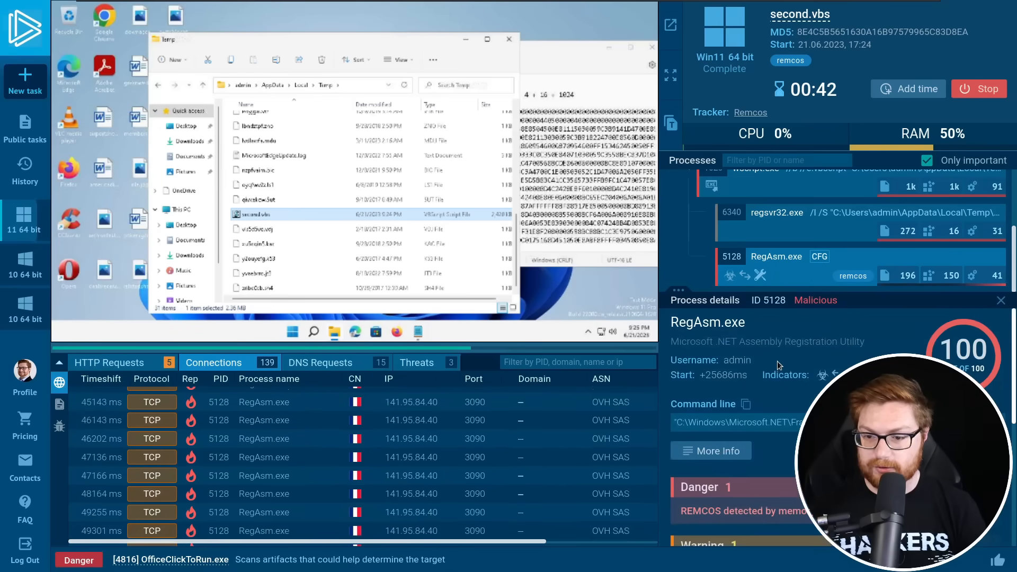
pyautogui.click(712, 451)
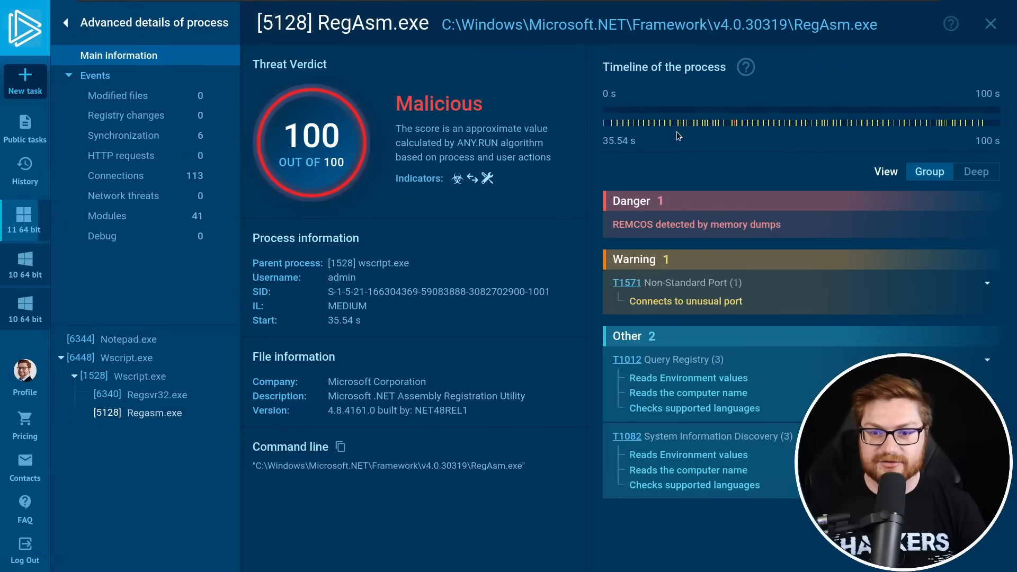
pyautogui.click(685, 301)
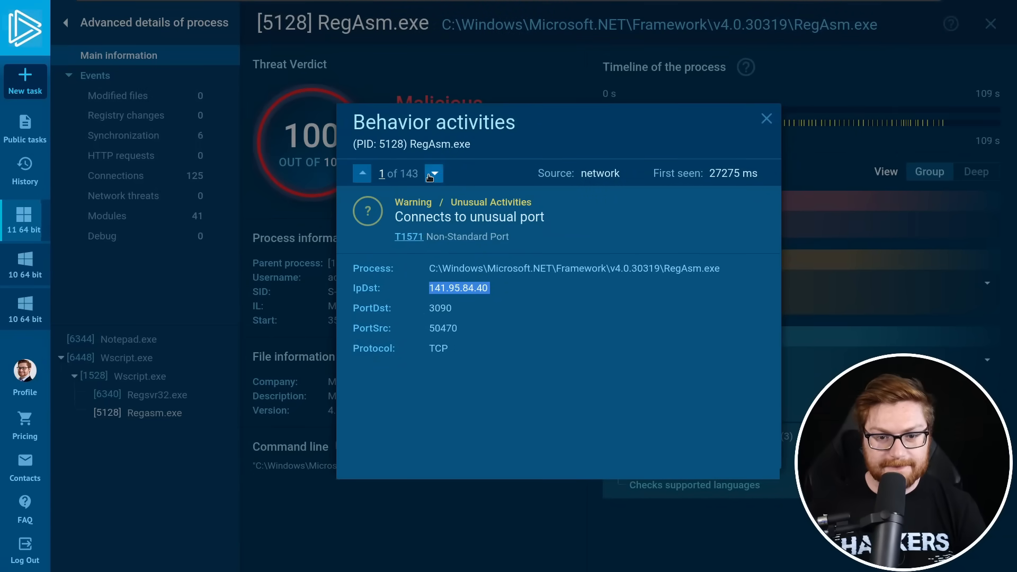
pyautogui.click(767, 119)
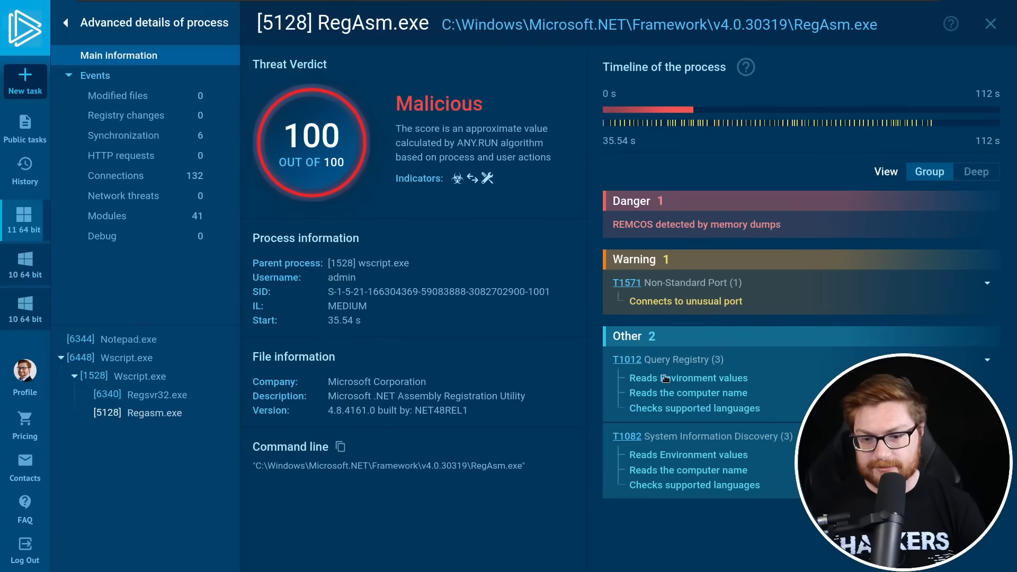
pyautogui.click(689, 377)
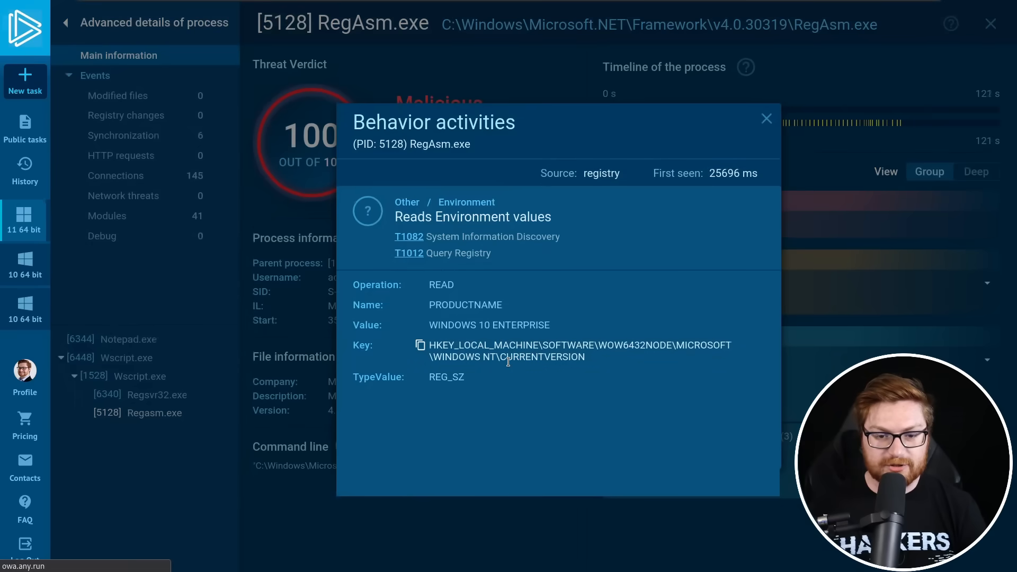
pyautogui.click(767, 119)
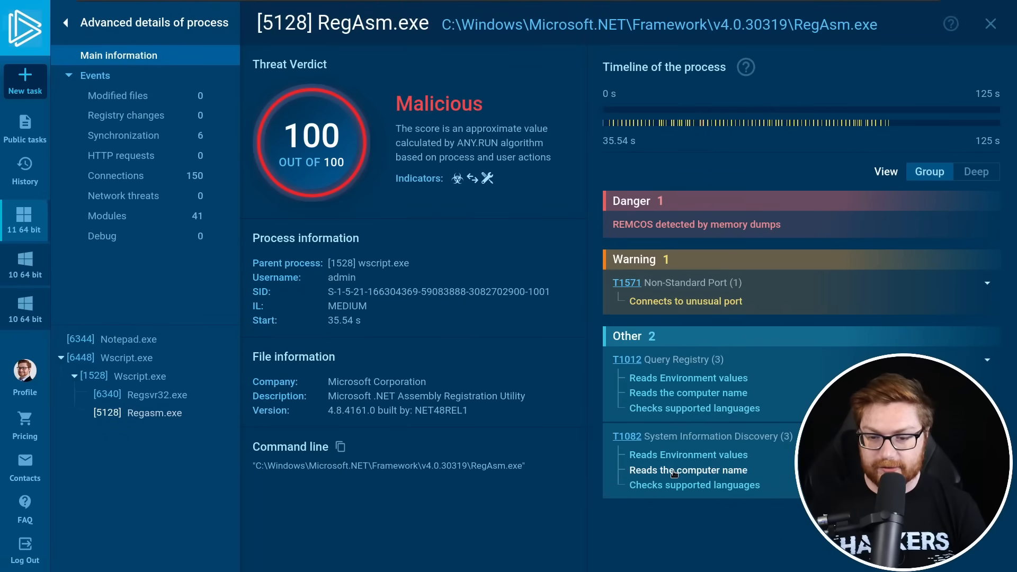
pyautogui.click(688, 471)
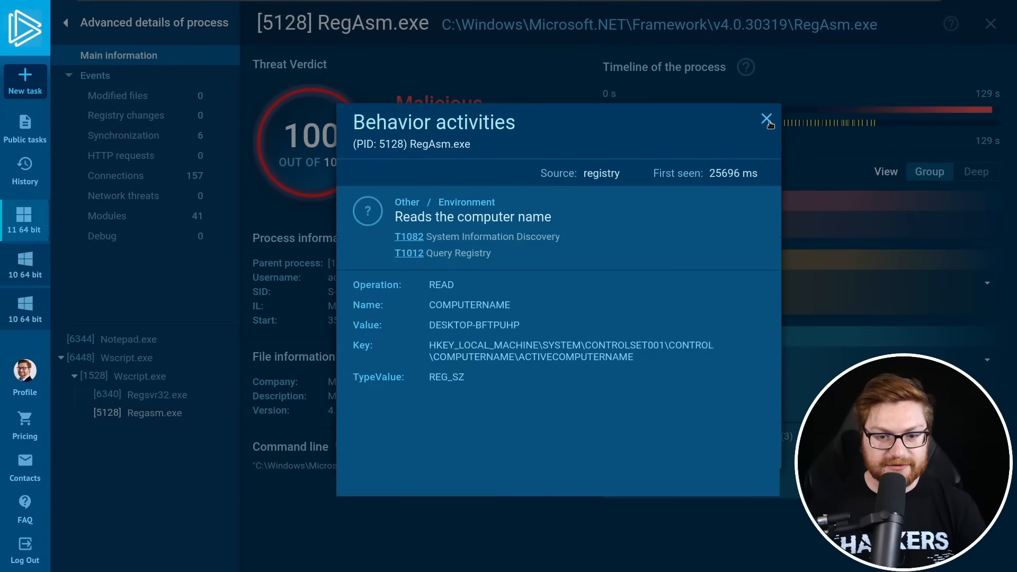
pyautogui.click(765, 119)
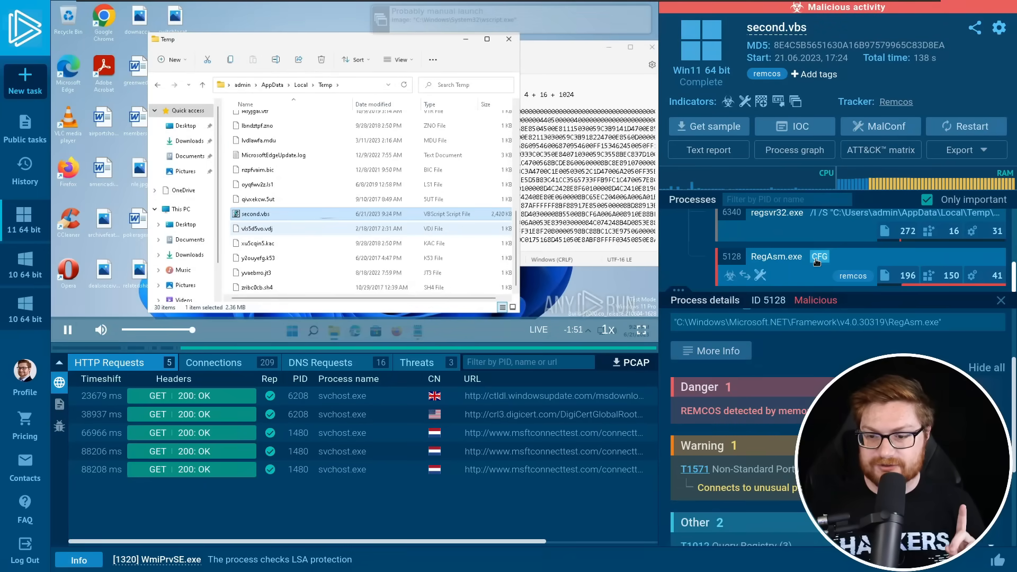
# View the MalConf Remcos configuration for RegAsm.exe, host 141.95.84.40:3090 and logs.dat keylog file
pyautogui.click(820, 256)
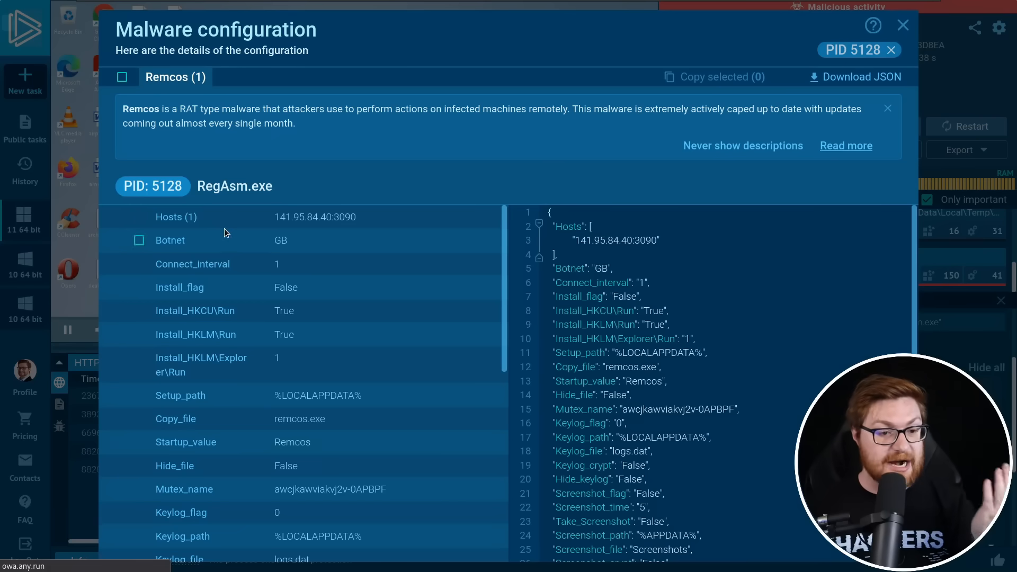
pyautogui.scroll(-3)
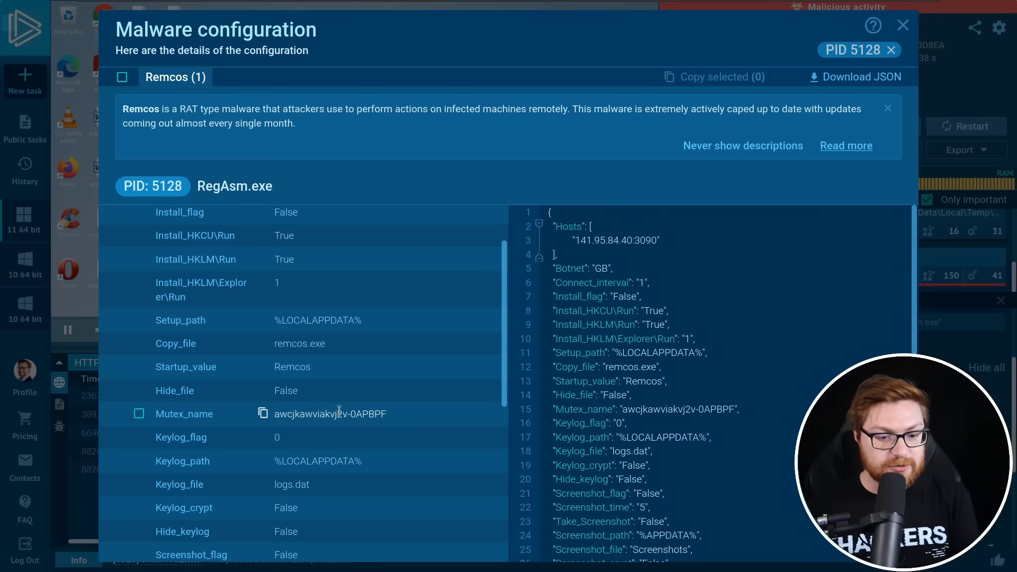
pyautogui.scroll(-3)
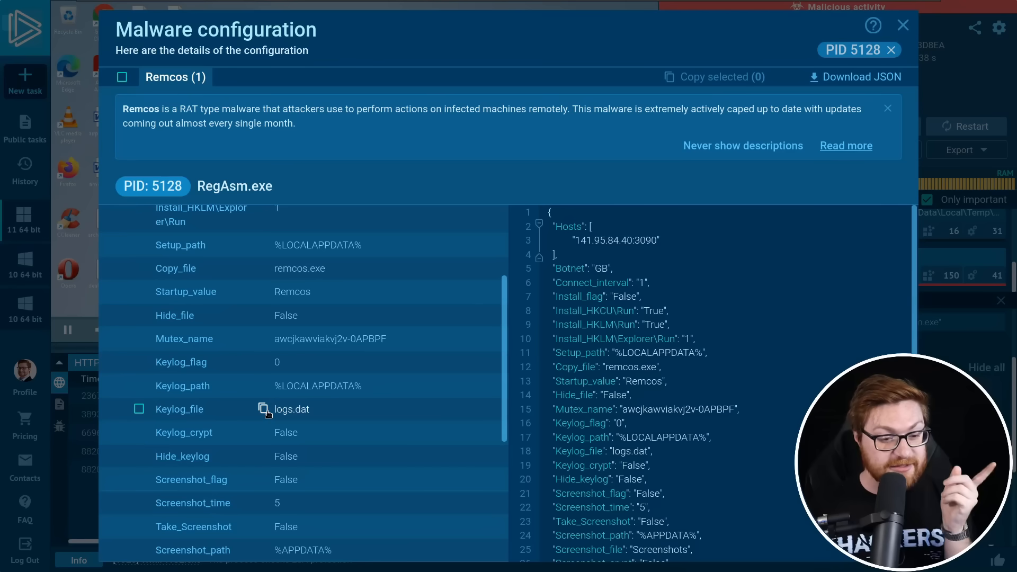
pyautogui.scroll(-3)
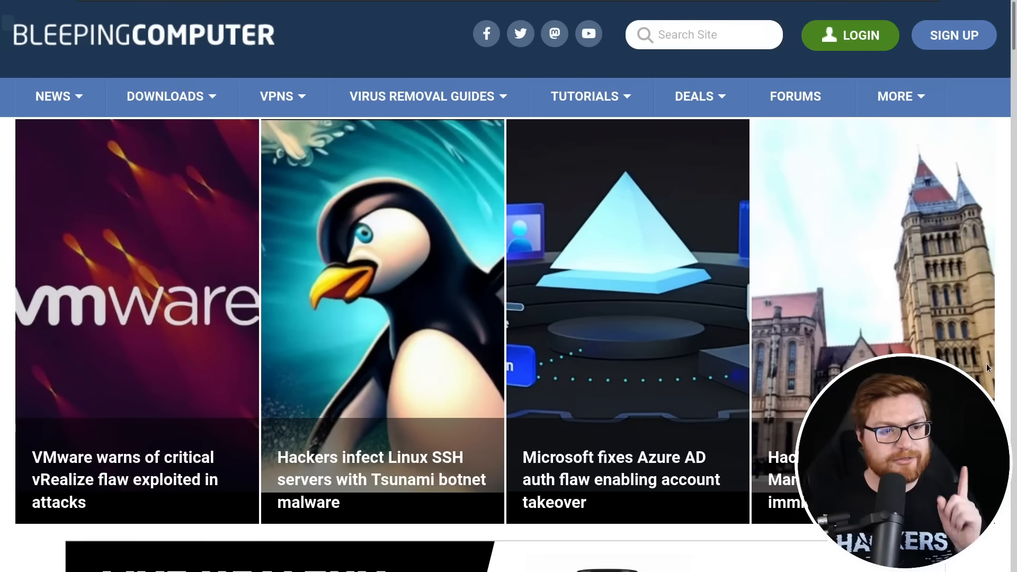
# Scroll the news list to the 'Hackers use fake OnlyFans pics to drop info-stealing malware' headline and select it
pyautogui.scroll(-3)
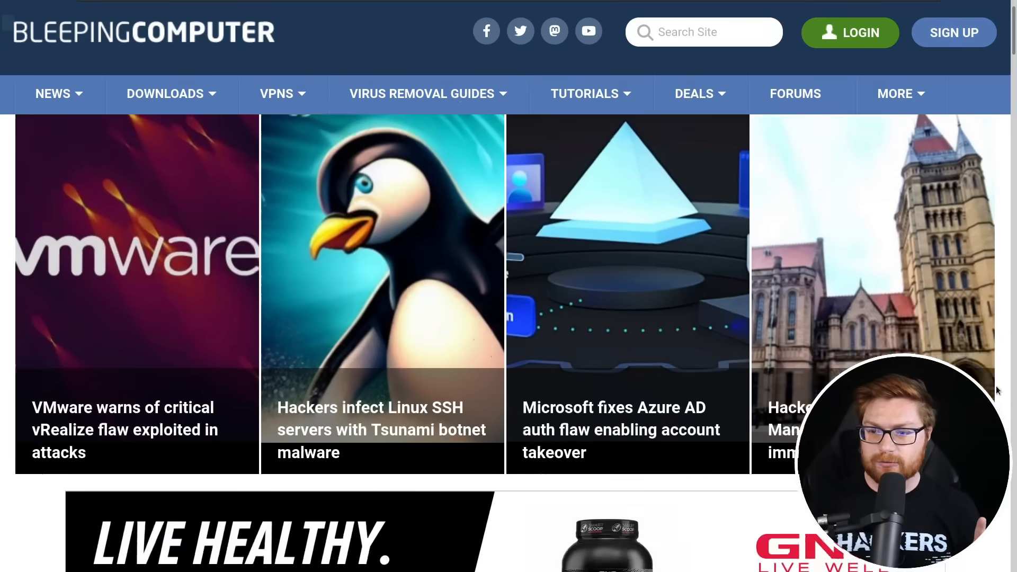
pyautogui.scroll(-3)
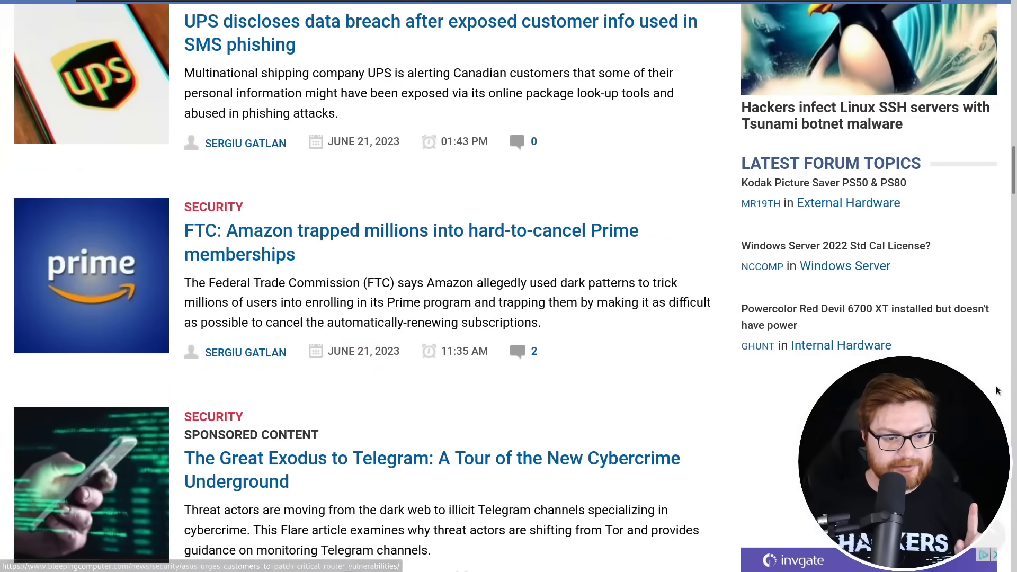
pyautogui.scroll(-3)
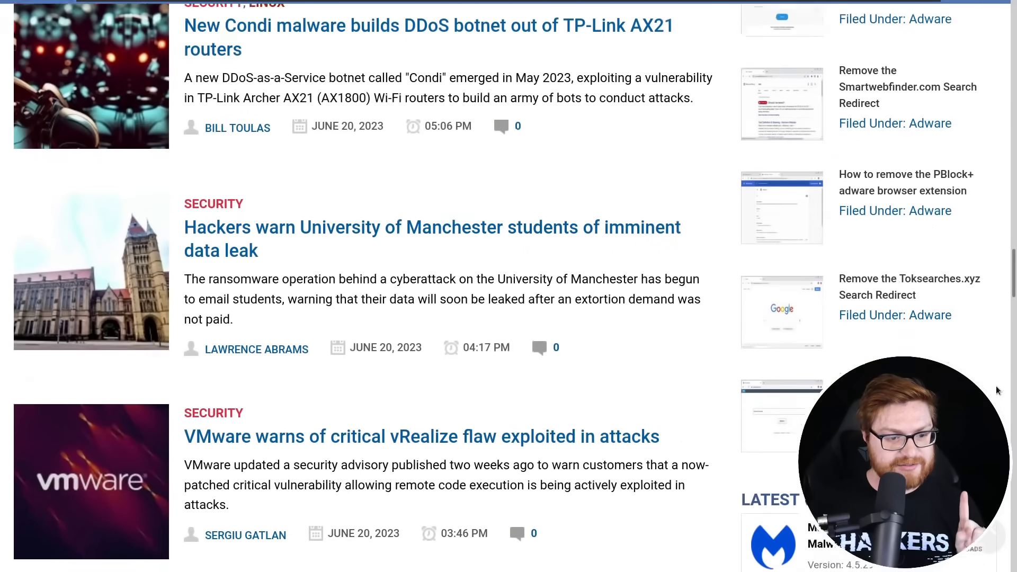
pyautogui.scroll(-3)
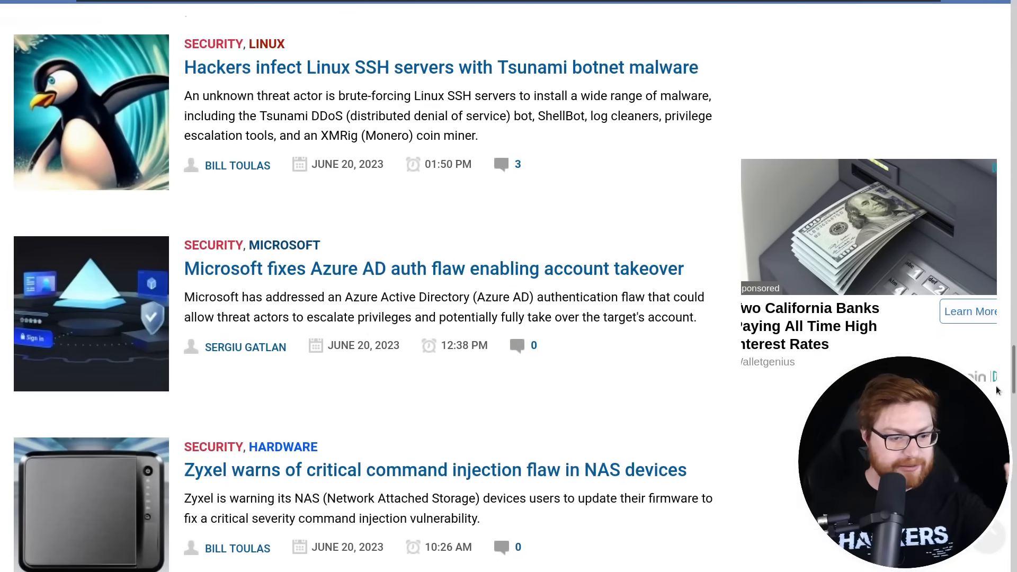
pyautogui.scroll(-3)
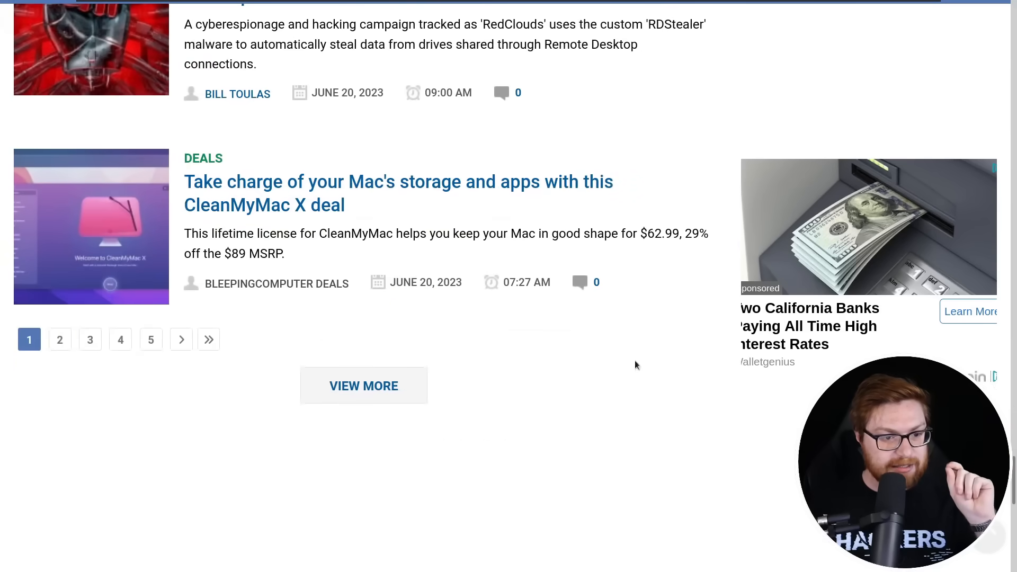
pyautogui.click(59, 339)
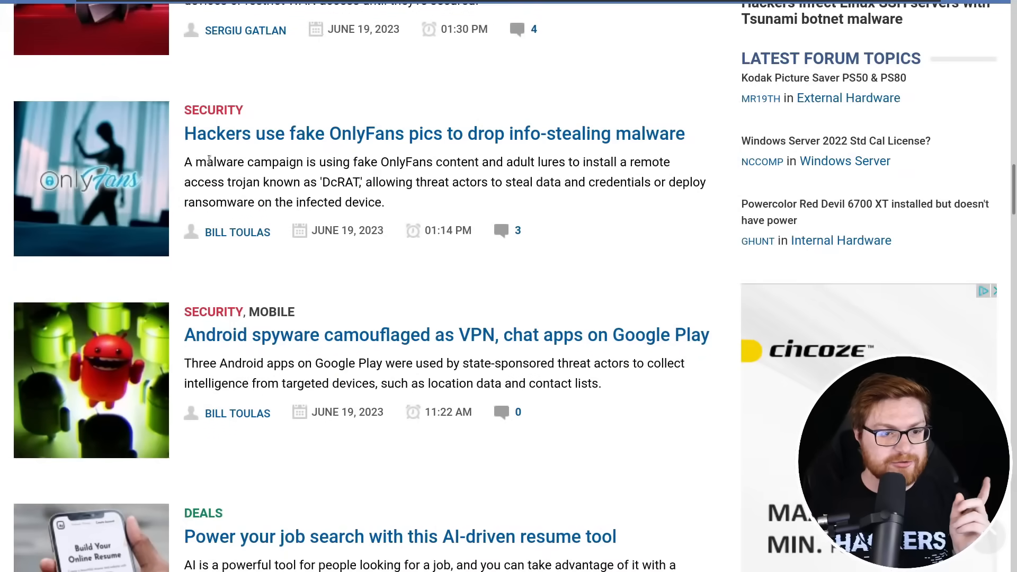
pyautogui.moveTo(230, 144)
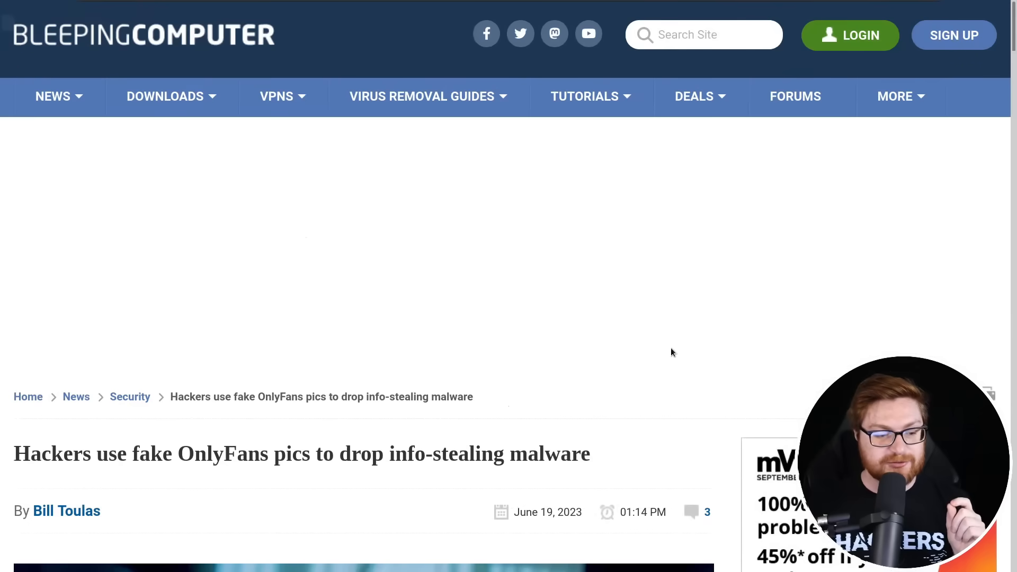
# Read the article's opening and highlight key sentences including the VBScript loader mention
pyautogui.scroll(-3)
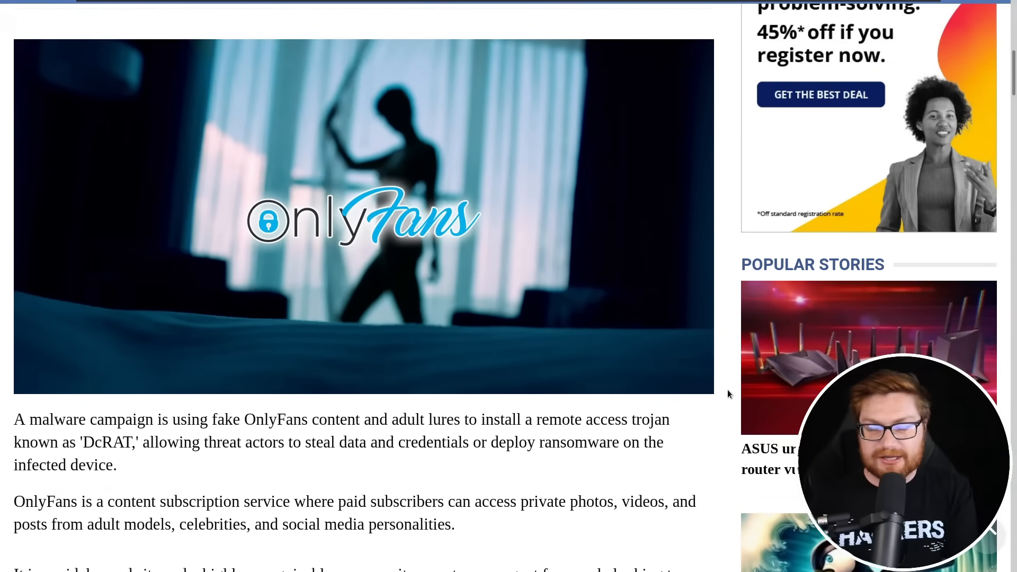
pyautogui.scroll(-3)
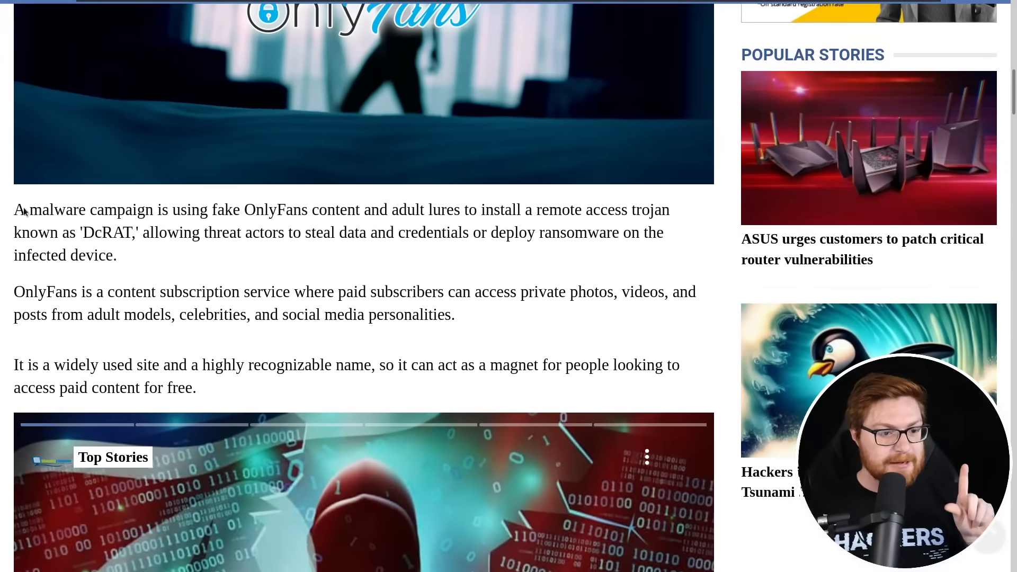
pyautogui.moveTo(29, 210); pyautogui.dragTo(446, 210)
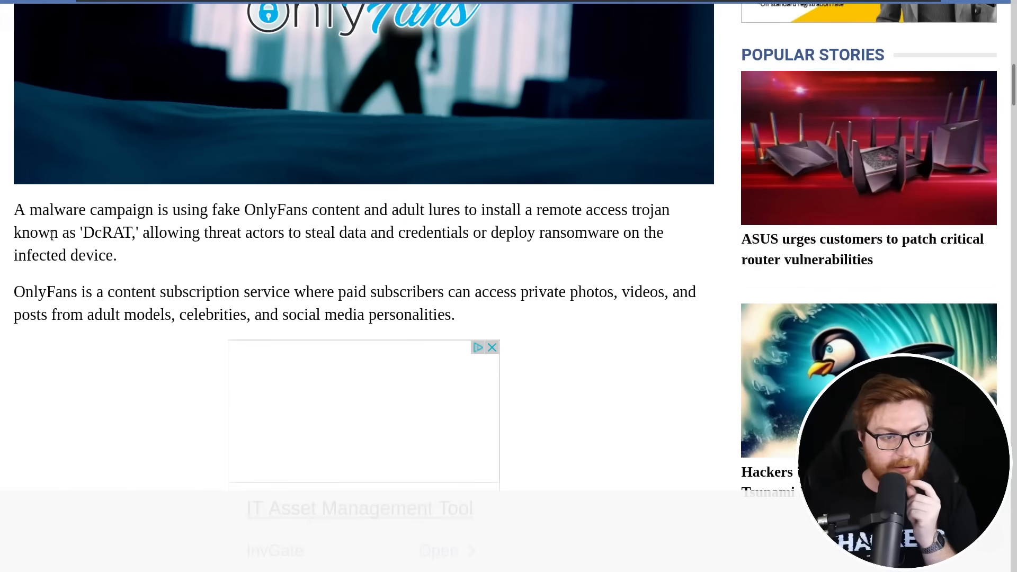
pyautogui.moveTo(59, 232); pyautogui.dragTo(150, 232)
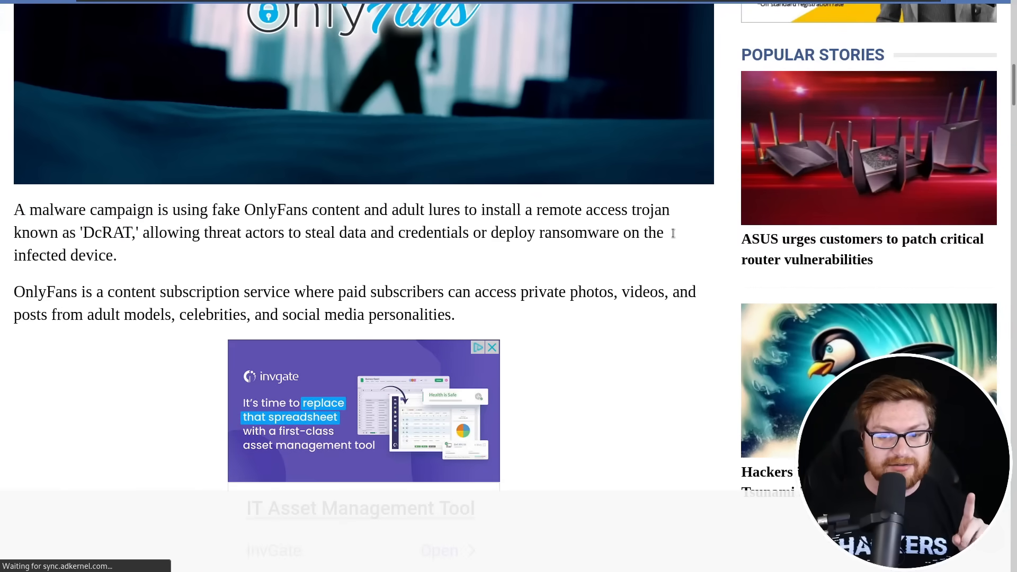
pyautogui.scroll(-3)
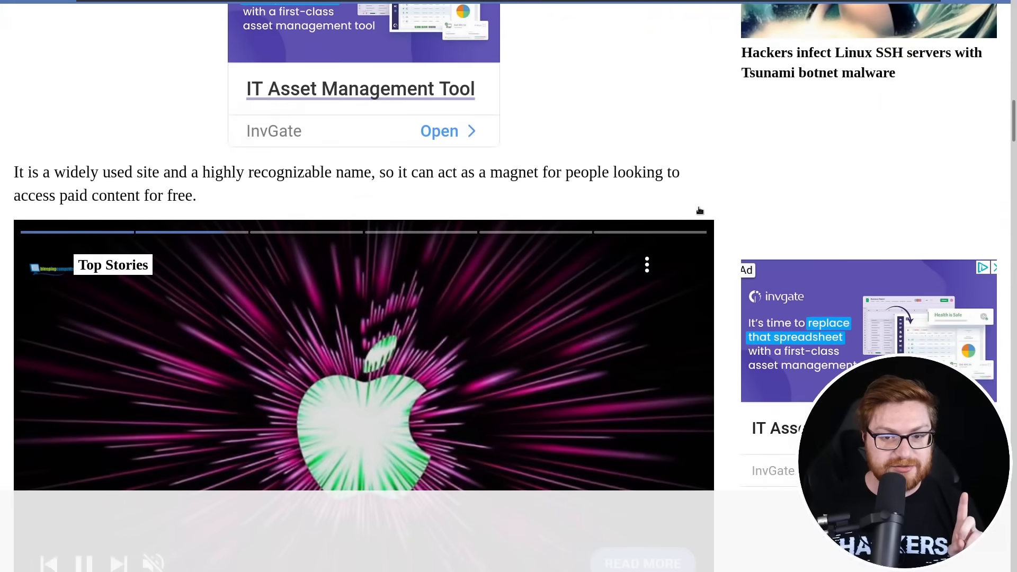
pyautogui.scroll(-3)
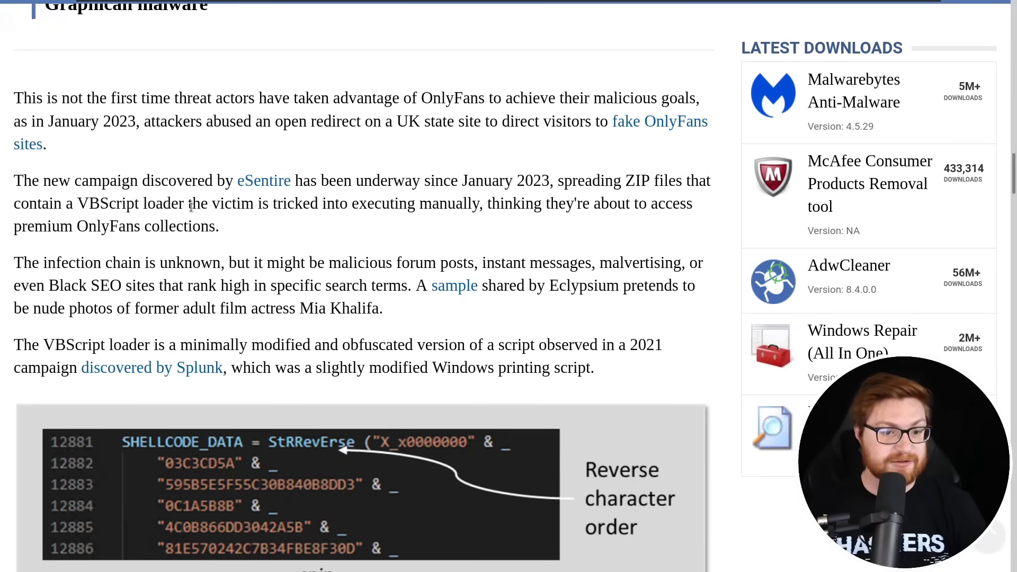
pyautogui.moveTo(486, 203); pyautogui.dragTo(616, 204)
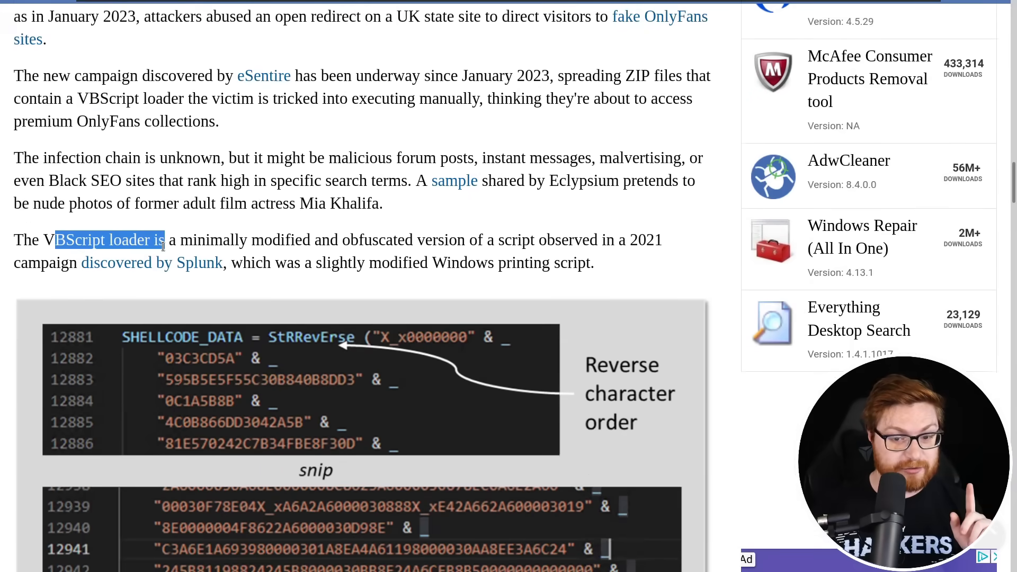
# Highlight how the loader spawns a 32-bit process and extracts a DLL, reading down to the DcRAT payload
pyautogui.scroll(-3)
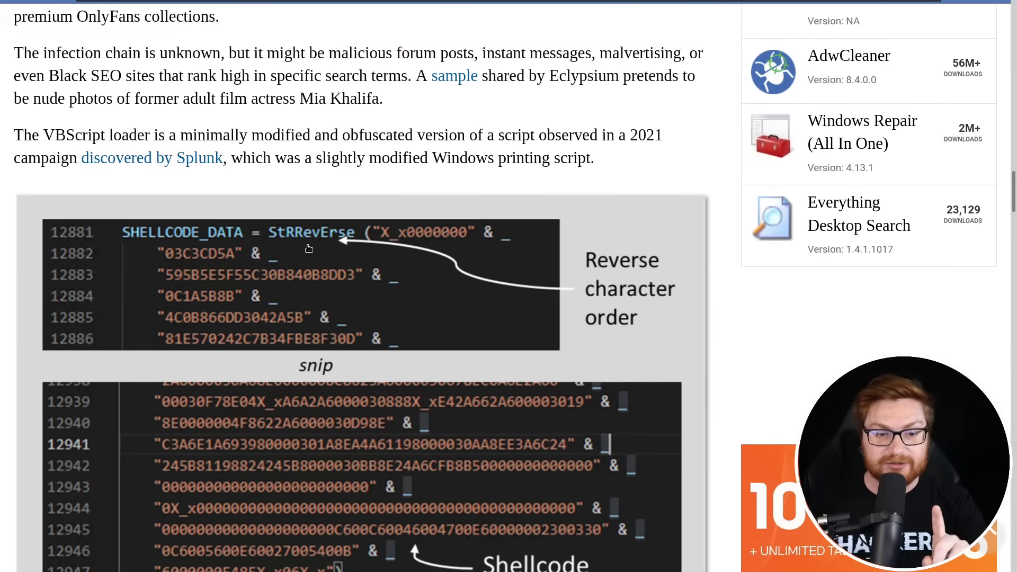
pyautogui.scroll(-3)
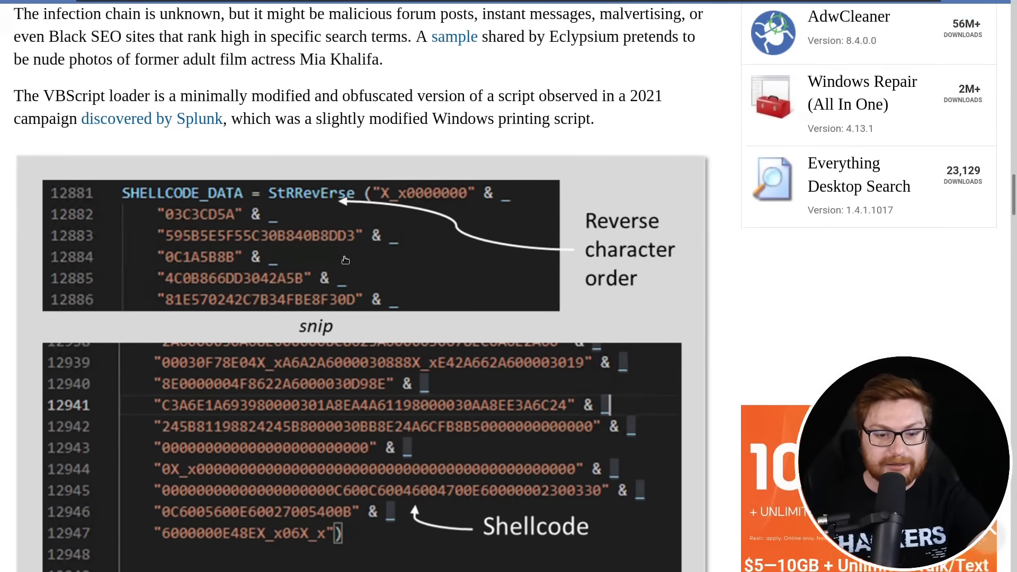
pyautogui.scroll(-3)
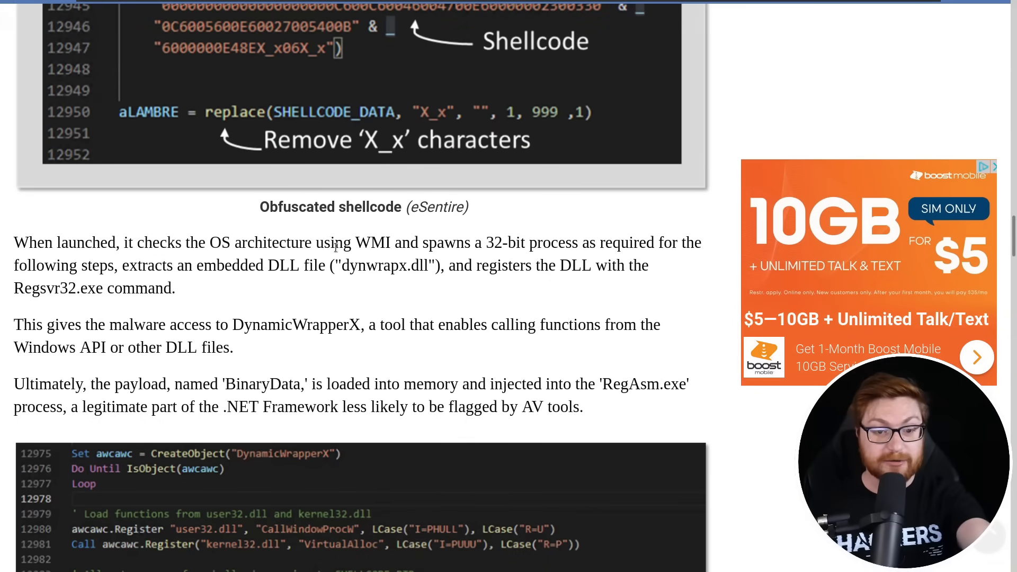
pyautogui.moveTo(390, 241); pyautogui.dragTo(263, 265)
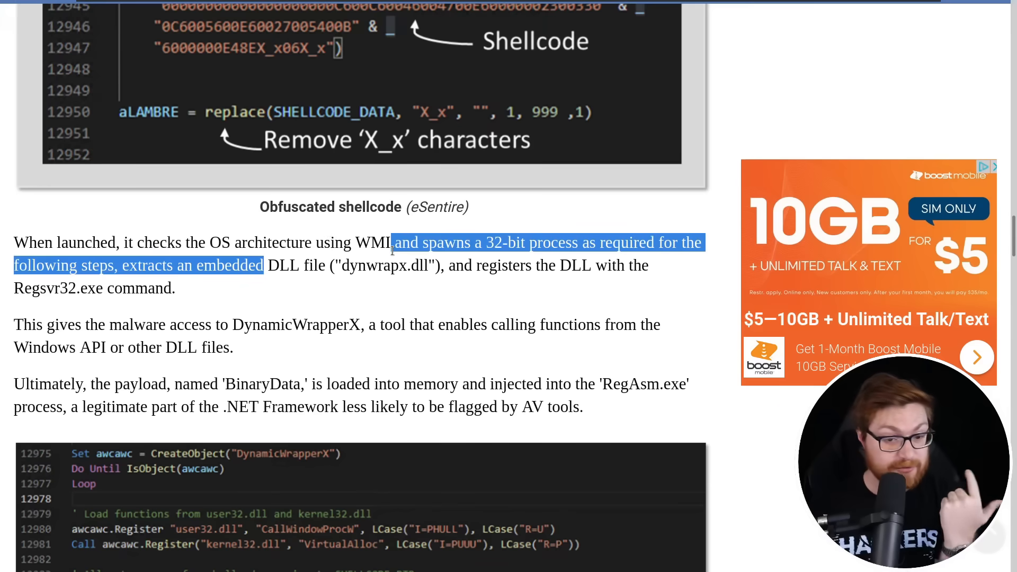
pyautogui.scroll(-3)
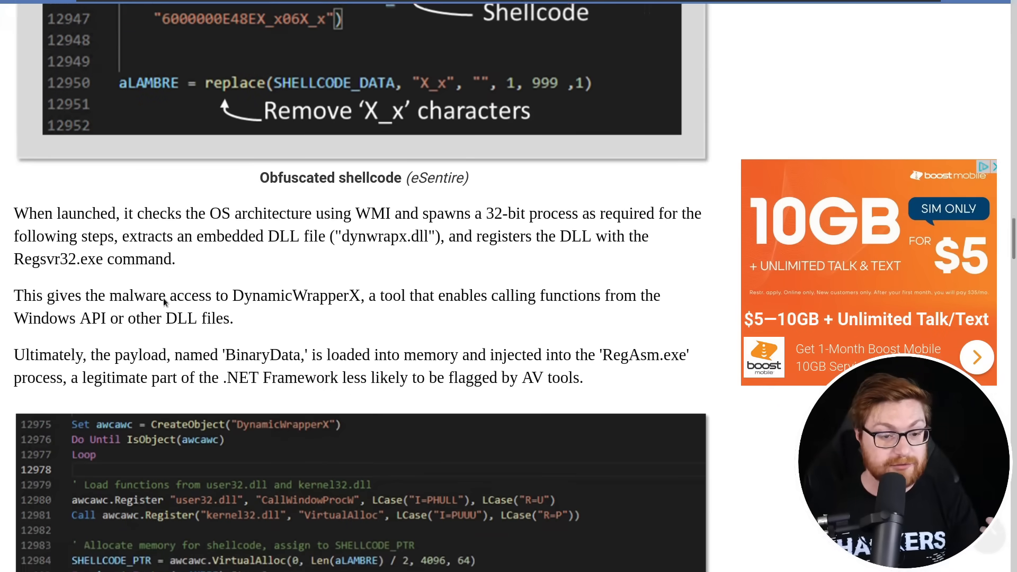
pyautogui.scroll(-3)
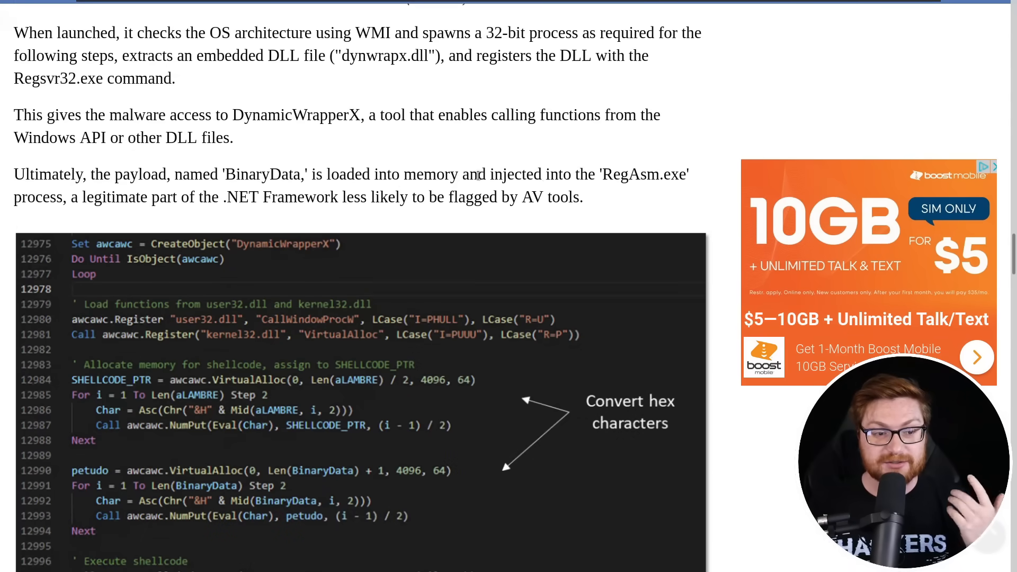
pyautogui.scroll(-3)
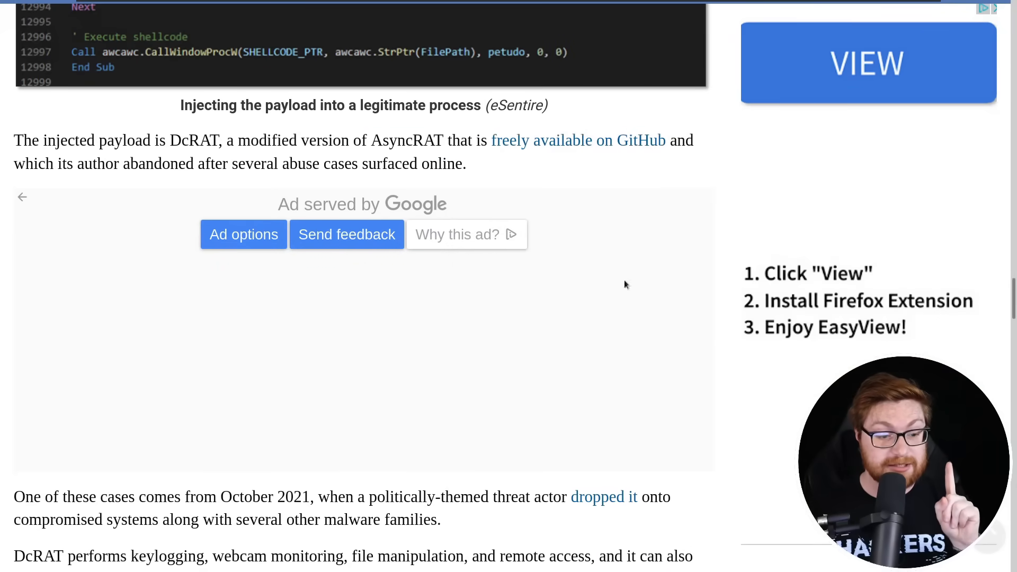
pyautogui.scroll(-3)
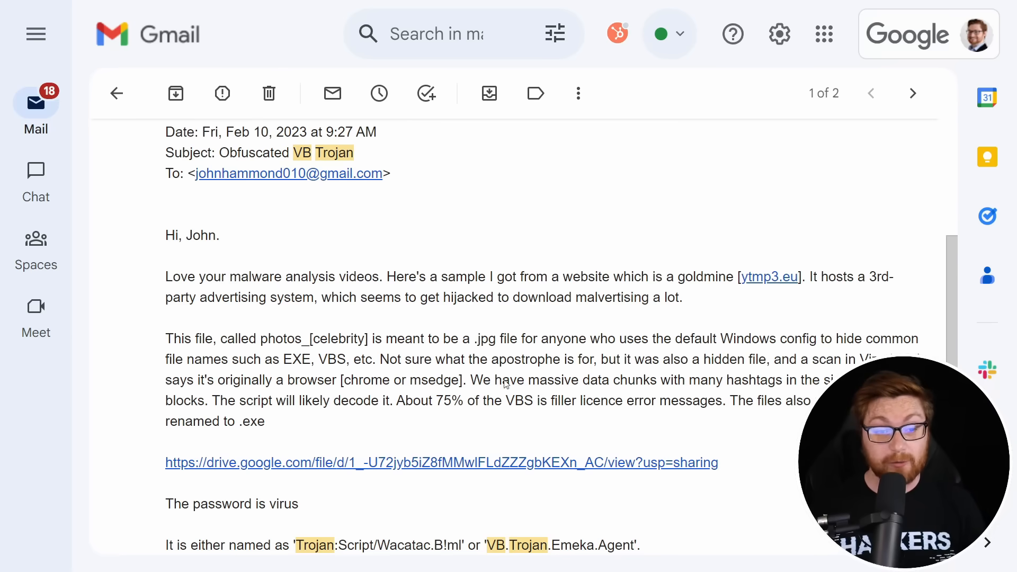
# Highlight the Obfuscated VB Trojan email's sent date in Gmail
pyautogui.moveTo(165, 131); pyautogui.dragTo(335, 131)
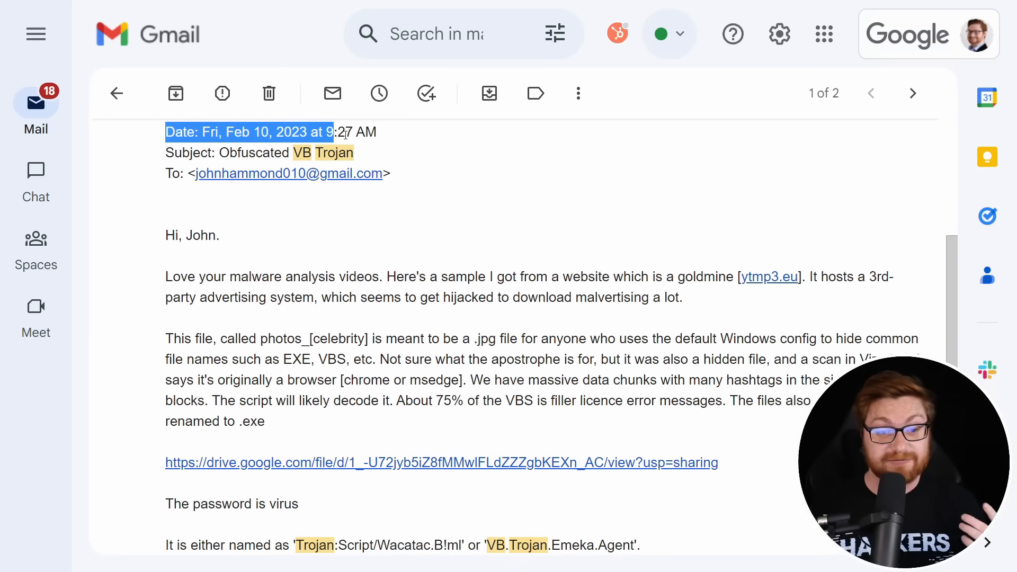
pyautogui.click(529, 223)
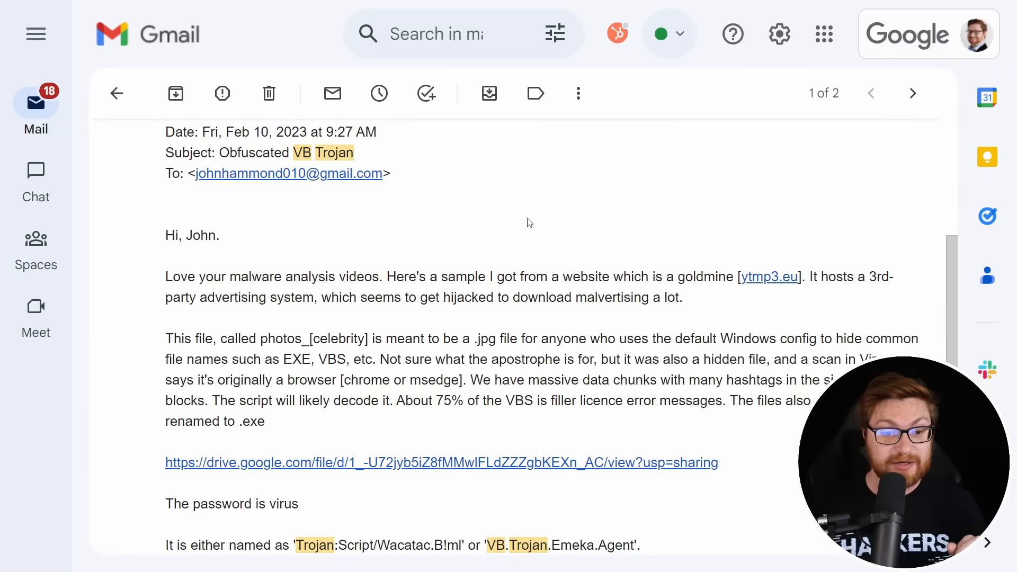
pyautogui.moveTo(742, 356)
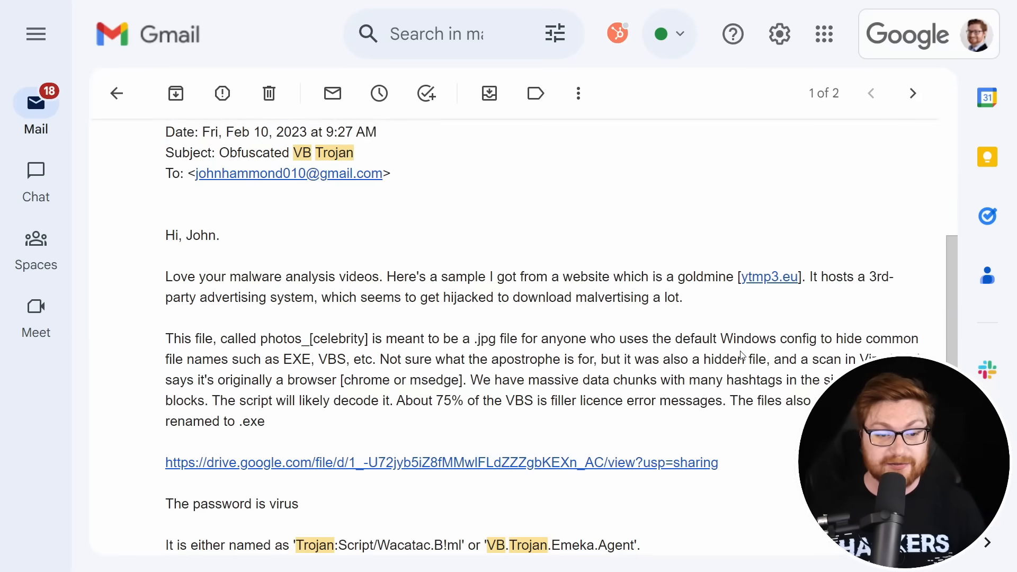
pyautogui.doubleClick(313, 339)
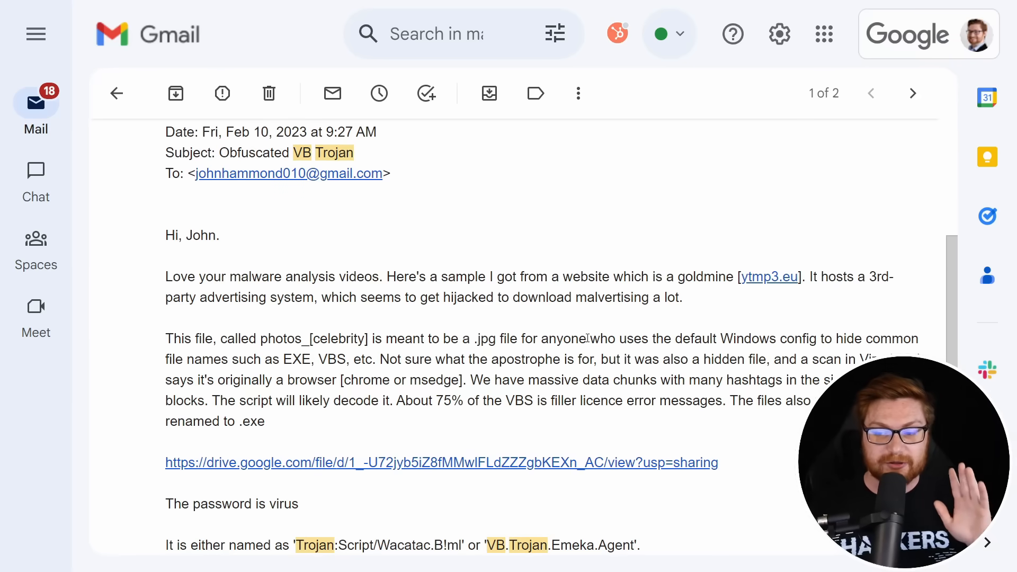
# Highlight the hidden EXE and VBS extensions and the apostrophe remark, reading down to the attachment note
pyautogui.moveTo(279, 359); pyautogui.dragTo(351, 359)
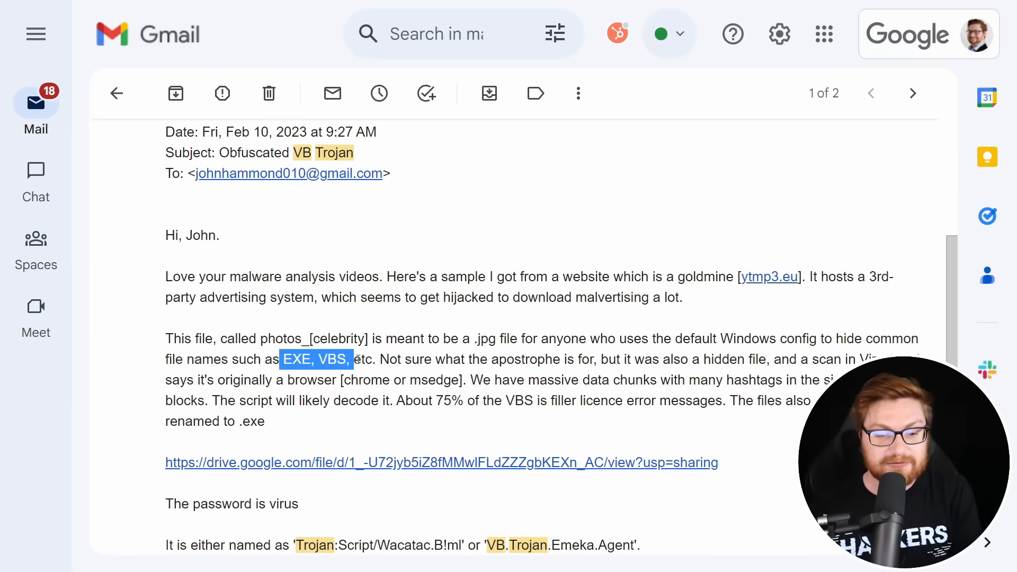
pyautogui.moveTo(444, 359); pyautogui.dragTo(536, 359)
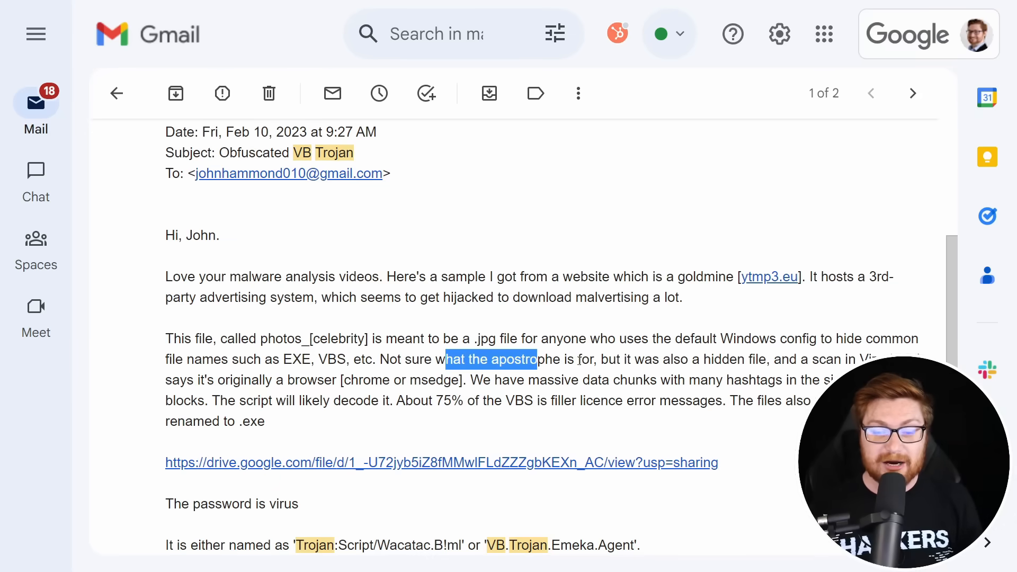
pyautogui.moveTo(531, 359); pyautogui.dragTo(613, 359)
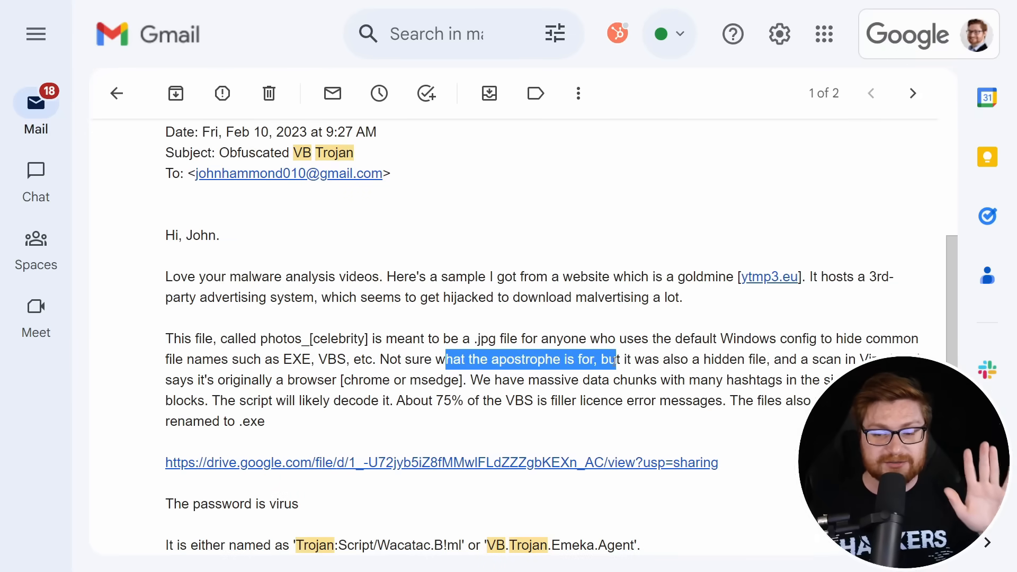
pyautogui.scroll(-3)
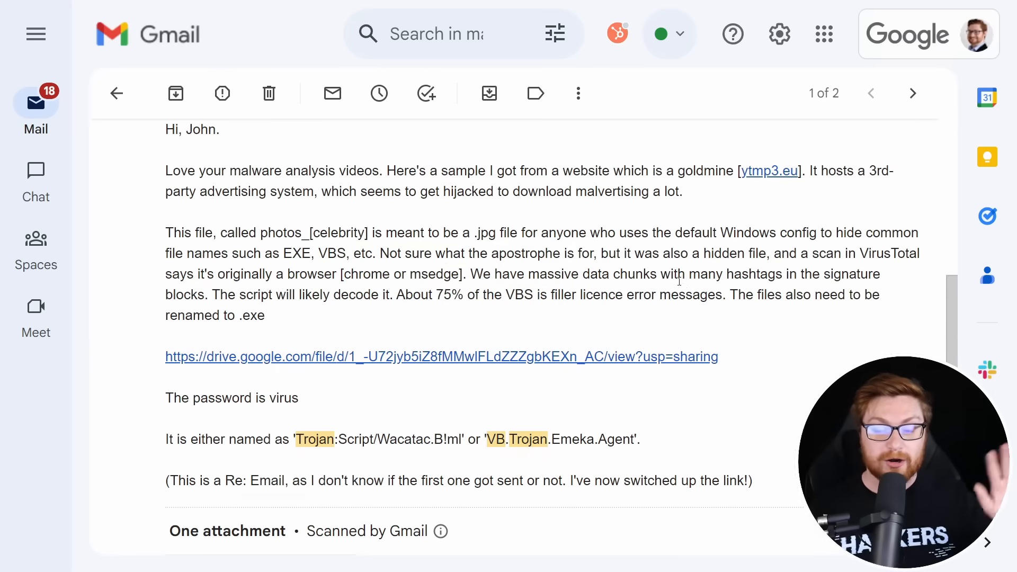
pyautogui.scroll(-3)
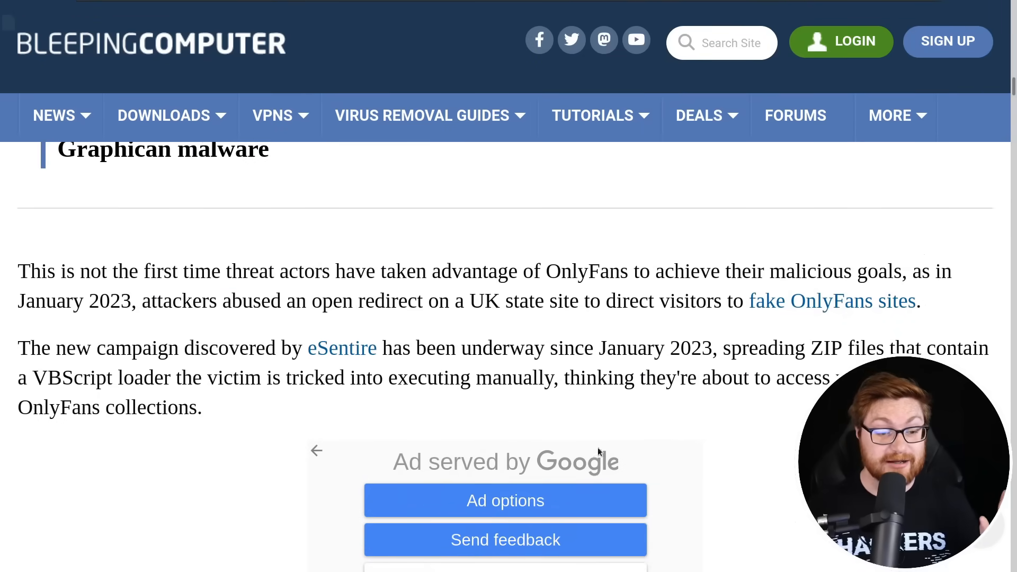
# Highlight the start of 'The new campaign discovered by eSentire' paragraph in the article
pyautogui.moveTo(18, 347); pyautogui.dragTo(150, 348)
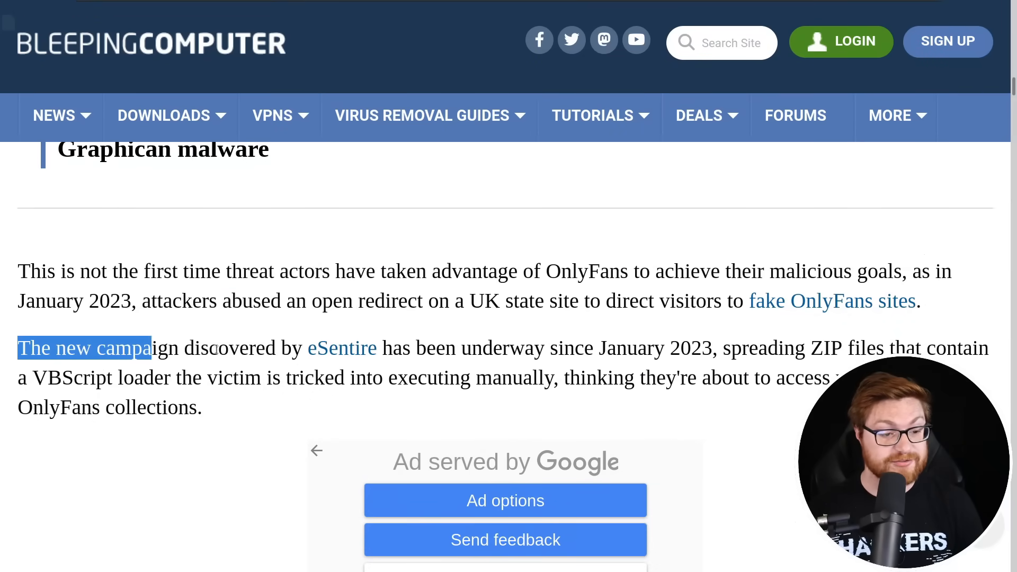